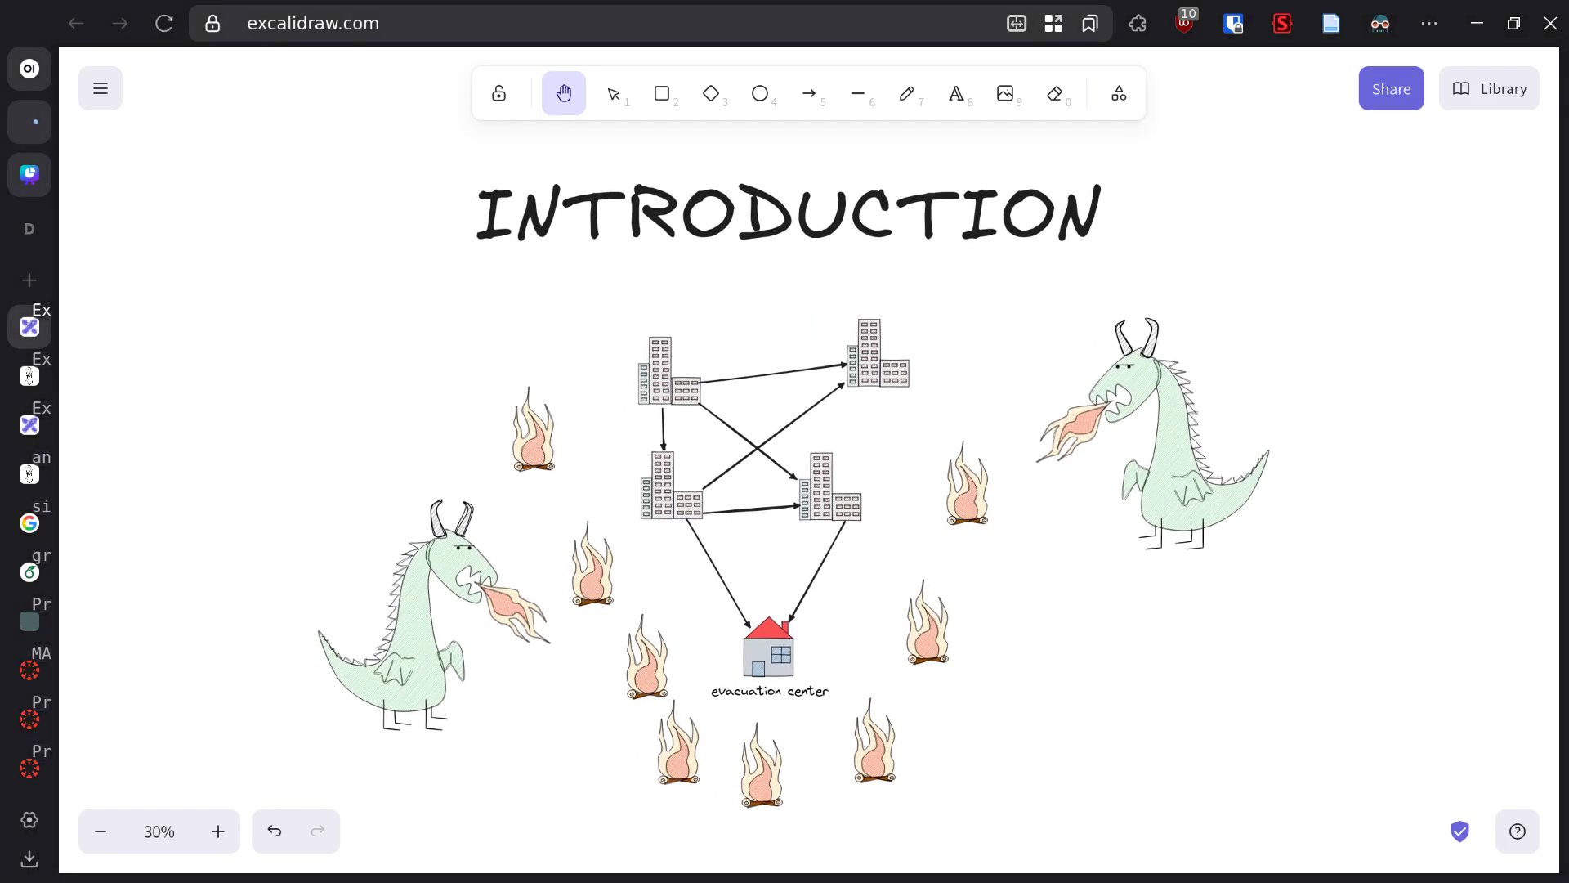
{"action": "mouse_move", "coordinate": [1169, 552]}
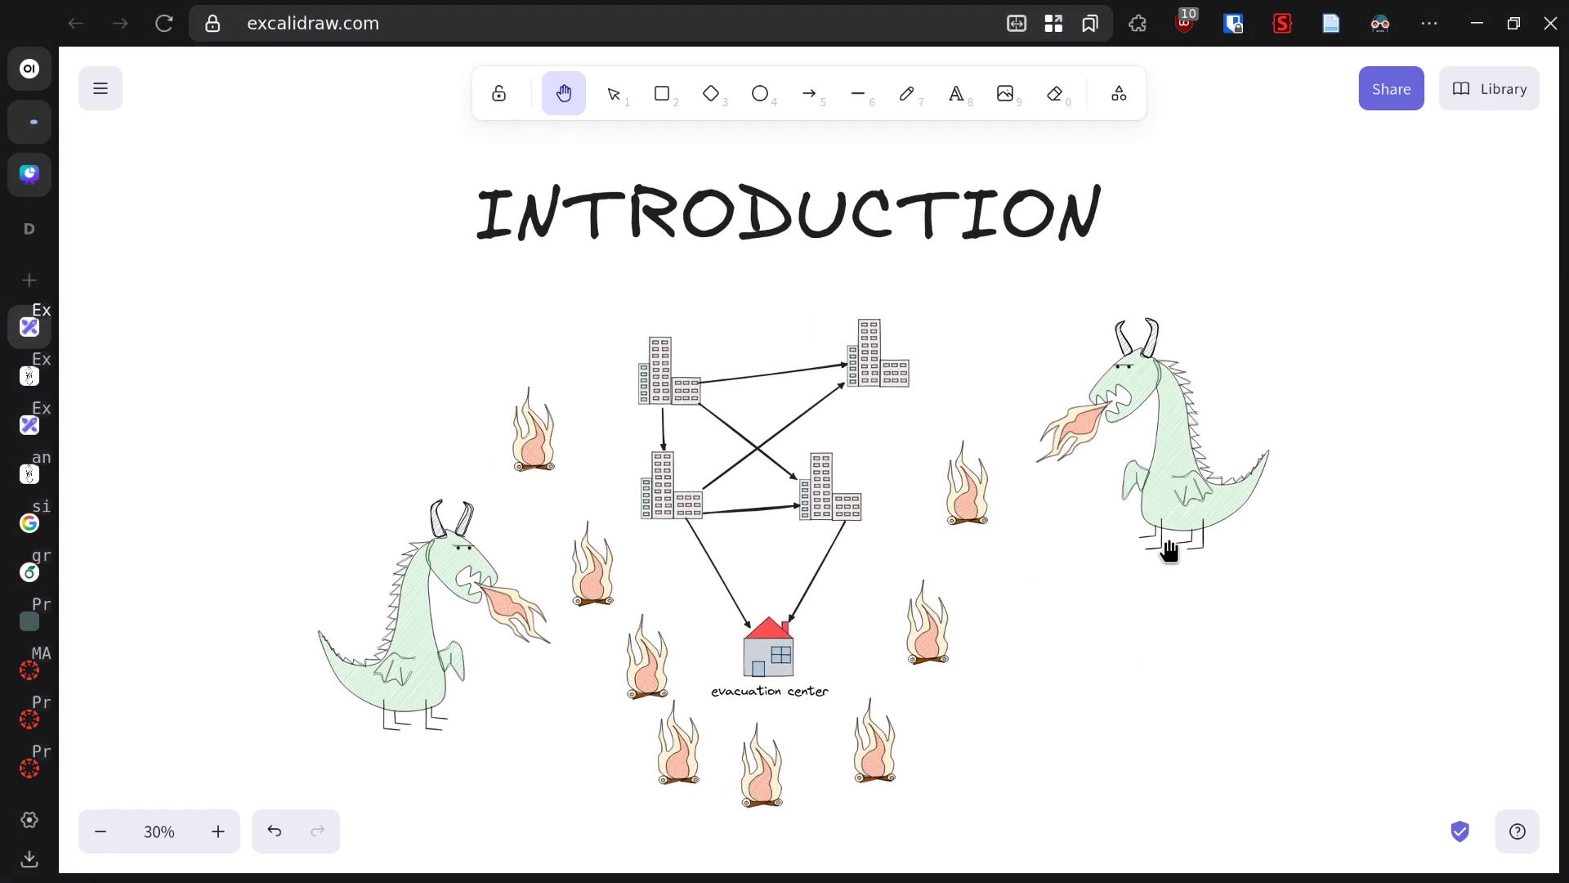
{"action": "mouse_move", "coordinate": [1181, 542]}
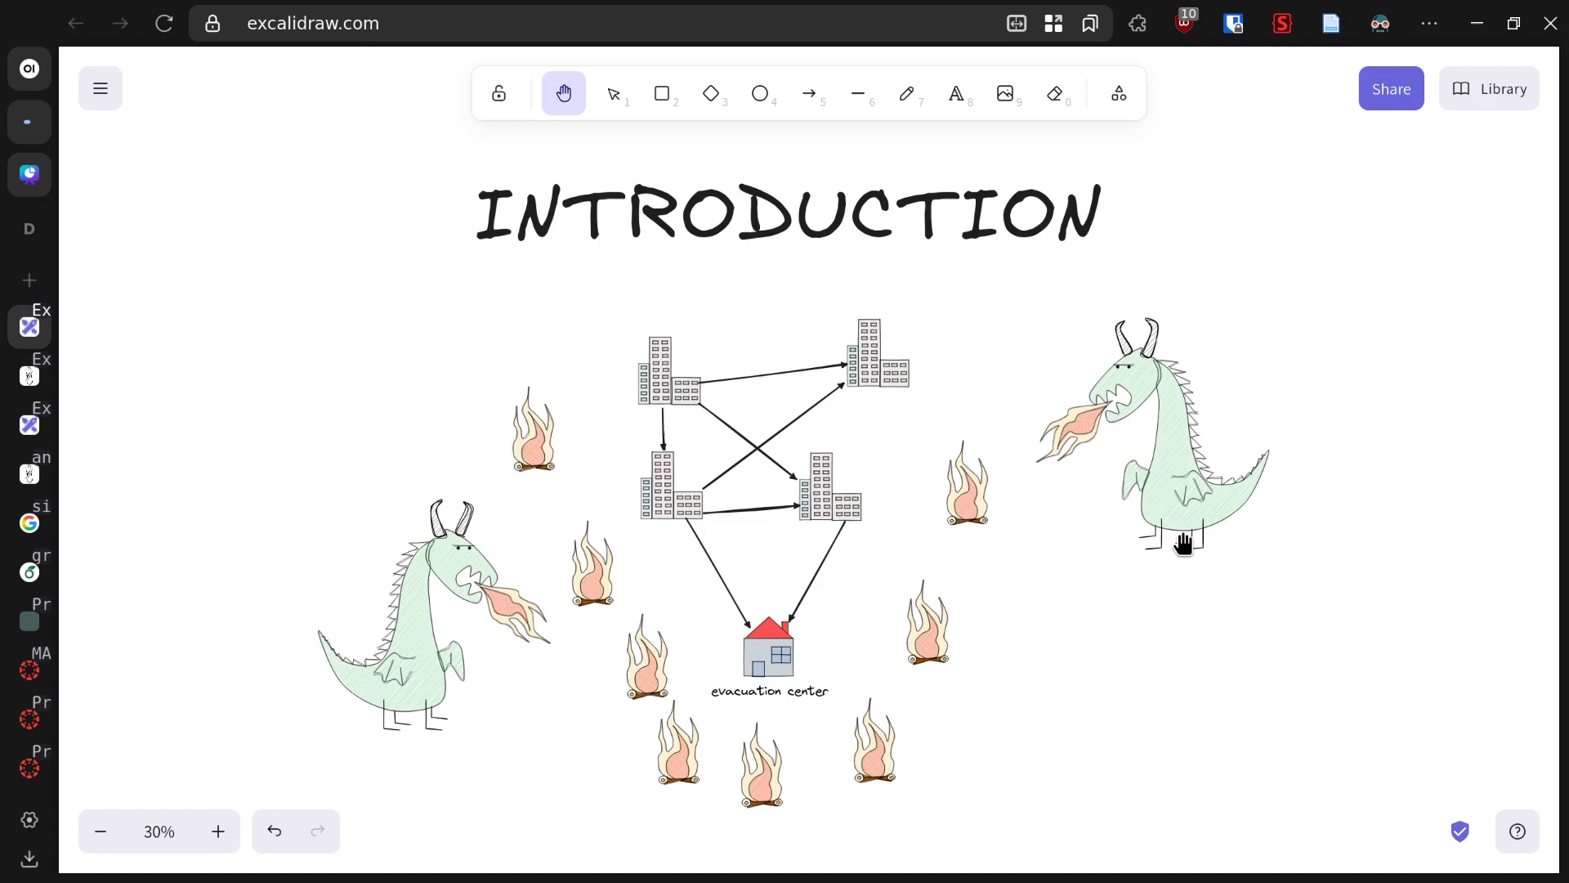
{"action": "mouse_move", "coordinate": [1228, 567]}
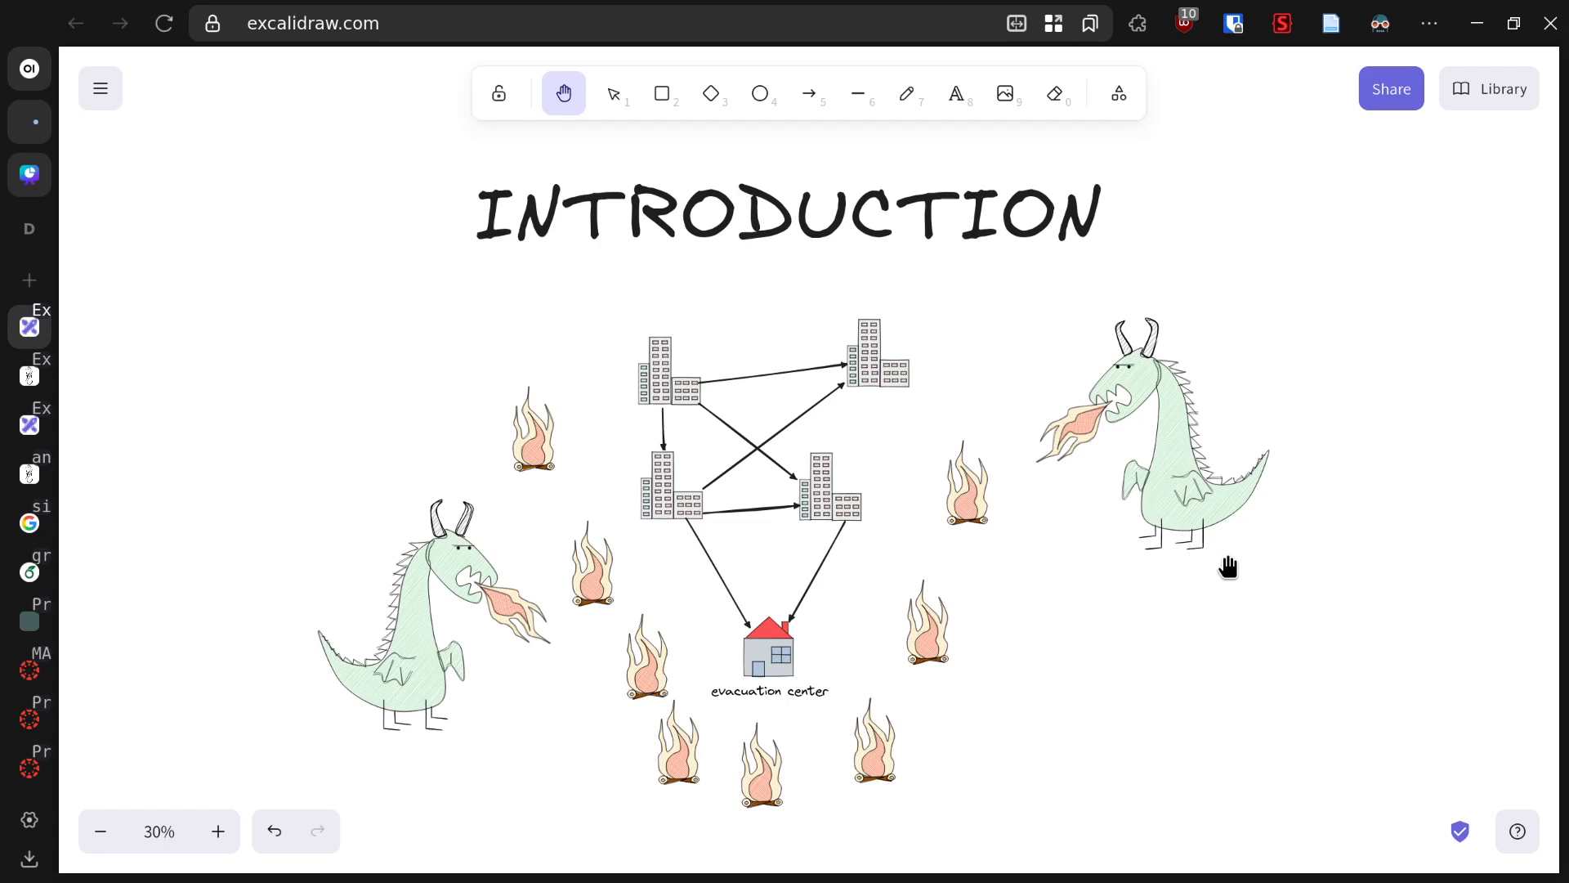
{"action": "mouse_move", "coordinate": [1228, 560]}
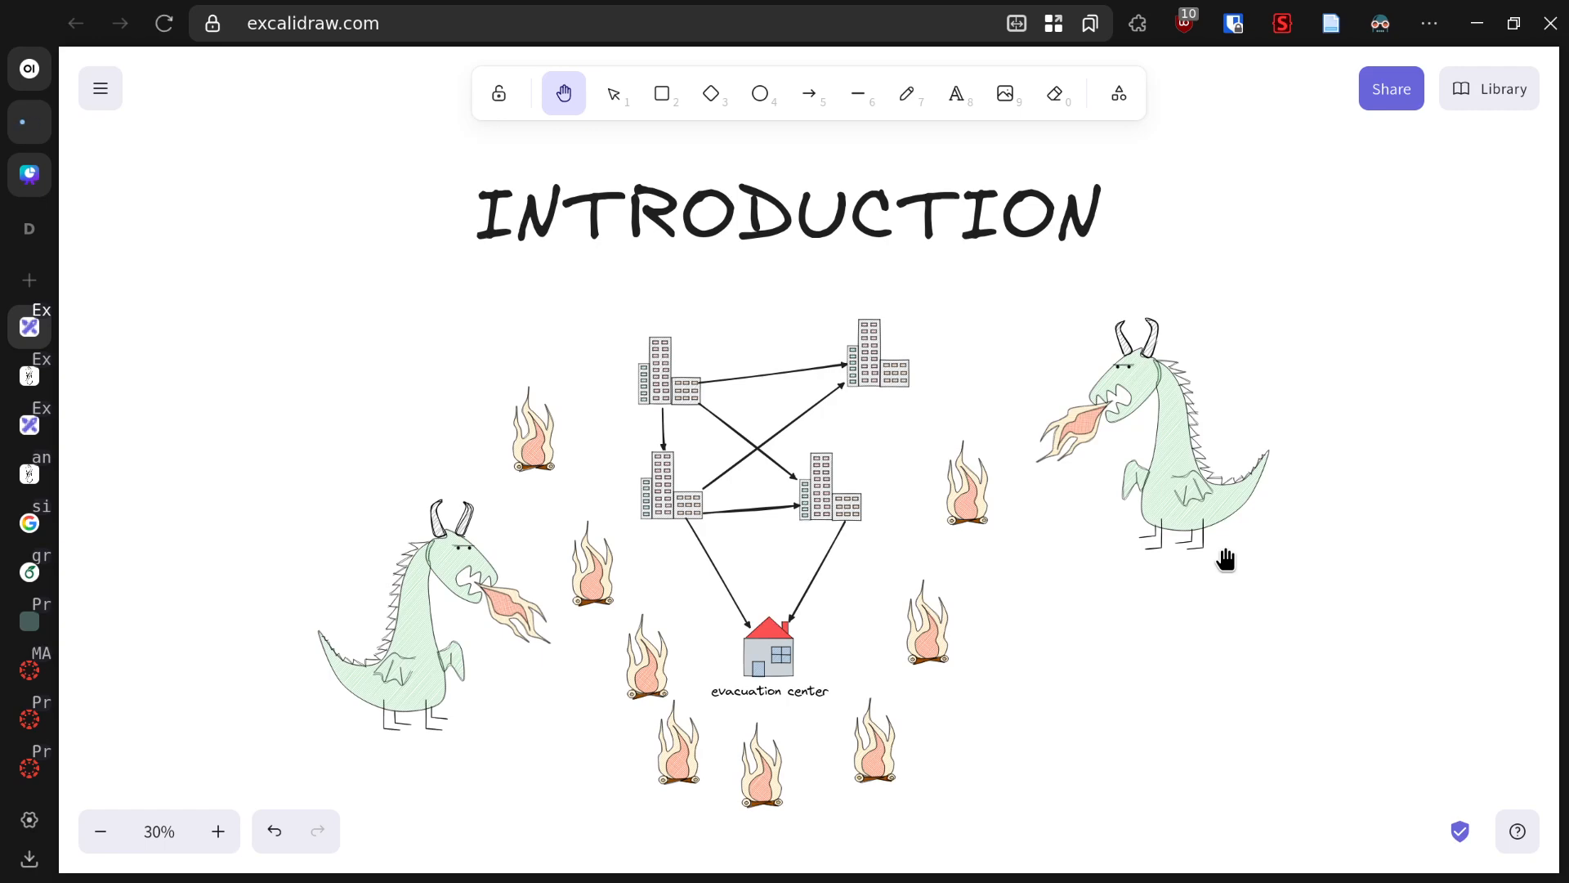
{"action": "mouse_move", "coordinate": [1235, 559]}
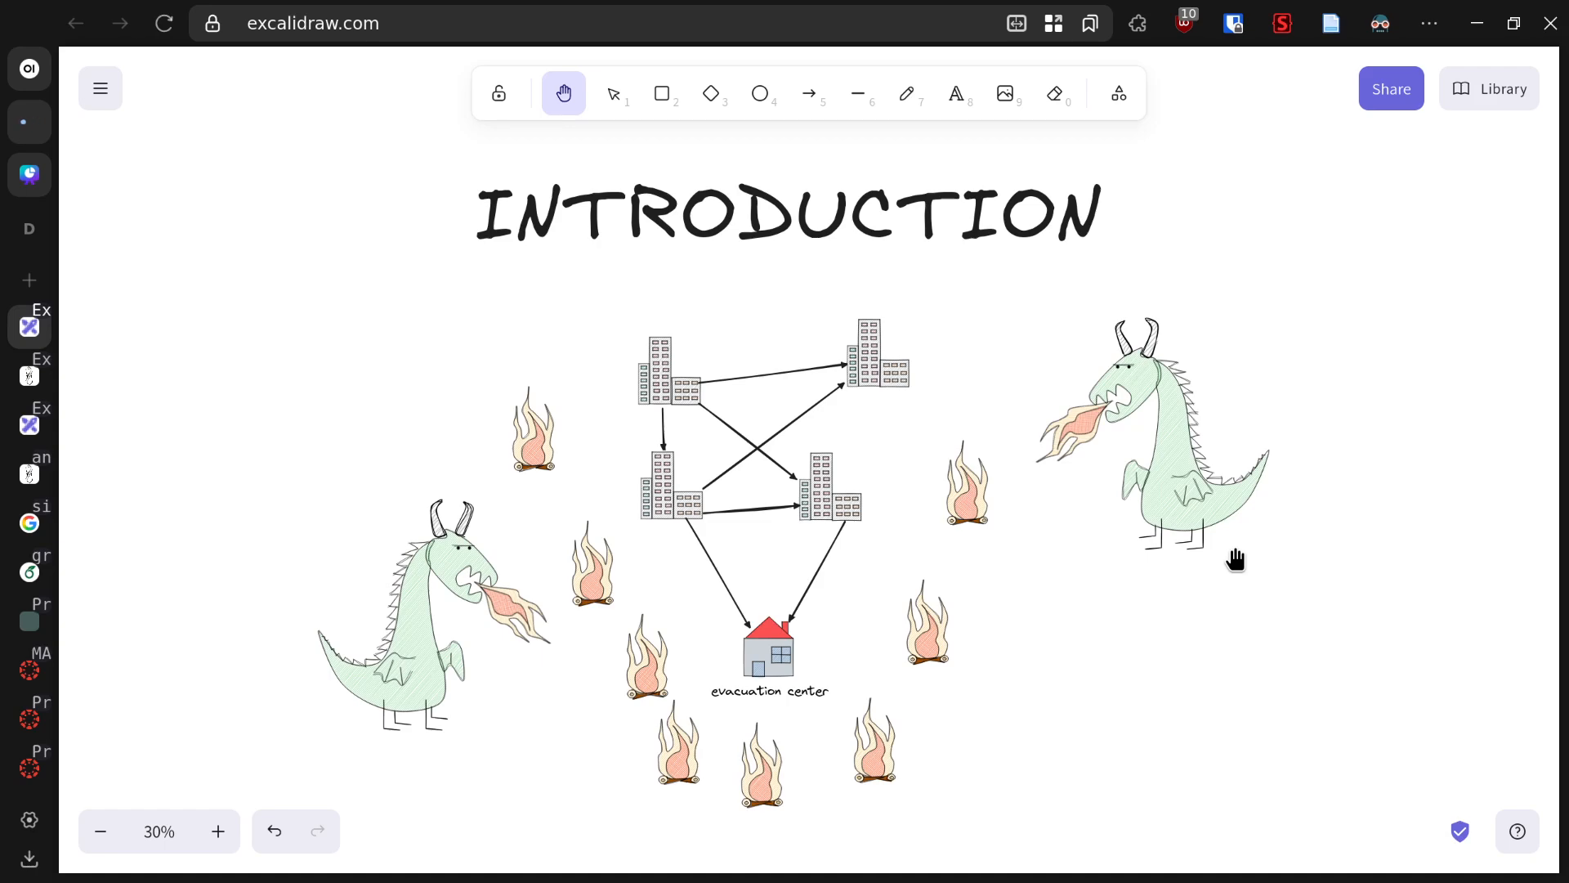
{"action": "mouse_move", "coordinate": [1381, 537]}
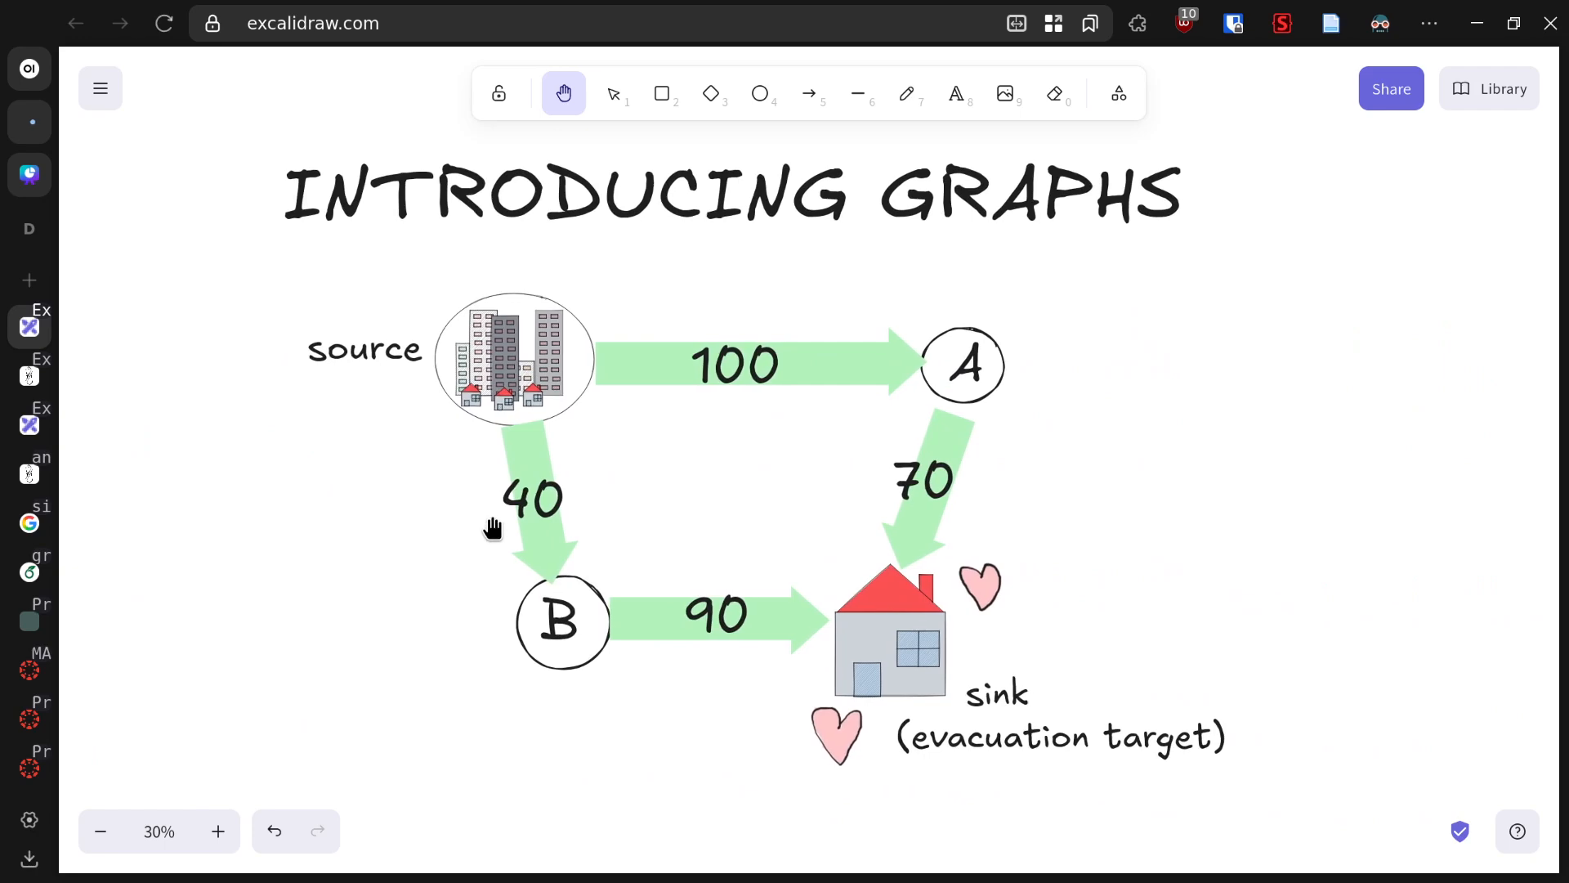
{"action": "mouse_move", "coordinate": [1142, 499]}
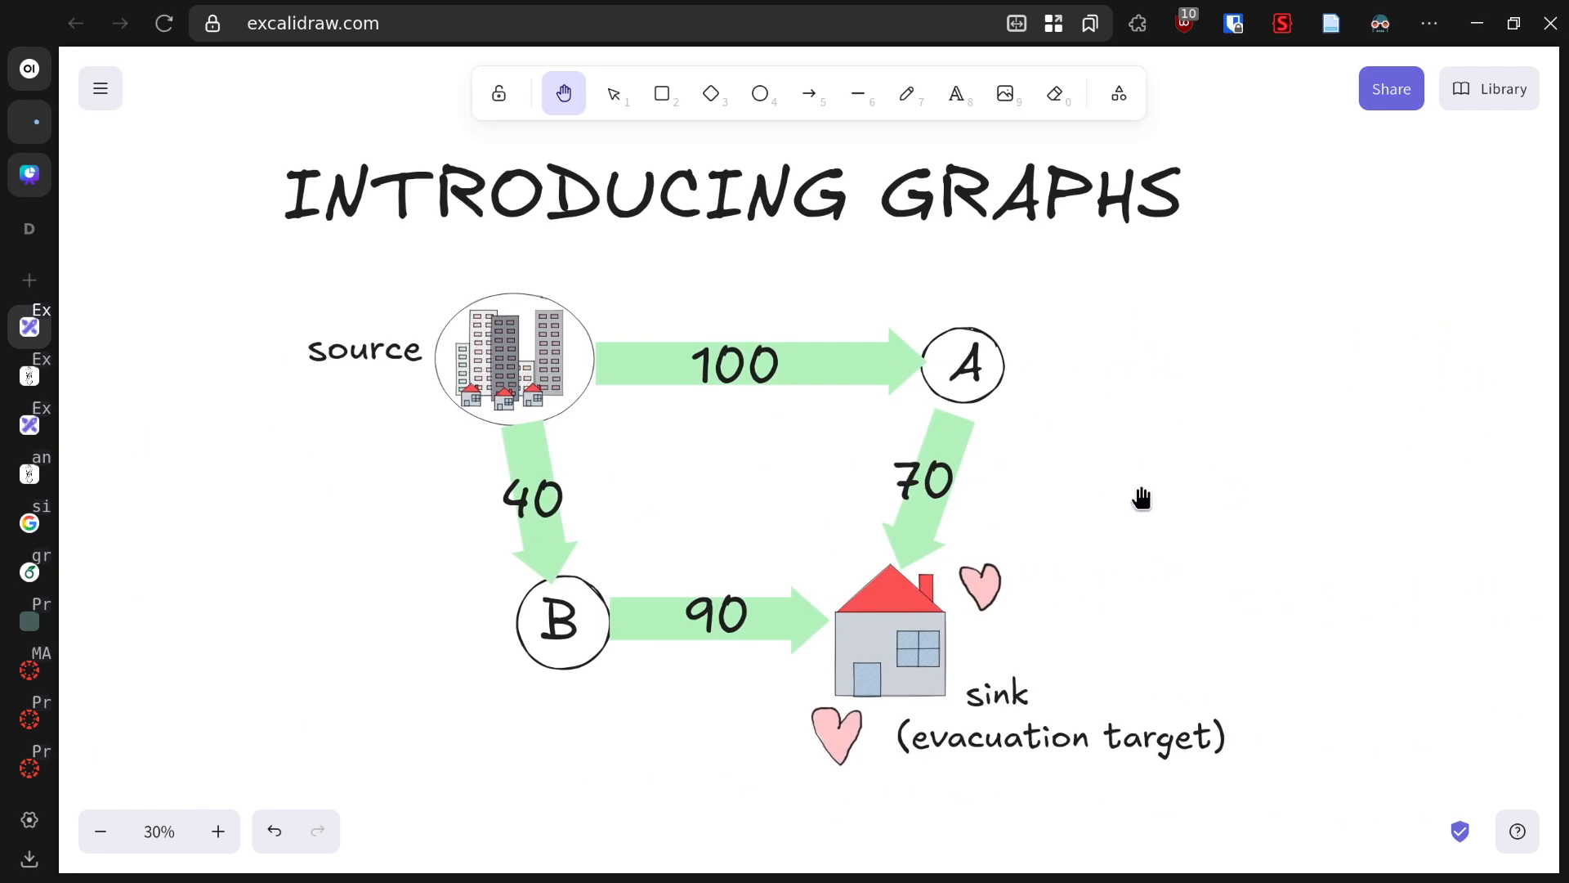
{"action": "mouse_move", "coordinate": [562, 615]}
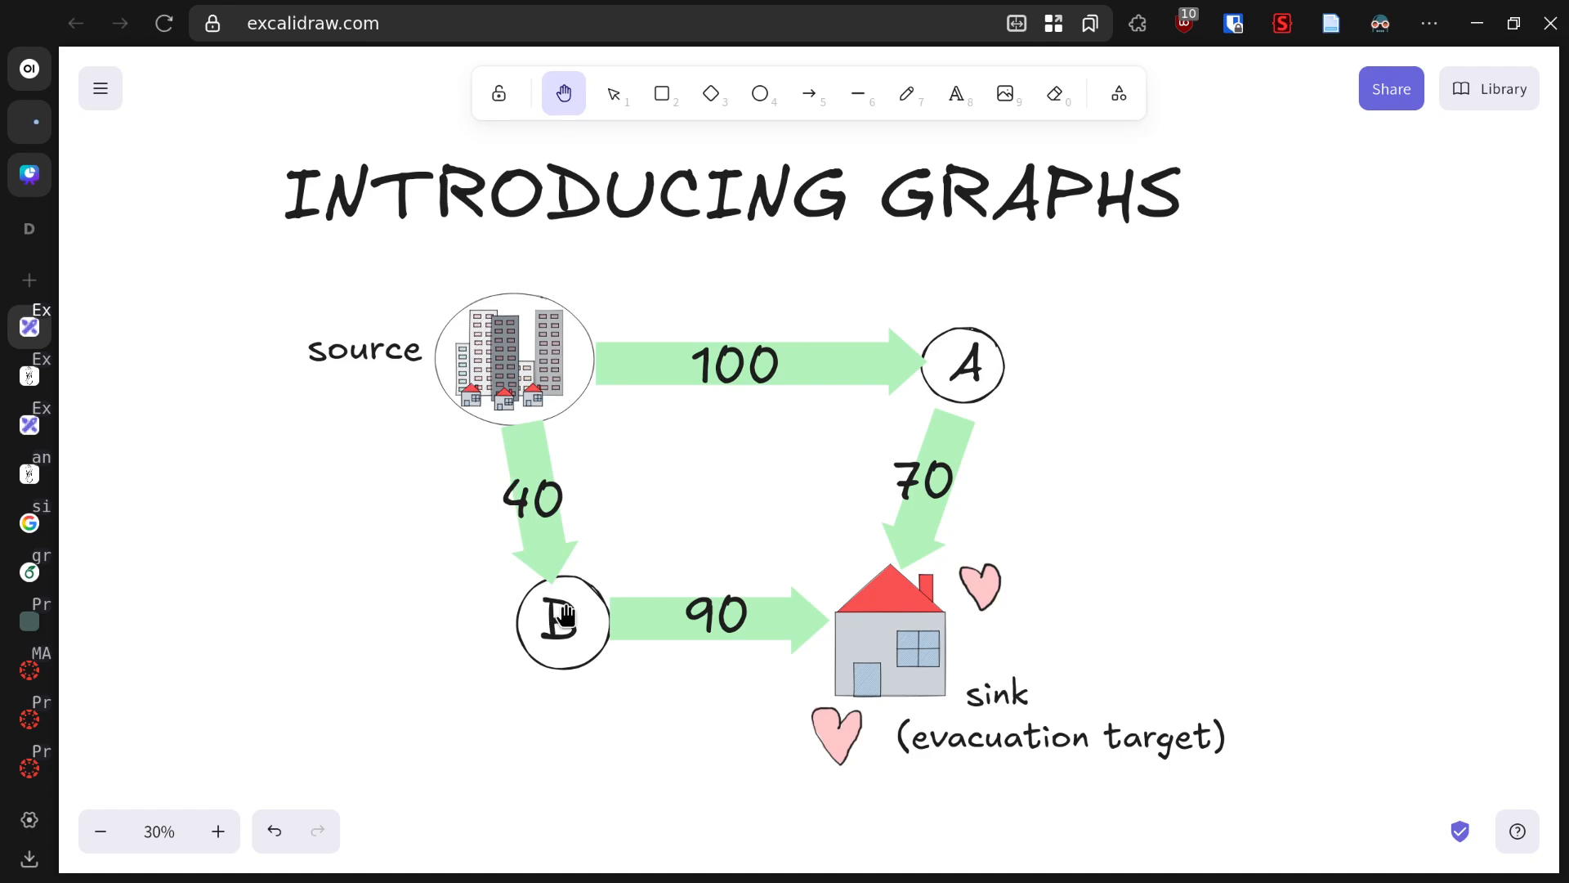
{"action": "mouse_move", "coordinate": [1026, 588]}
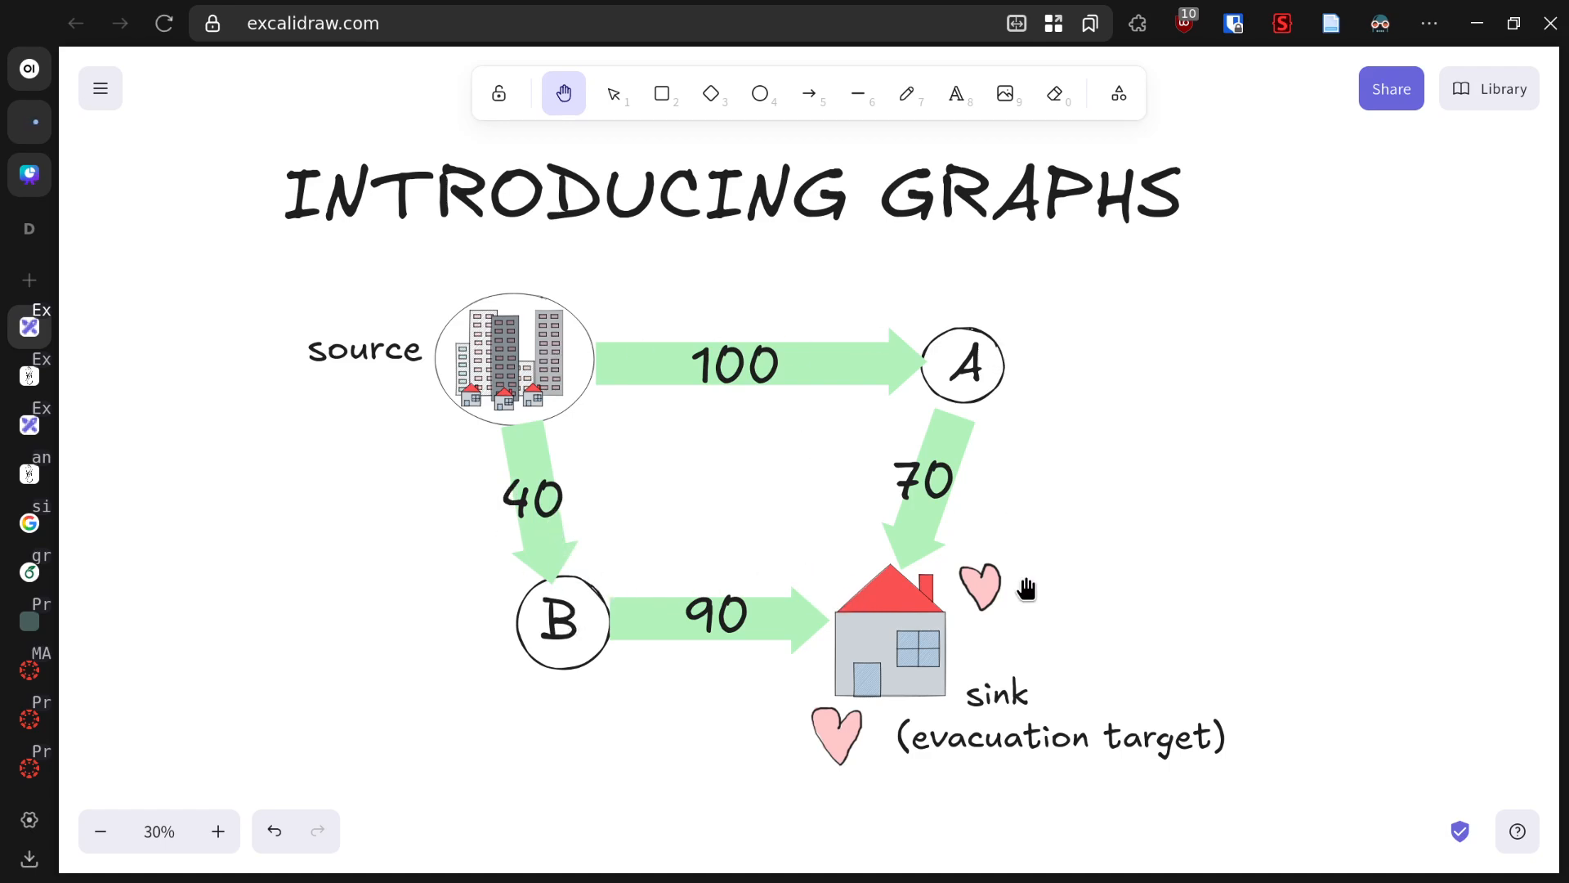
{"action": "mouse_move", "coordinate": [835, 613]}
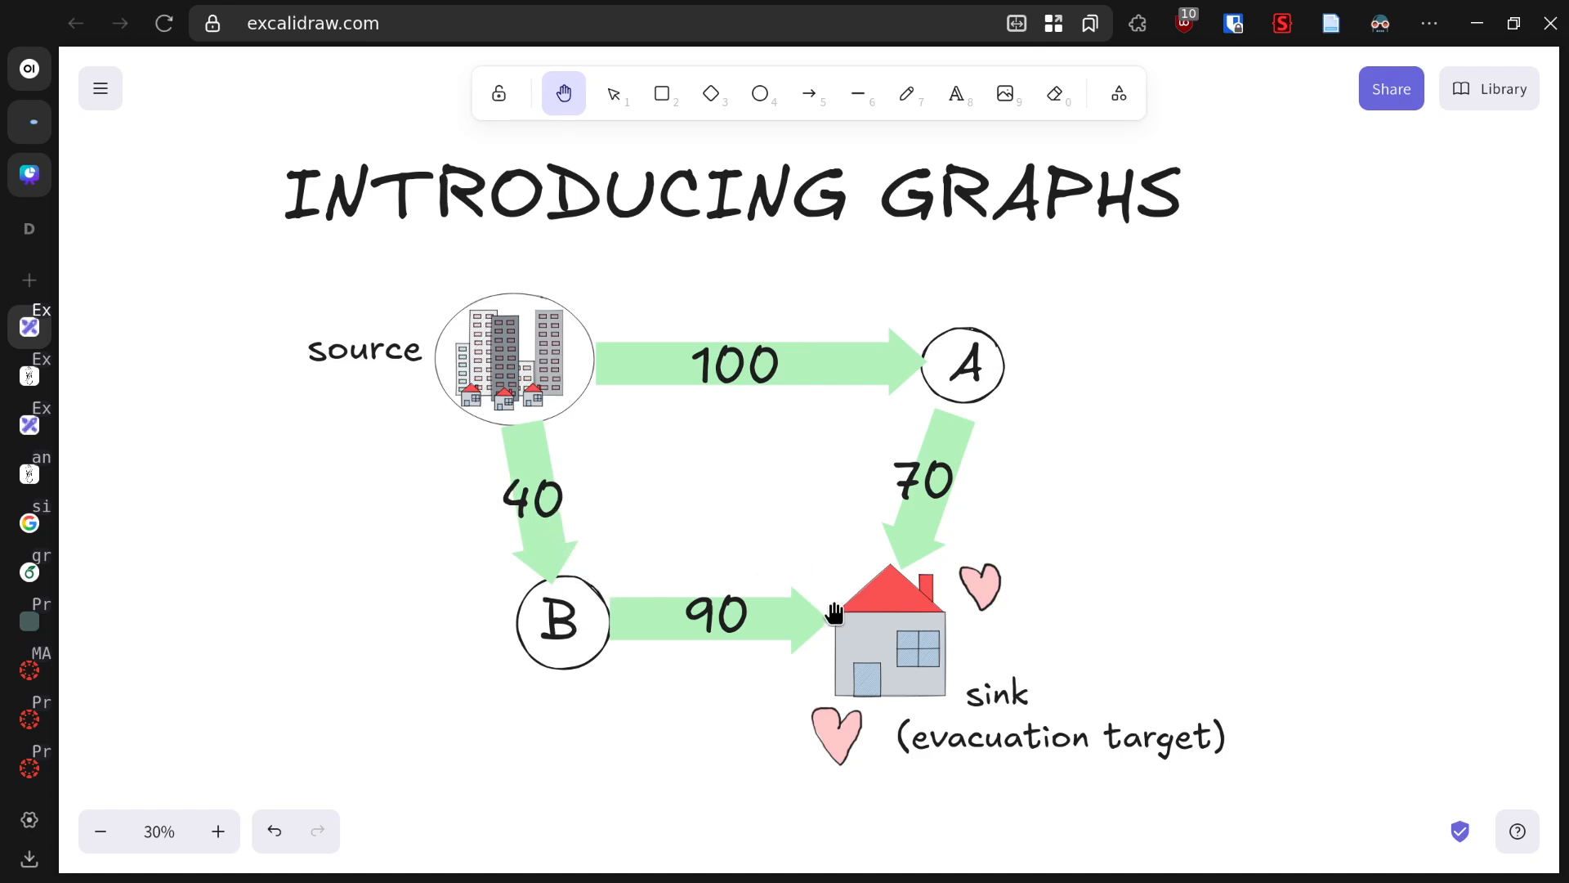
{"action": "mouse_move", "coordinate": [1112, 570]}
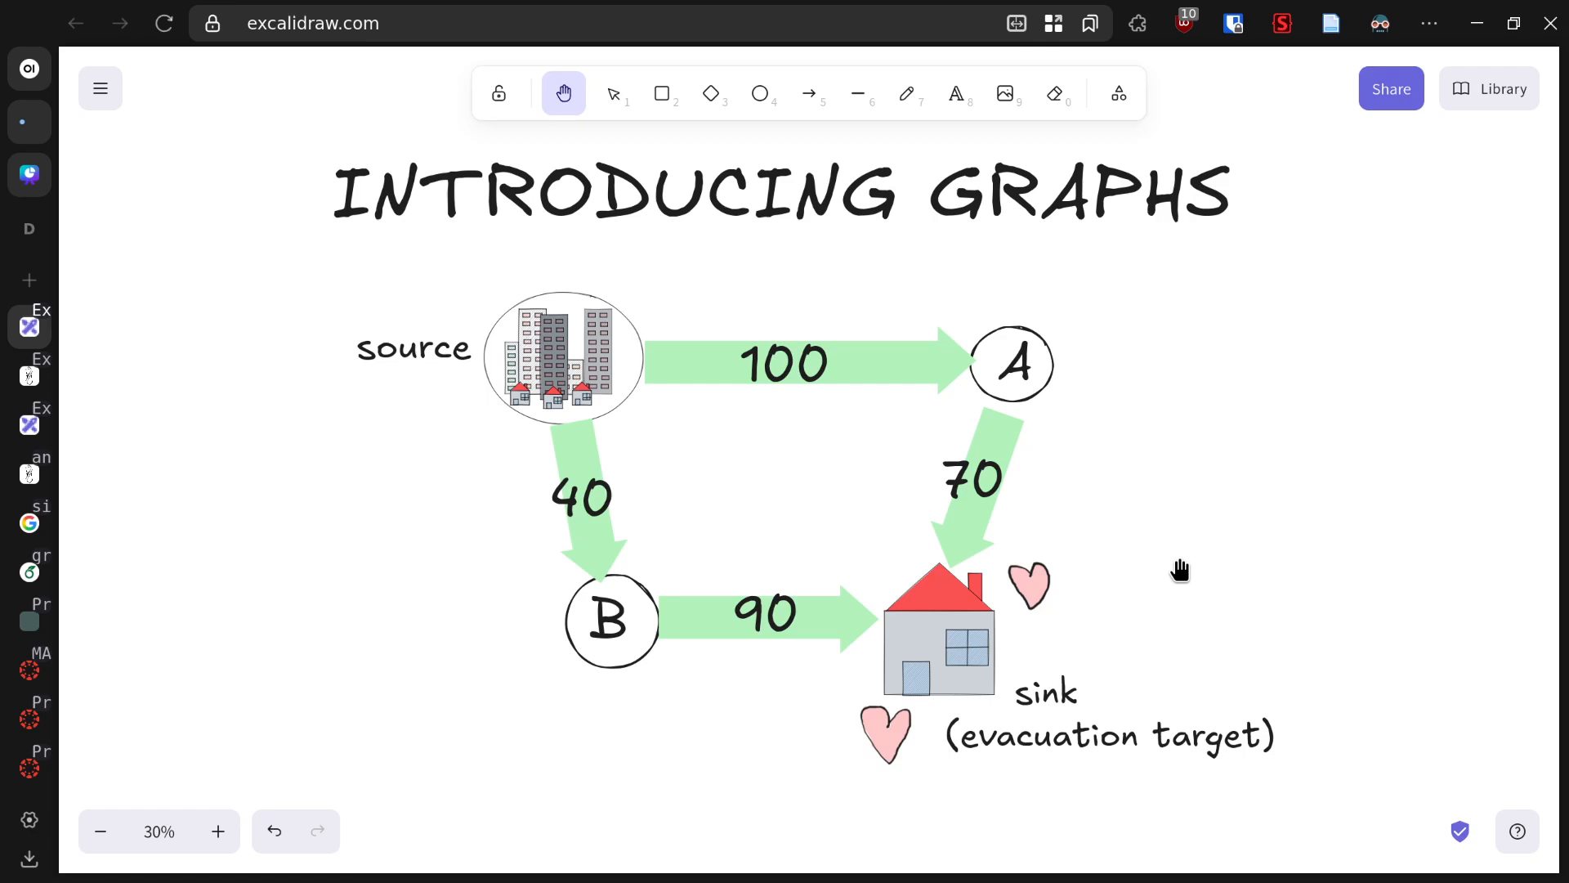
{"action": "mouse_move", "coordinate": [1351, 560]}
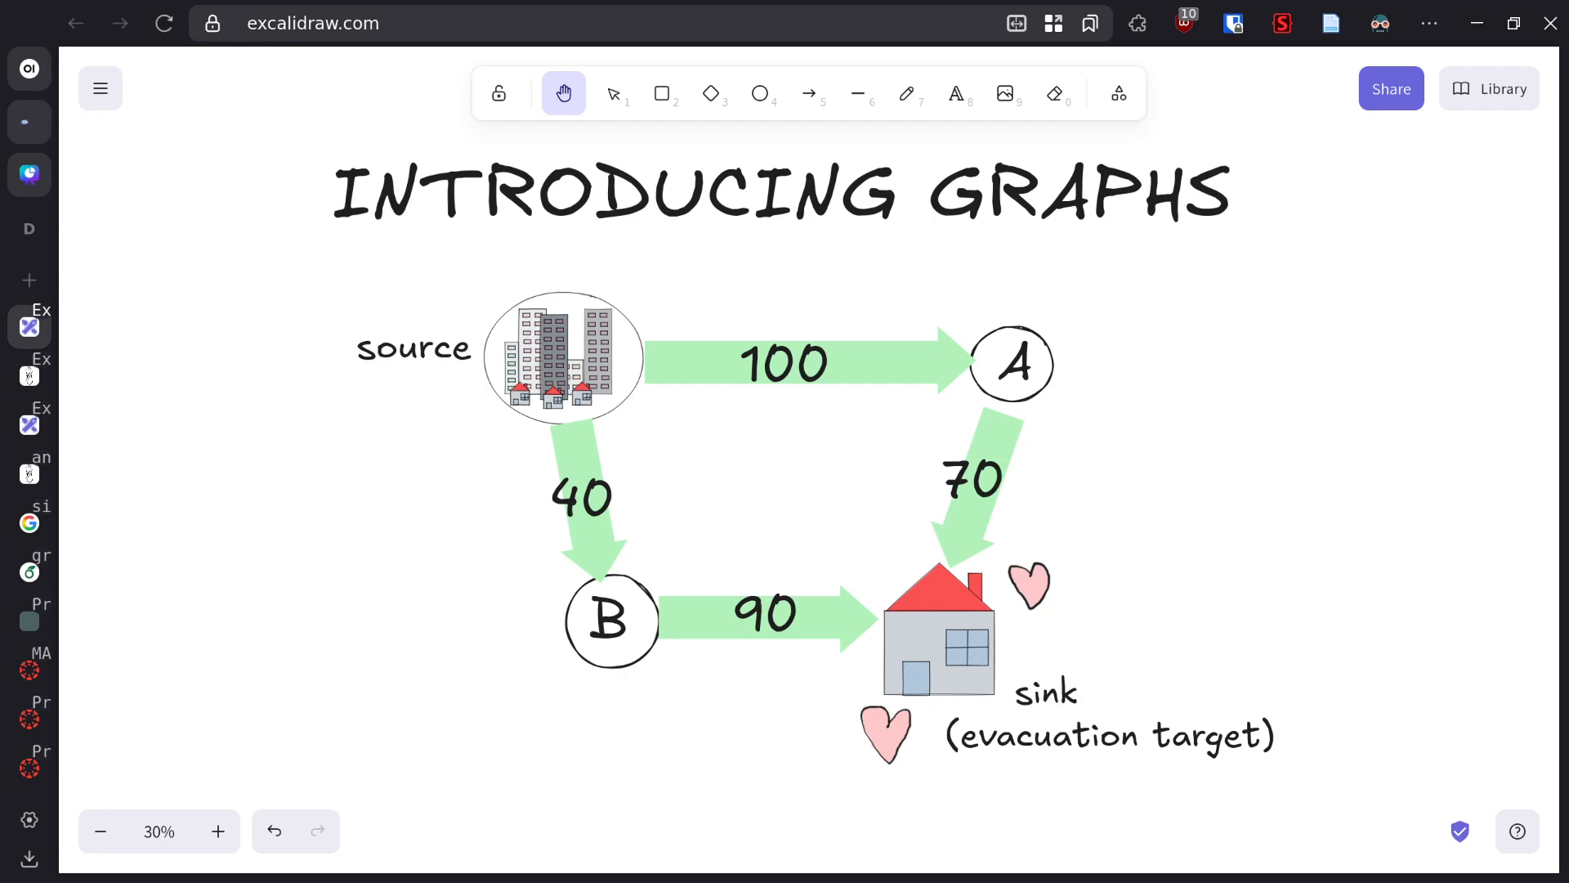
{"action": "mouse_move", "coordinate": [569, 623]}
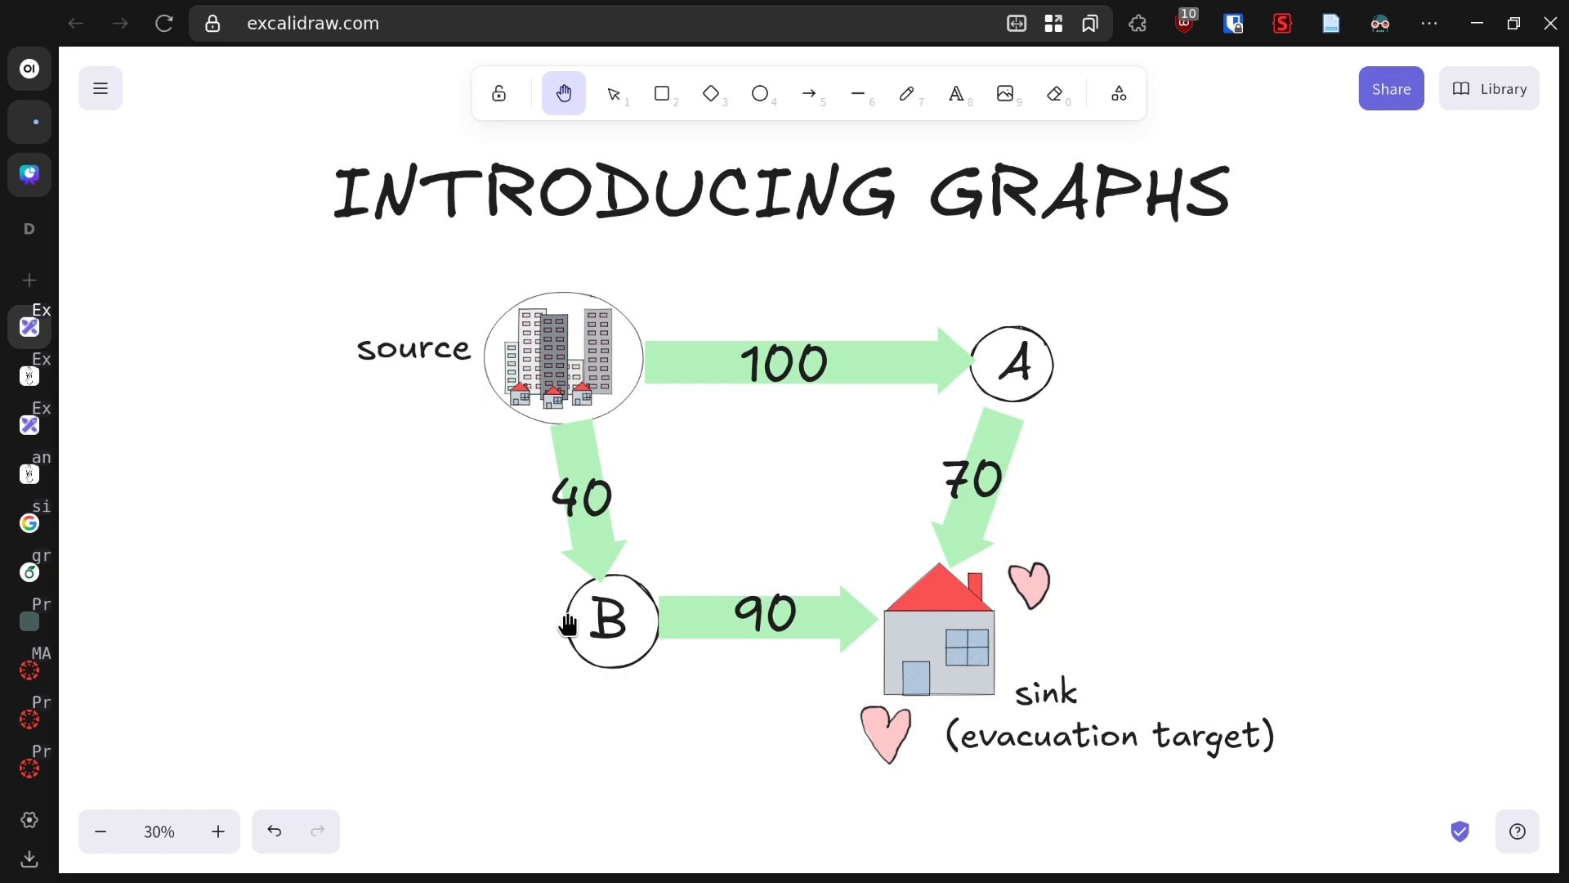
{"action": "mouse_move", "coordinate": [565, 403]}
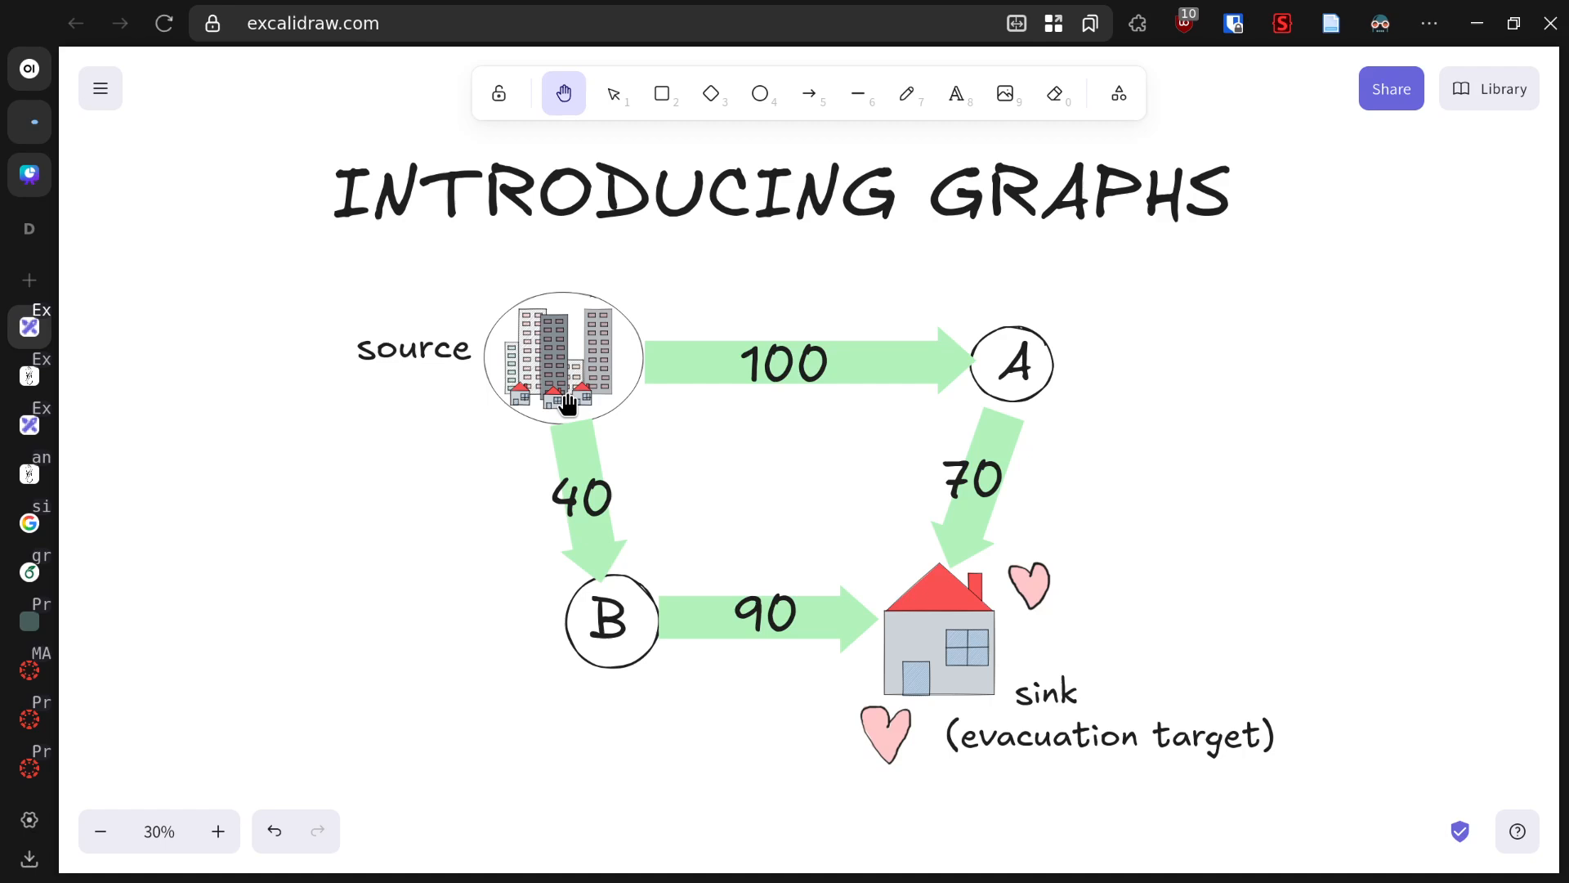
{"action": "mouse_move", "coordinate": [906, 610]}
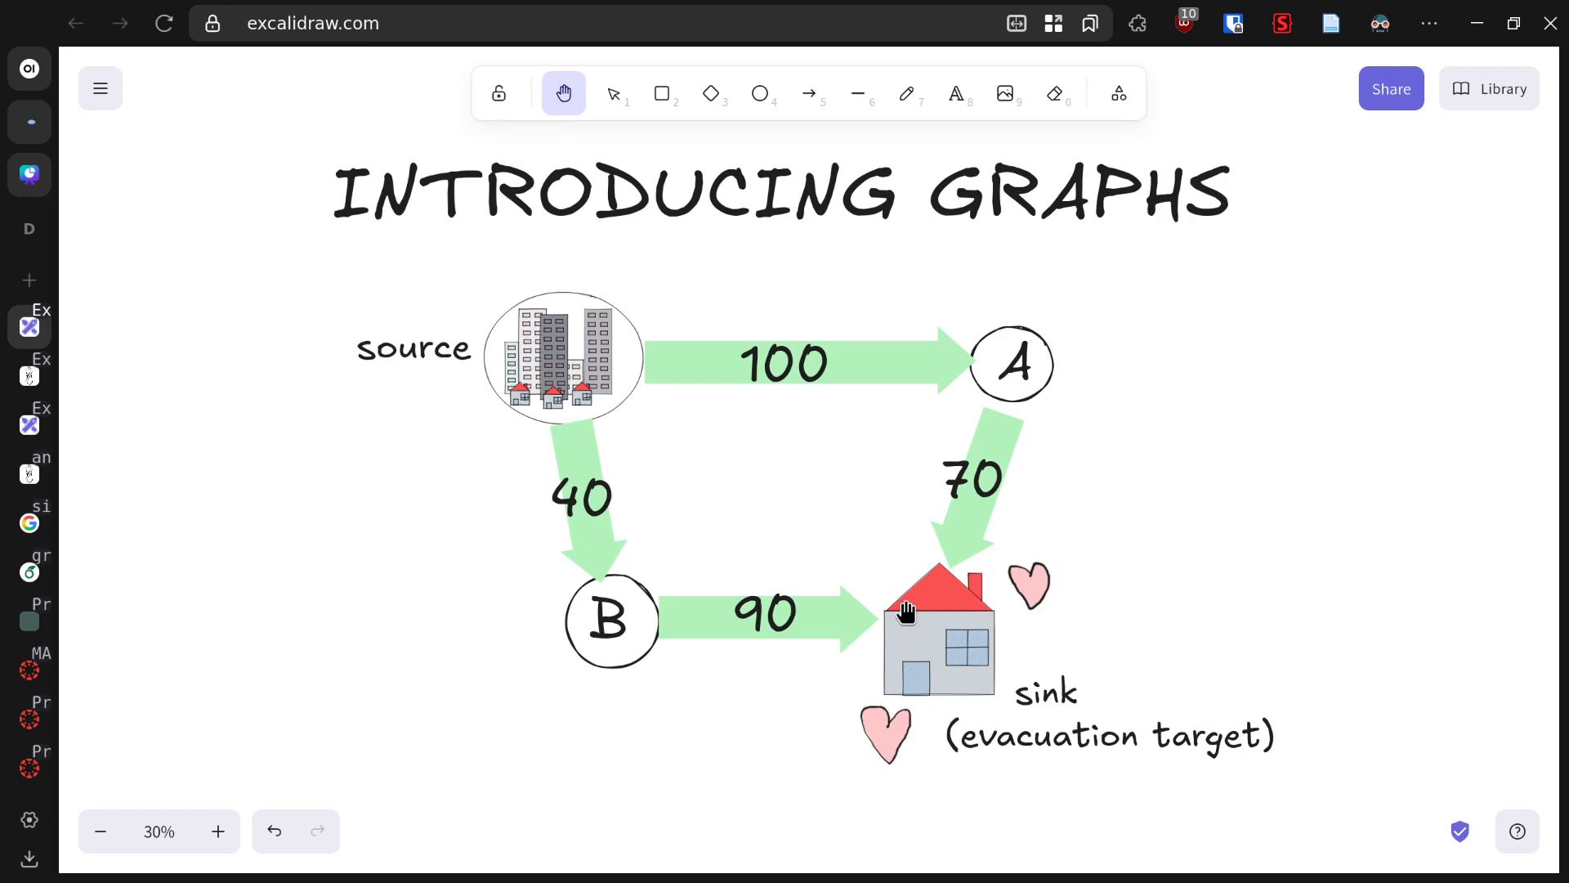
{"action": "mouse_move", "coordinate": [910, 604]}
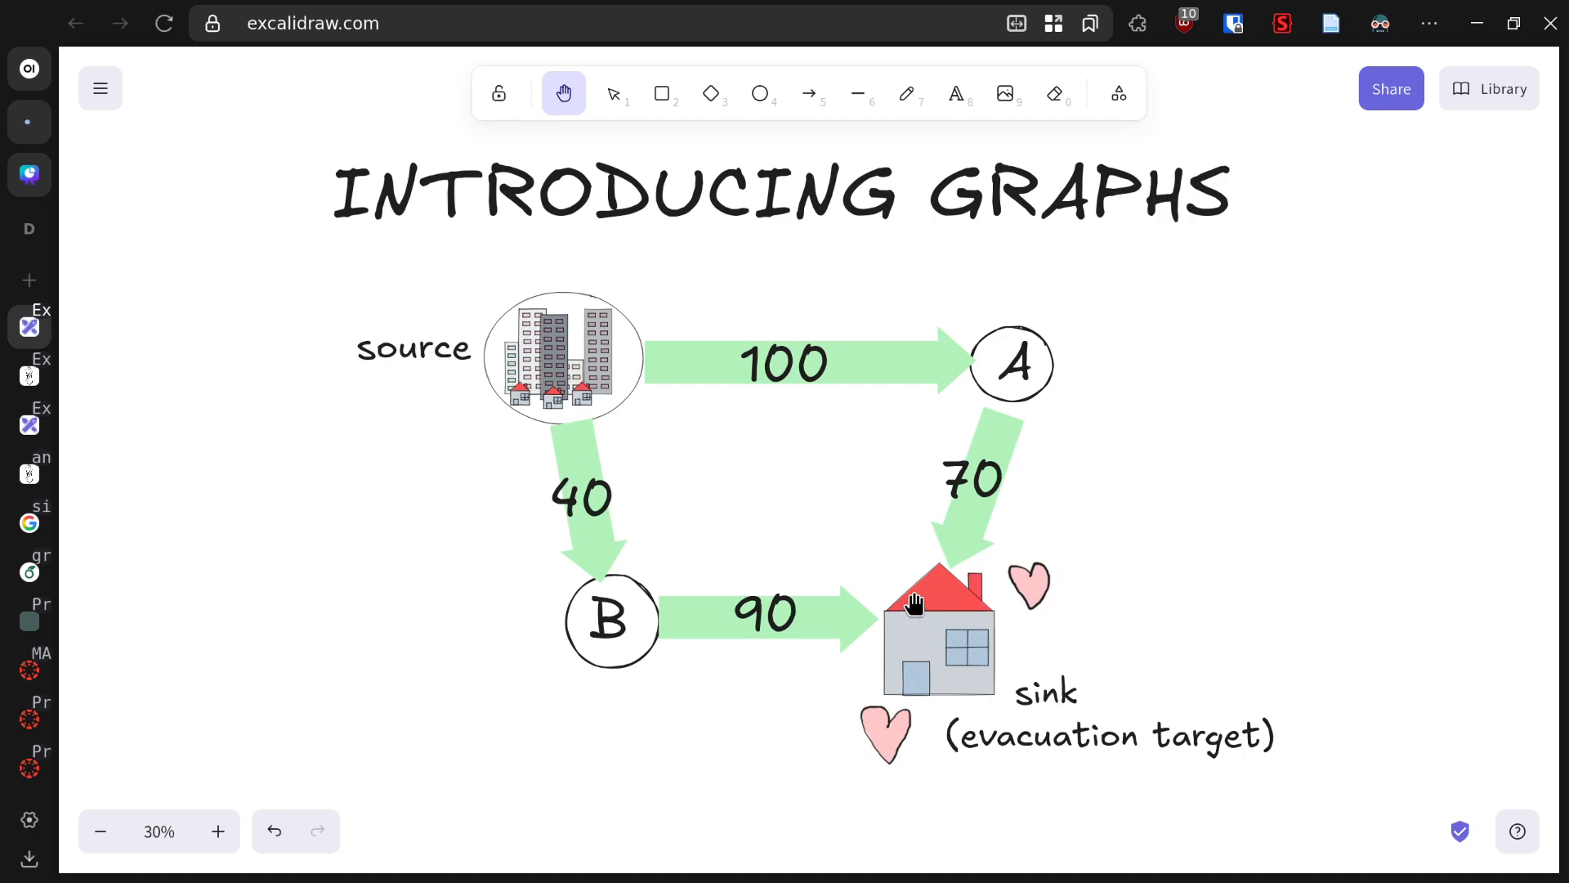
{"action": "mouse_move", "coordinate": [612, 682]}
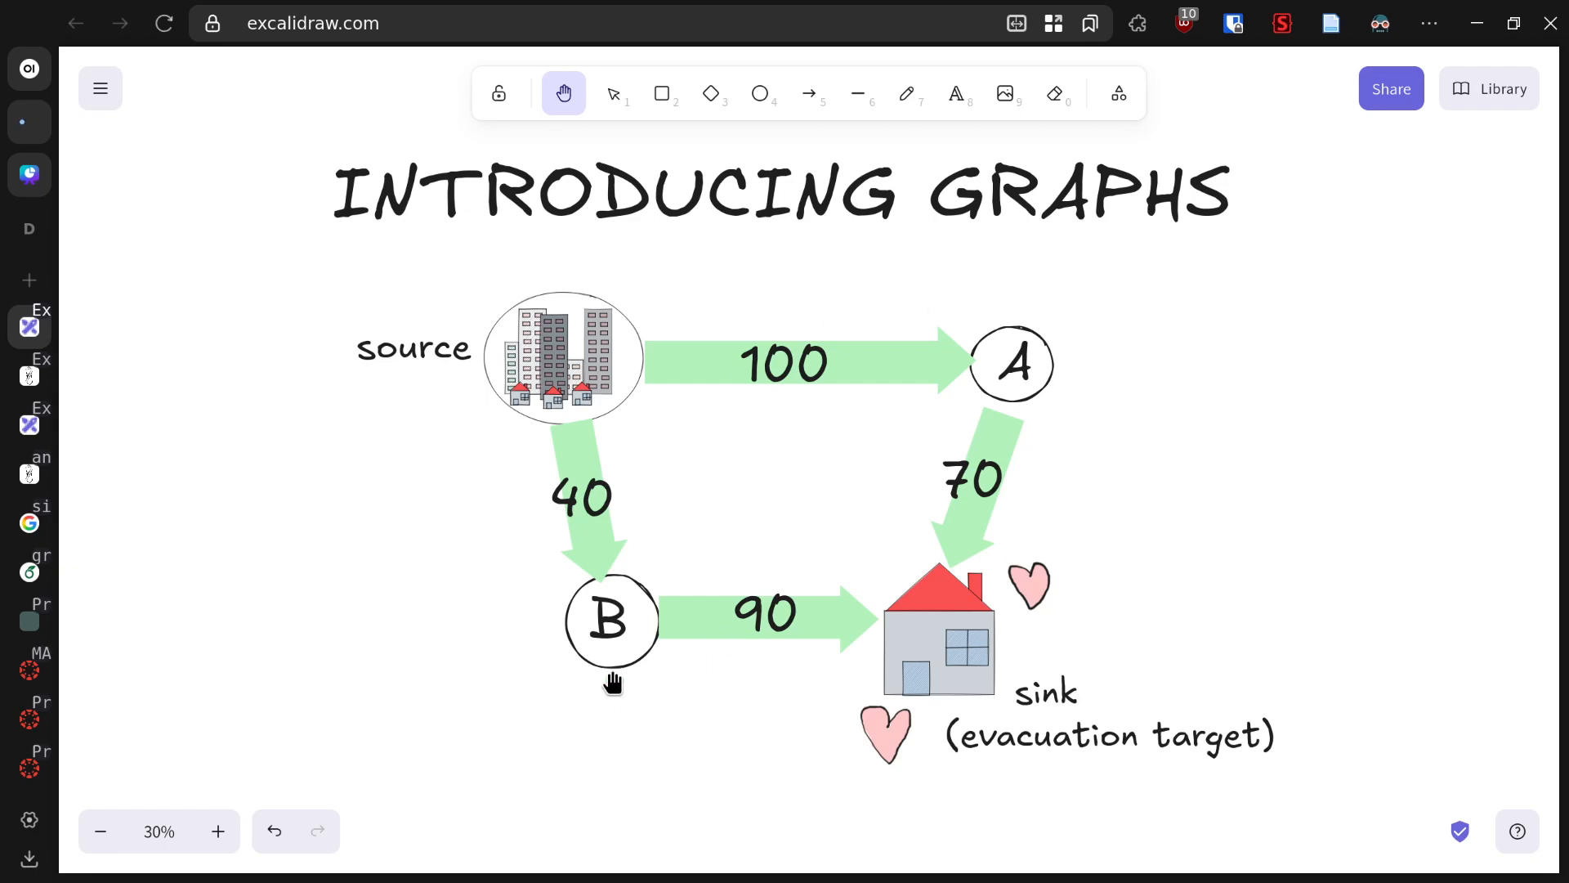
{"action": "mouse_move", "coordinate": [684, 598]}
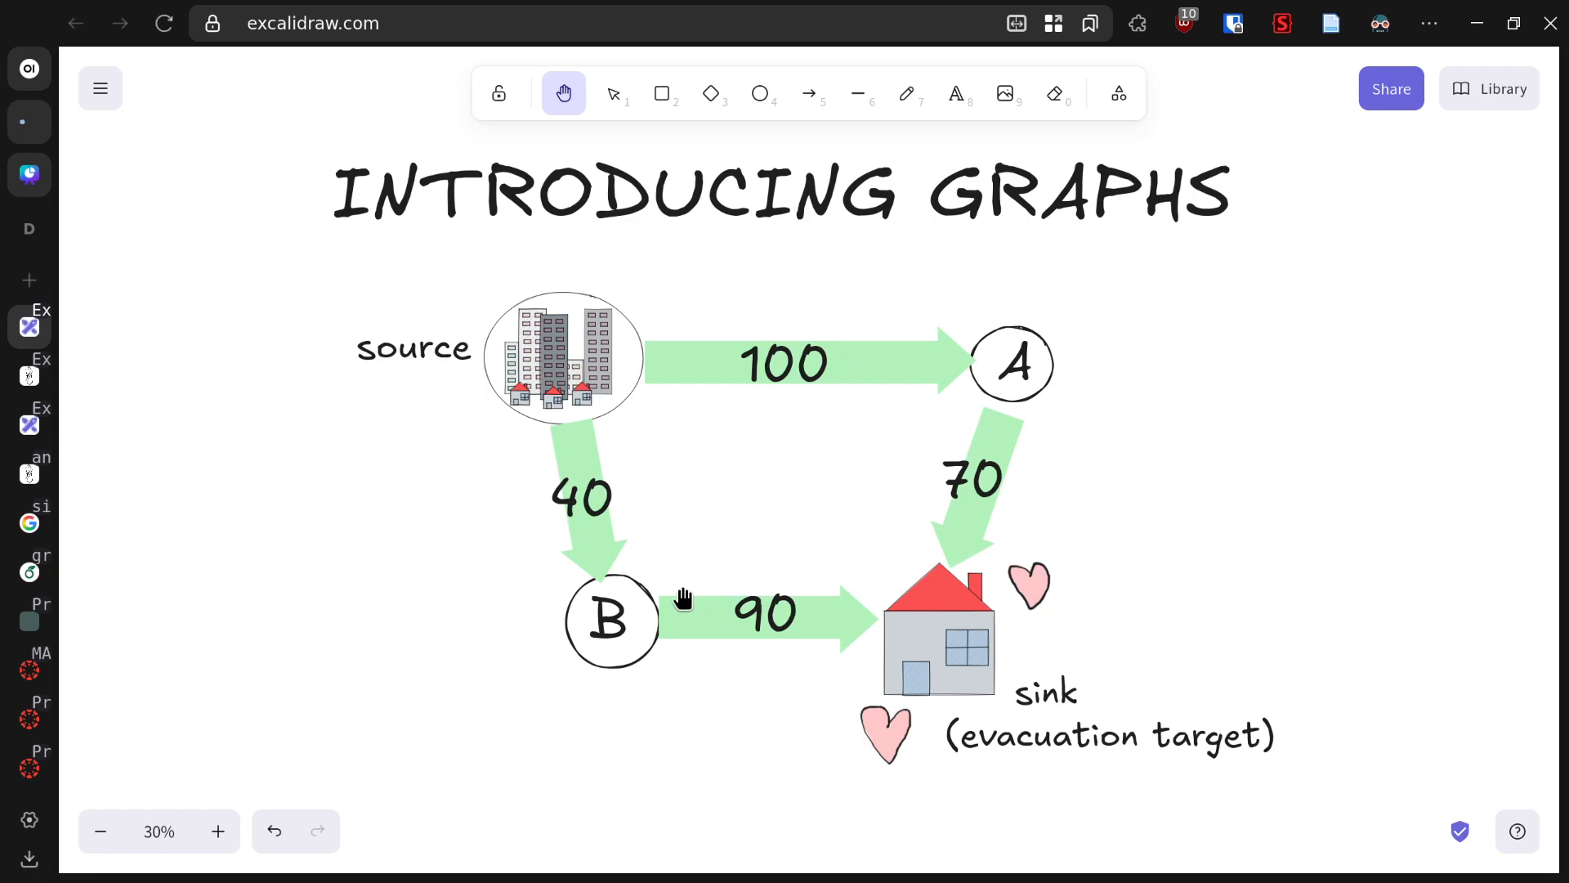
{"action": "mouse_move", "coordinate": [1323, 493]}
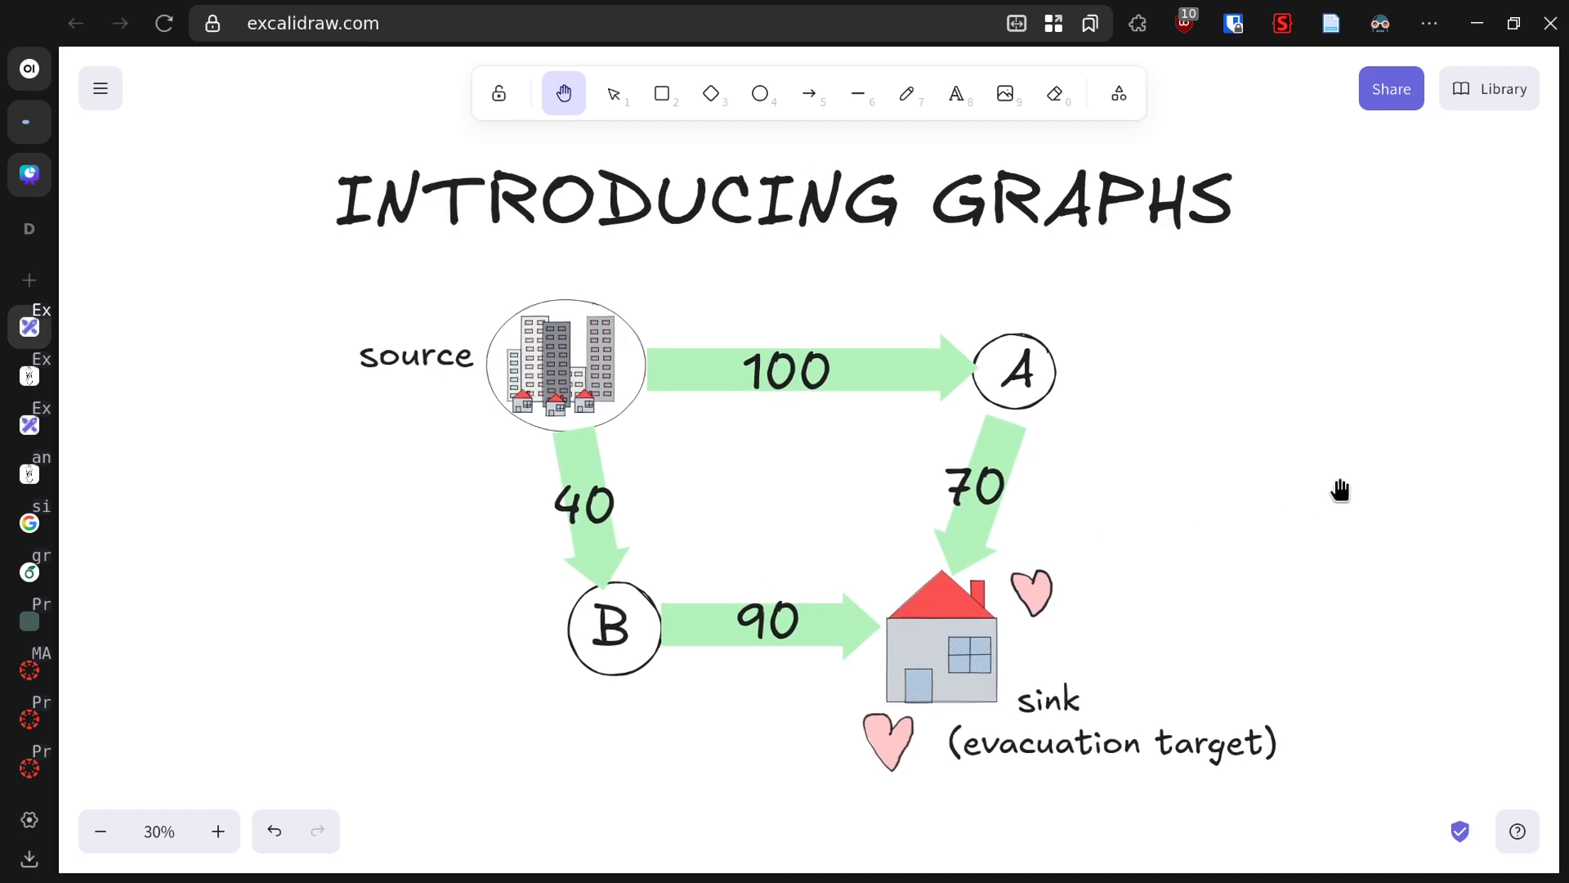
{"action": "mouse_move", "coordinate": [728, 472]}
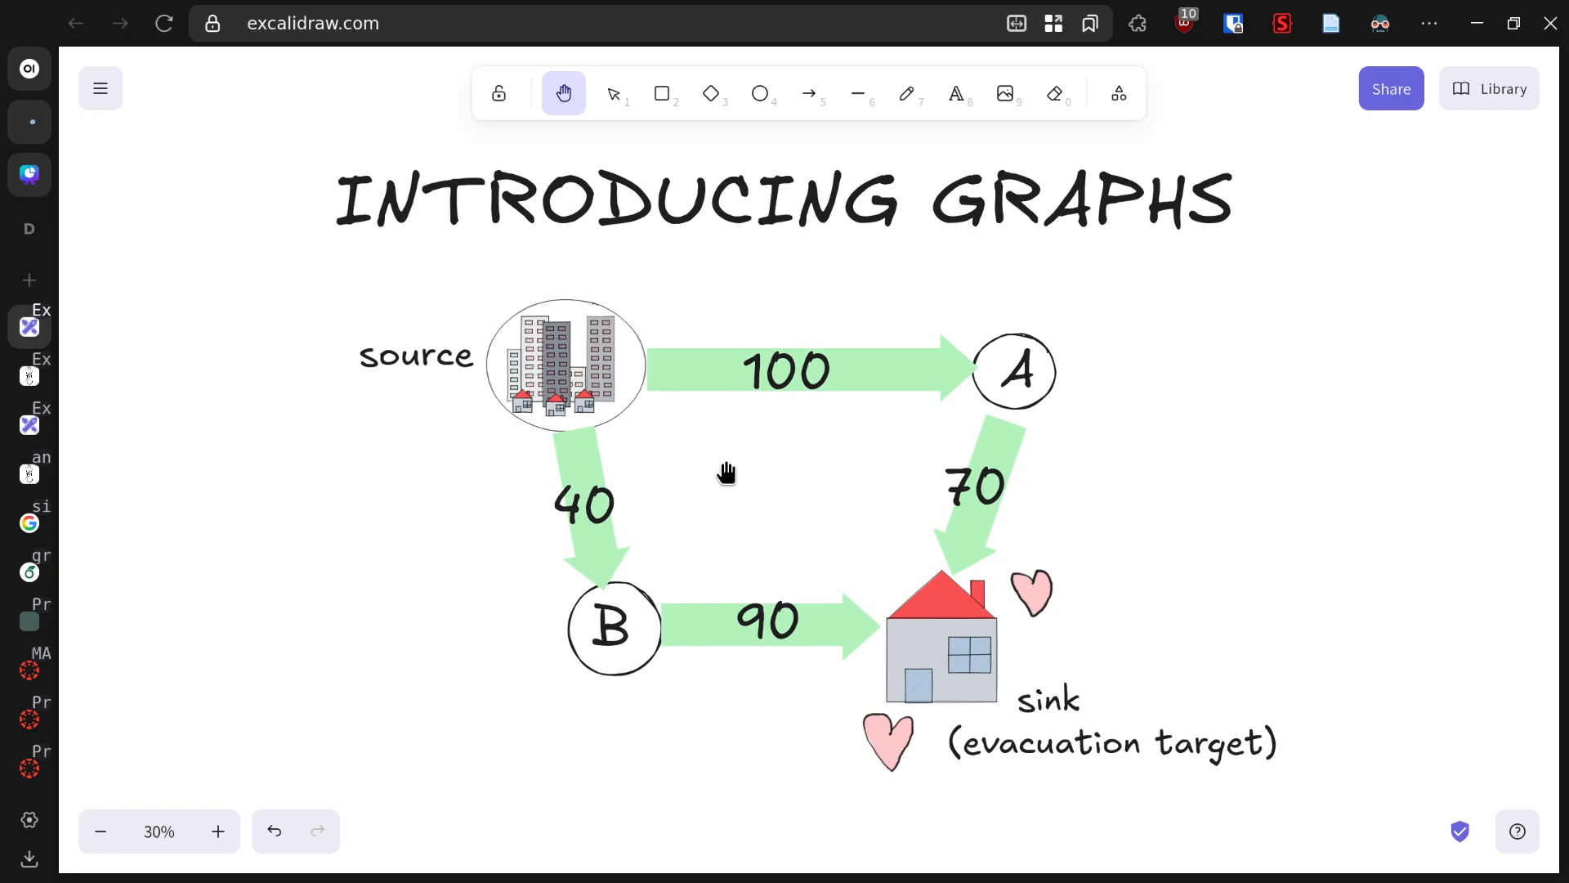
{"action": "mouse_move", "coordinate": [629, 394]}
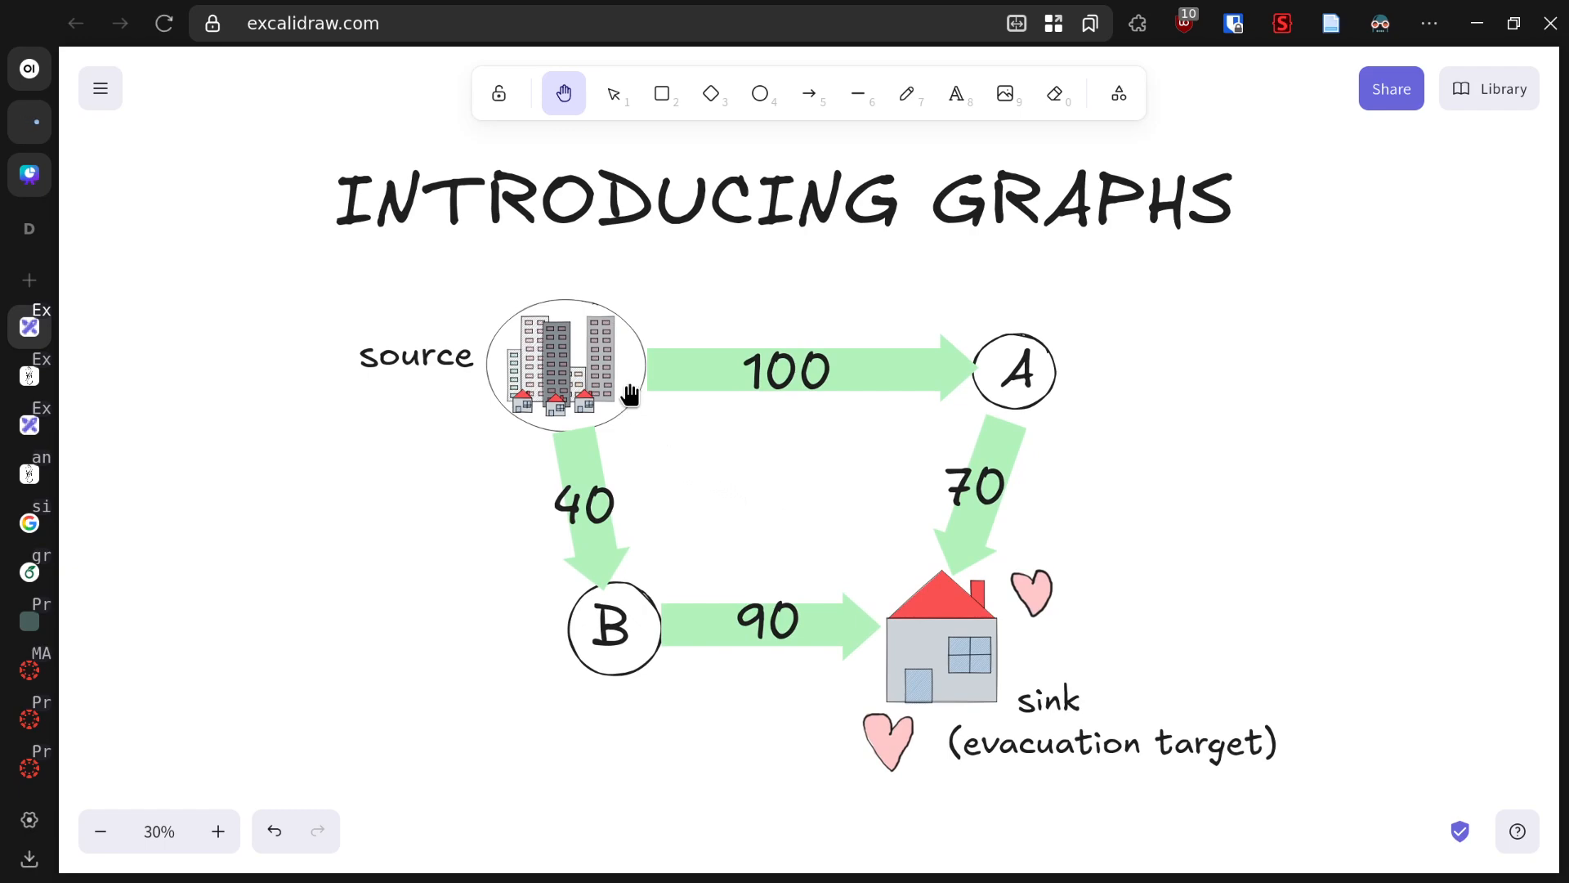
{"action": "mouse_move", "coordinate": [863, 369]}
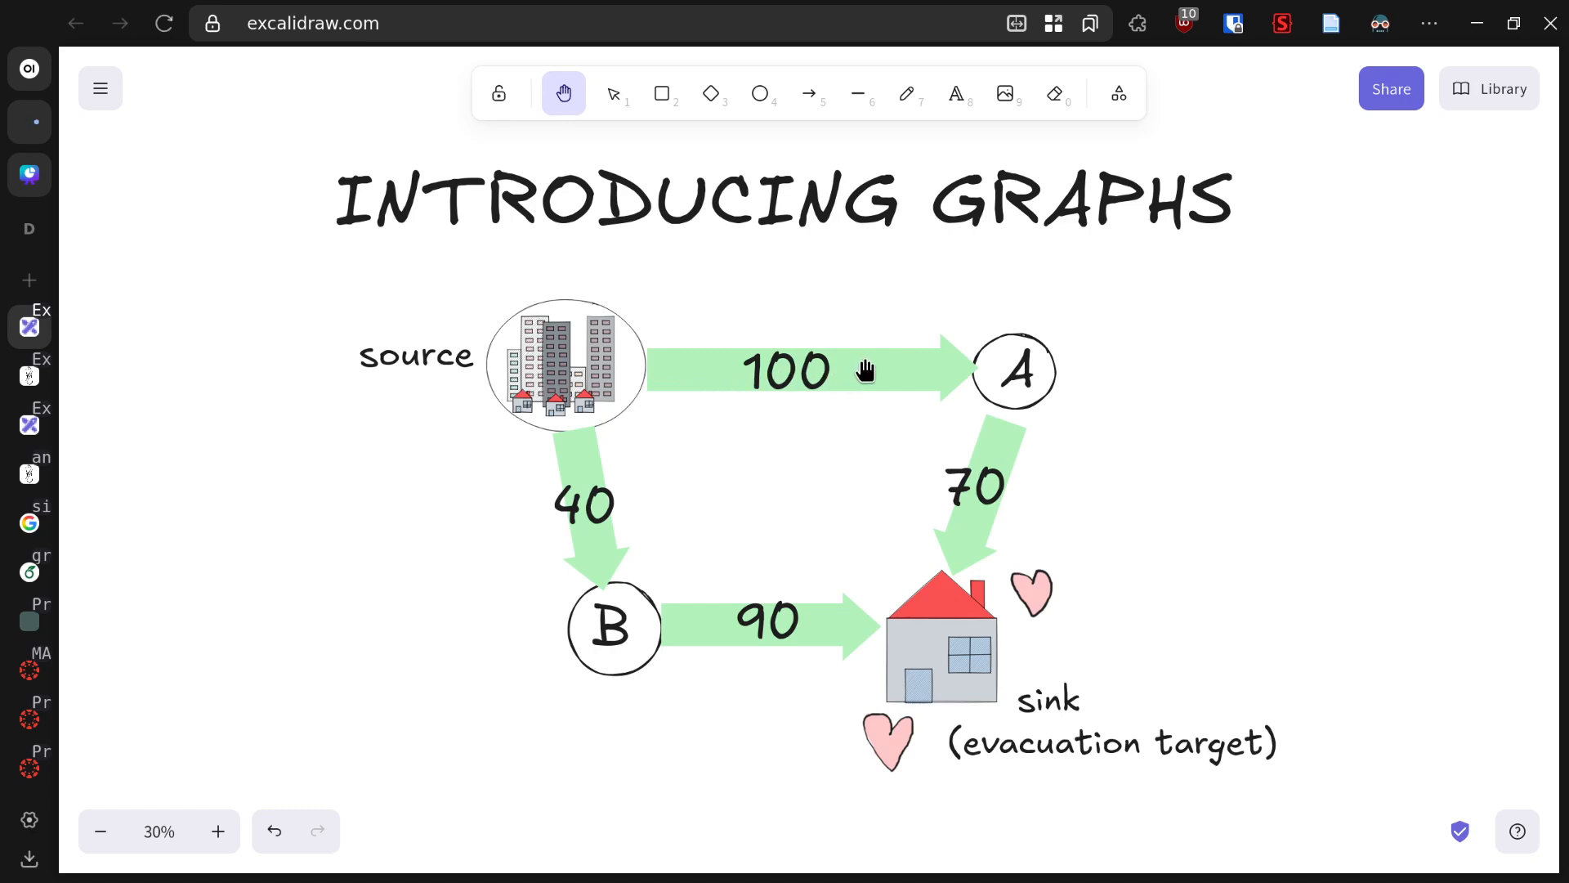
{"action": "mouse_move", "coordinate": [970, 504]}
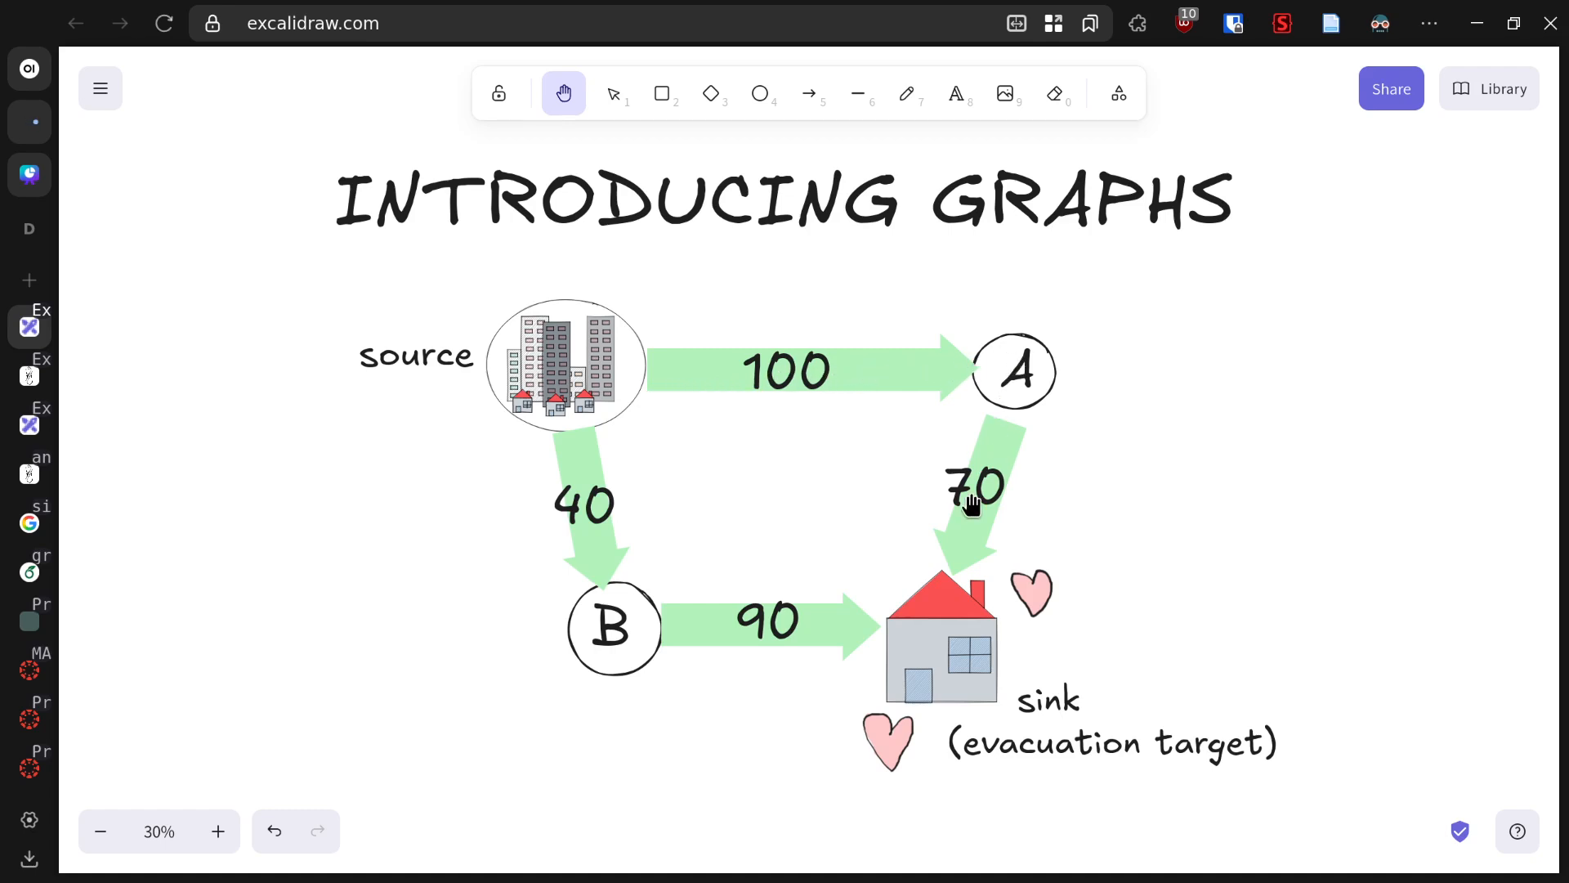
{"action": "mouse_move", "coordinate": [959, 550]}
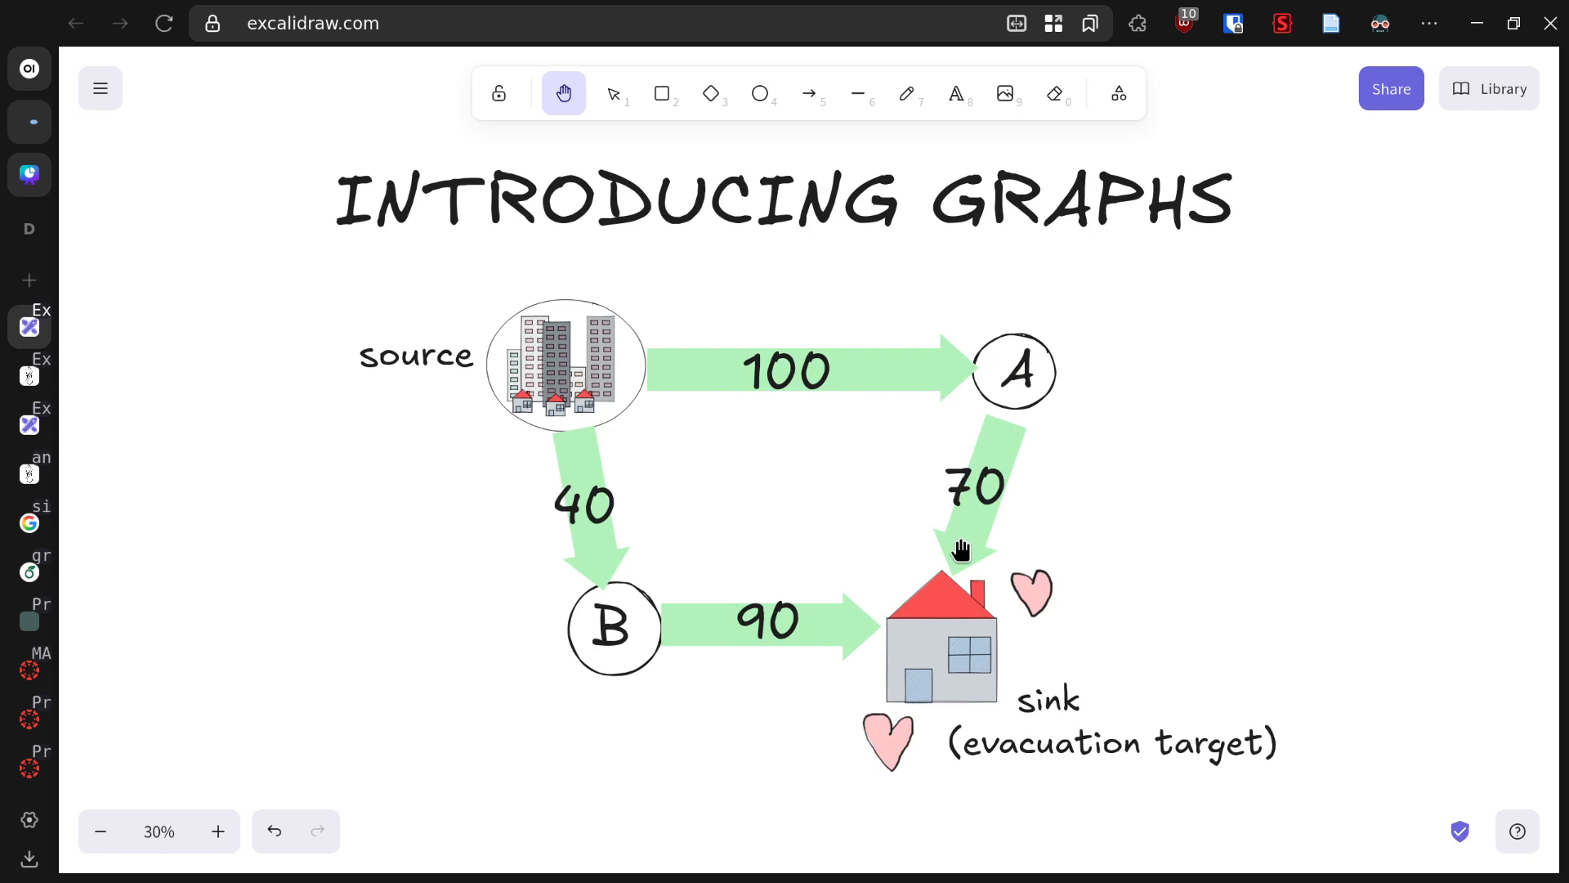
{"action": "mouse_move", "coordinate": [570, 417]}
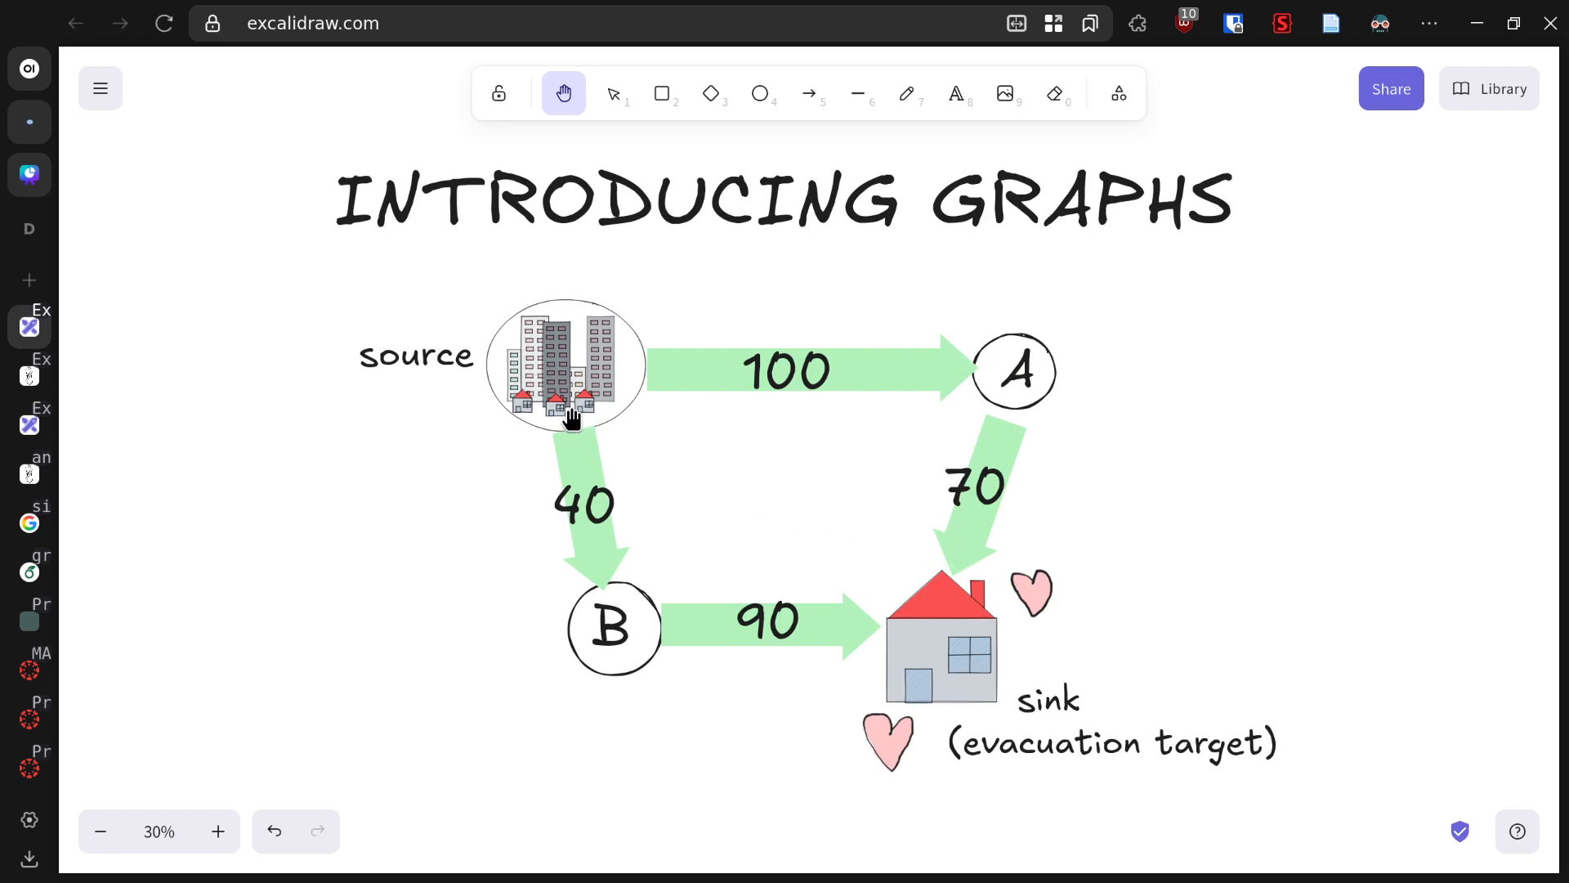
{"action": "mouse_move", "coordinate": [646, 603]}
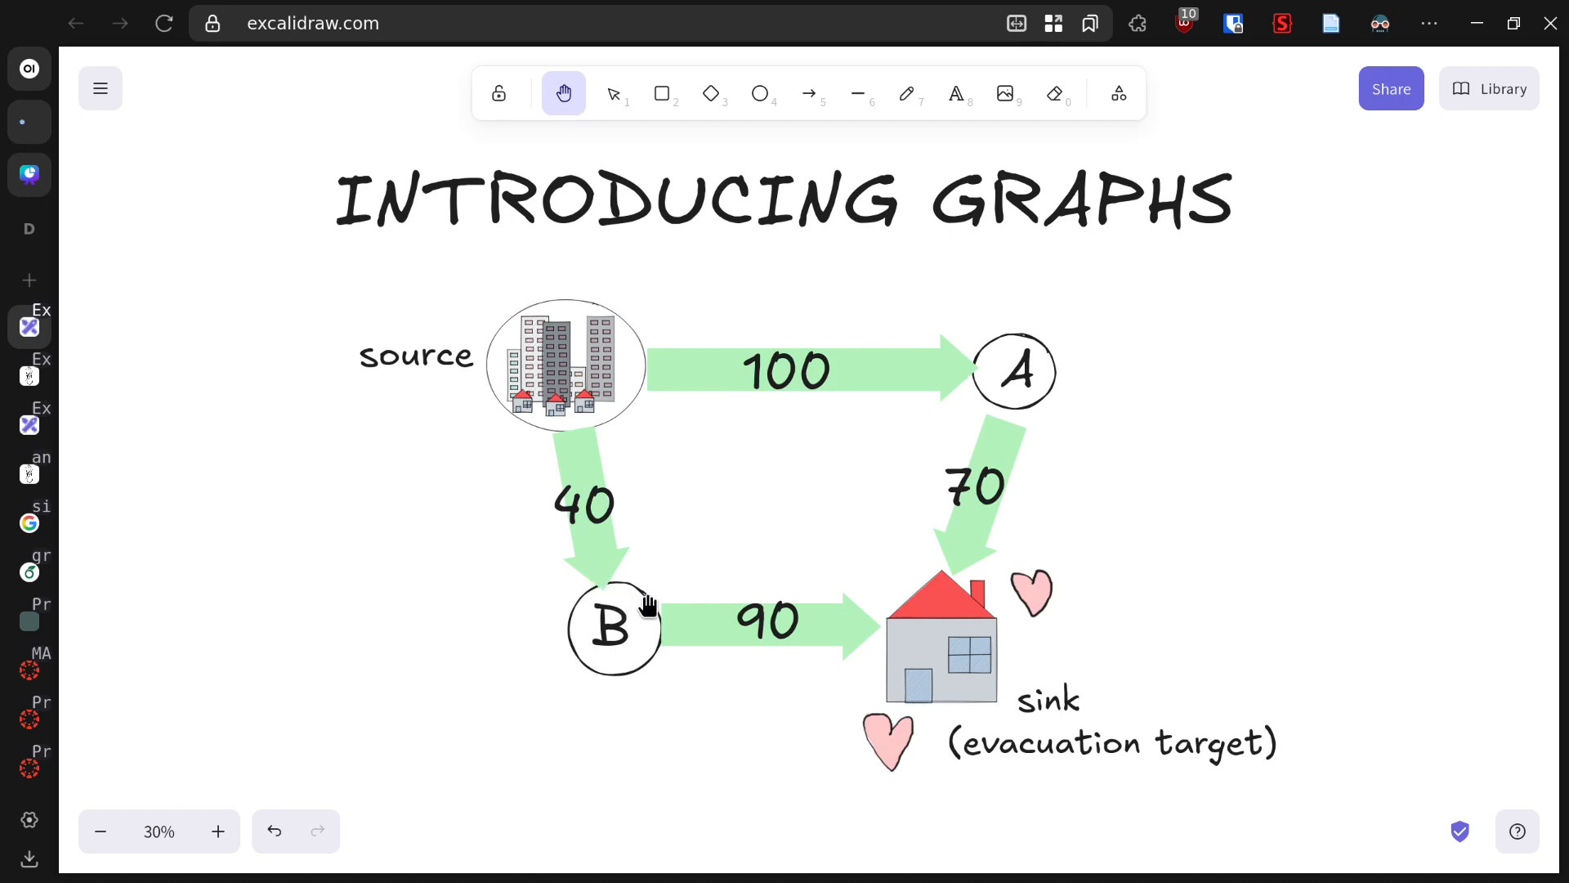
{"action": "mouse_move", "coordinate": [692, 593]}
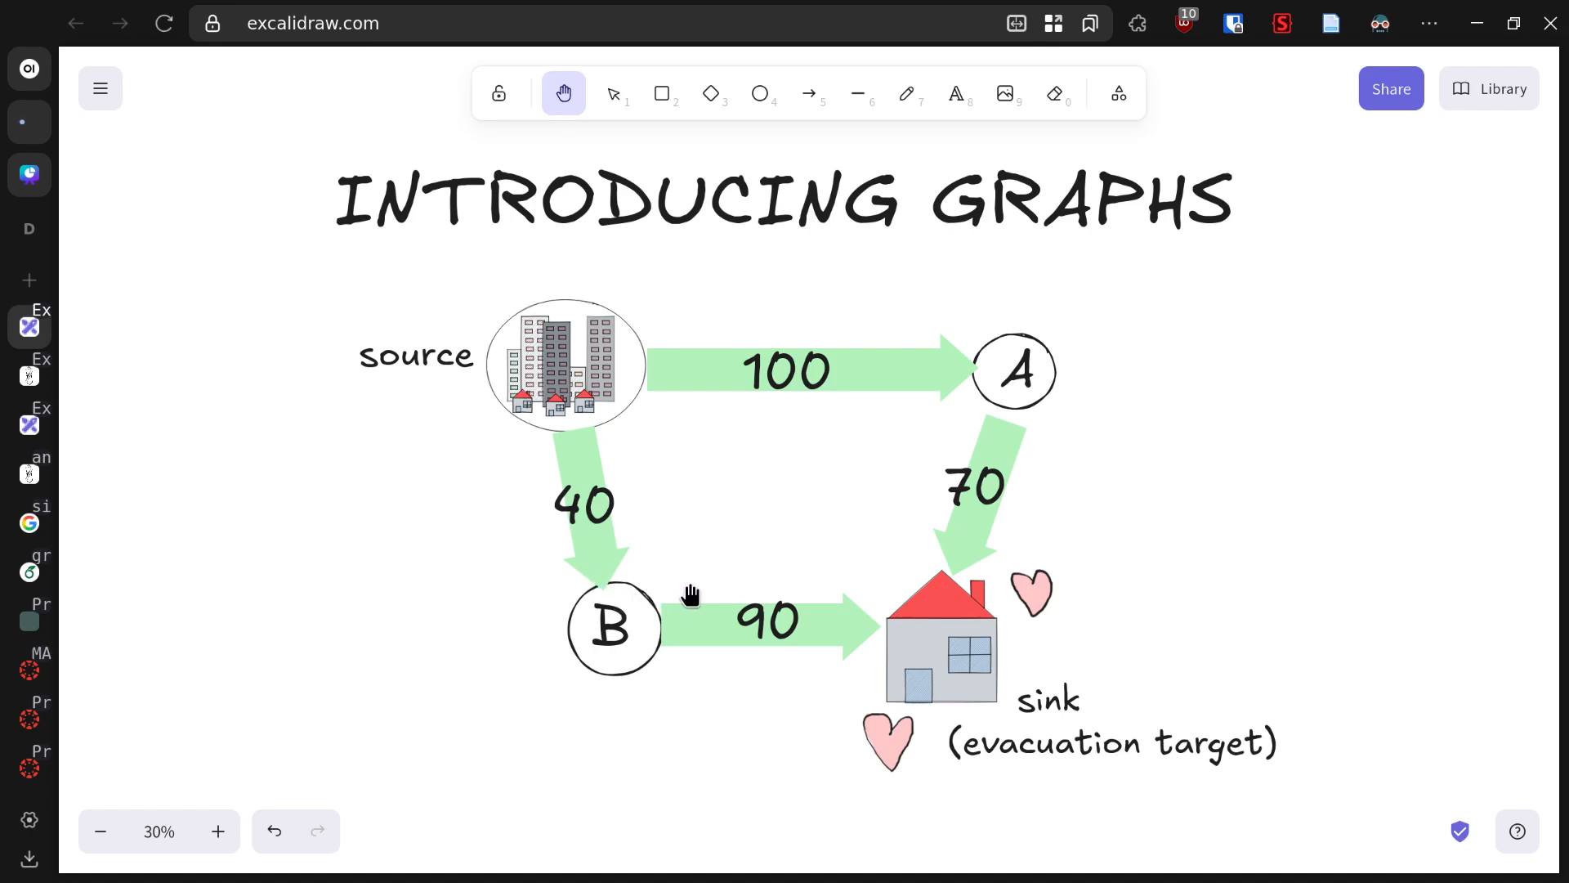
{"action": "mouse_move", "coordinate": [1003, 562]}
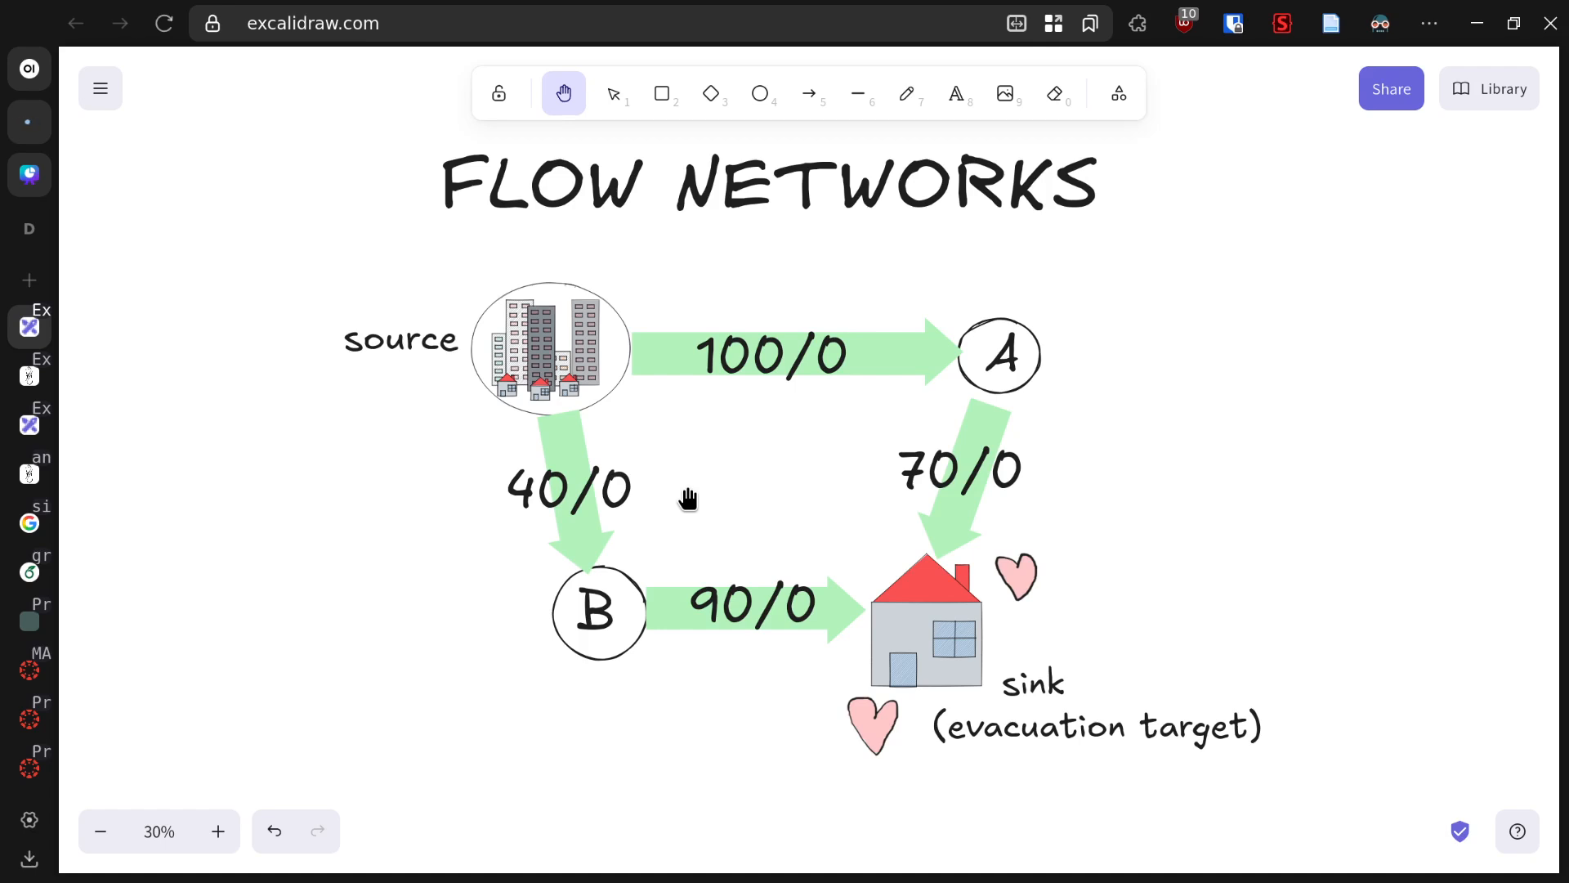
{"action": "mouse_move", "coordinate": [734, 429]}
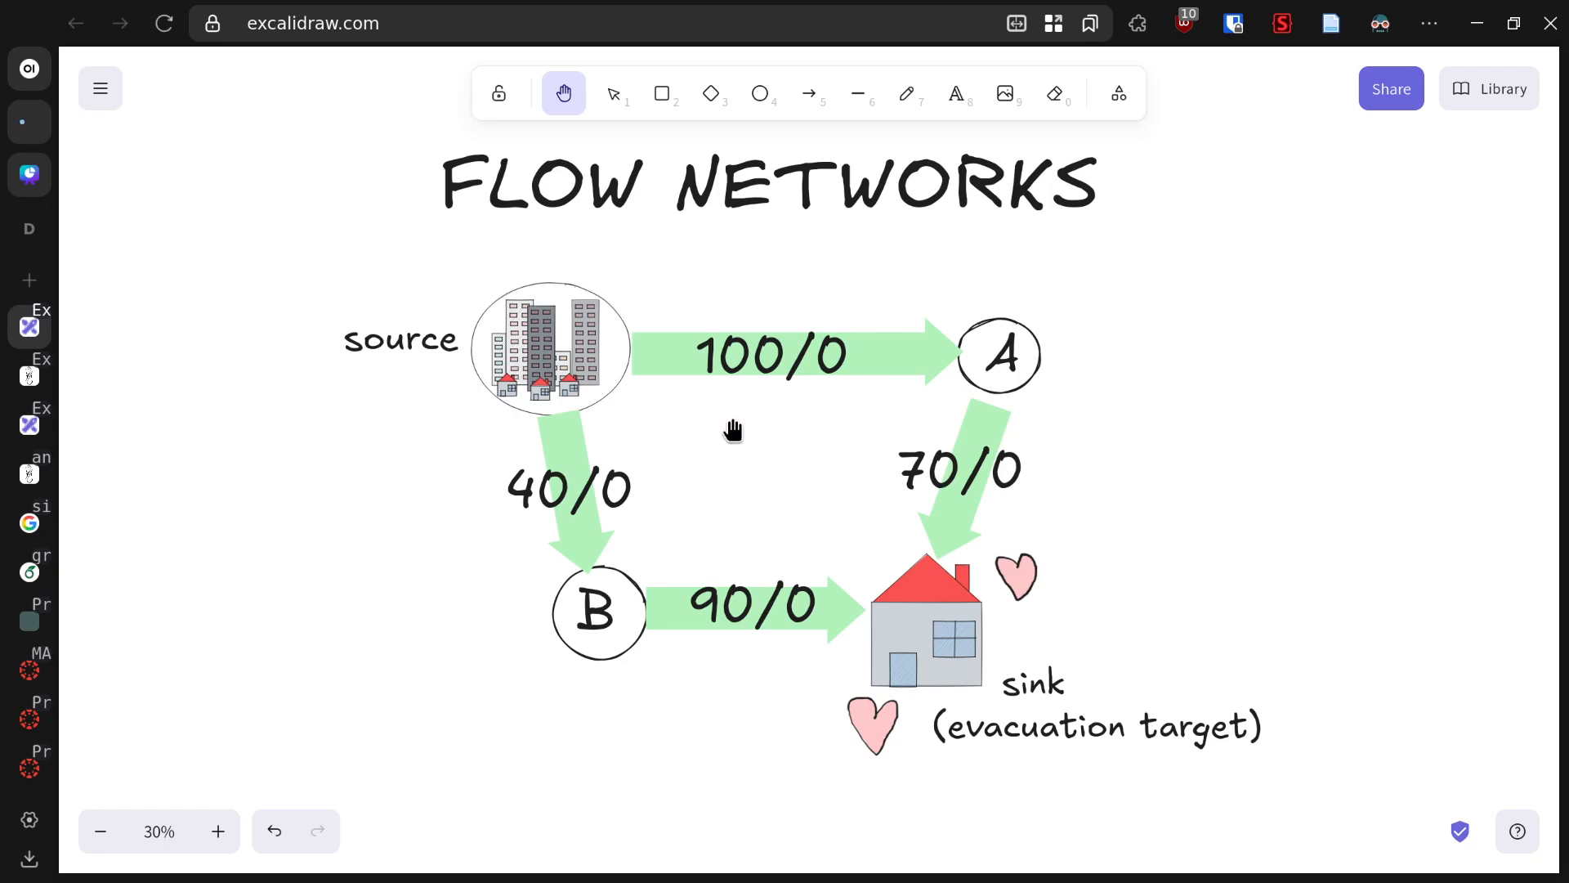
{"action": "mouse_move", "coordinate": [750, 394]}
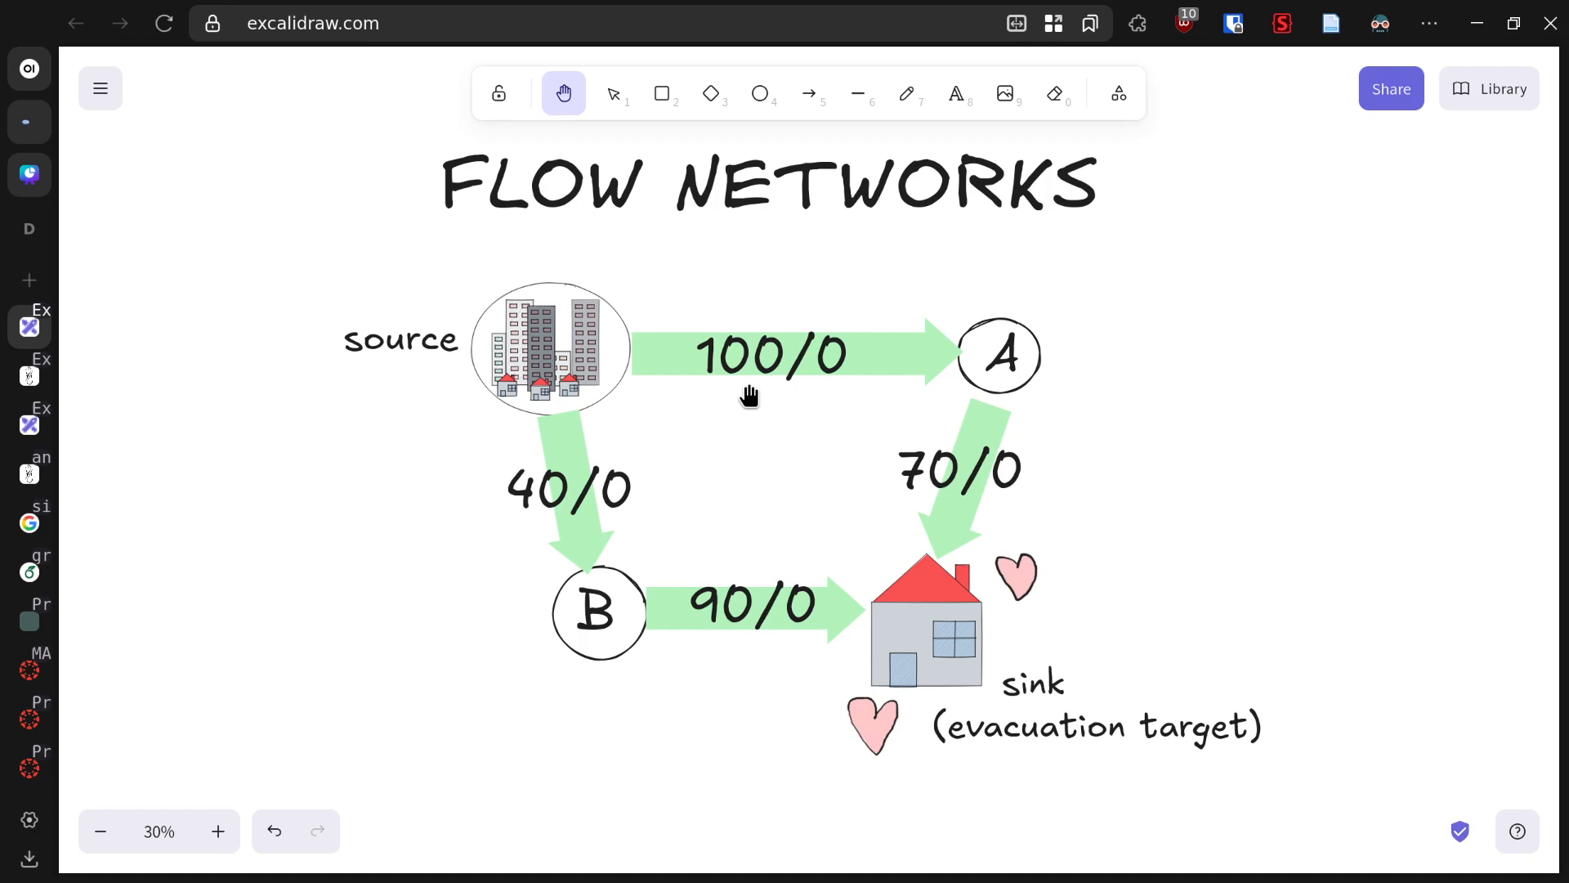
{"action": "mouse_move", "coordinate": [861, 387]}
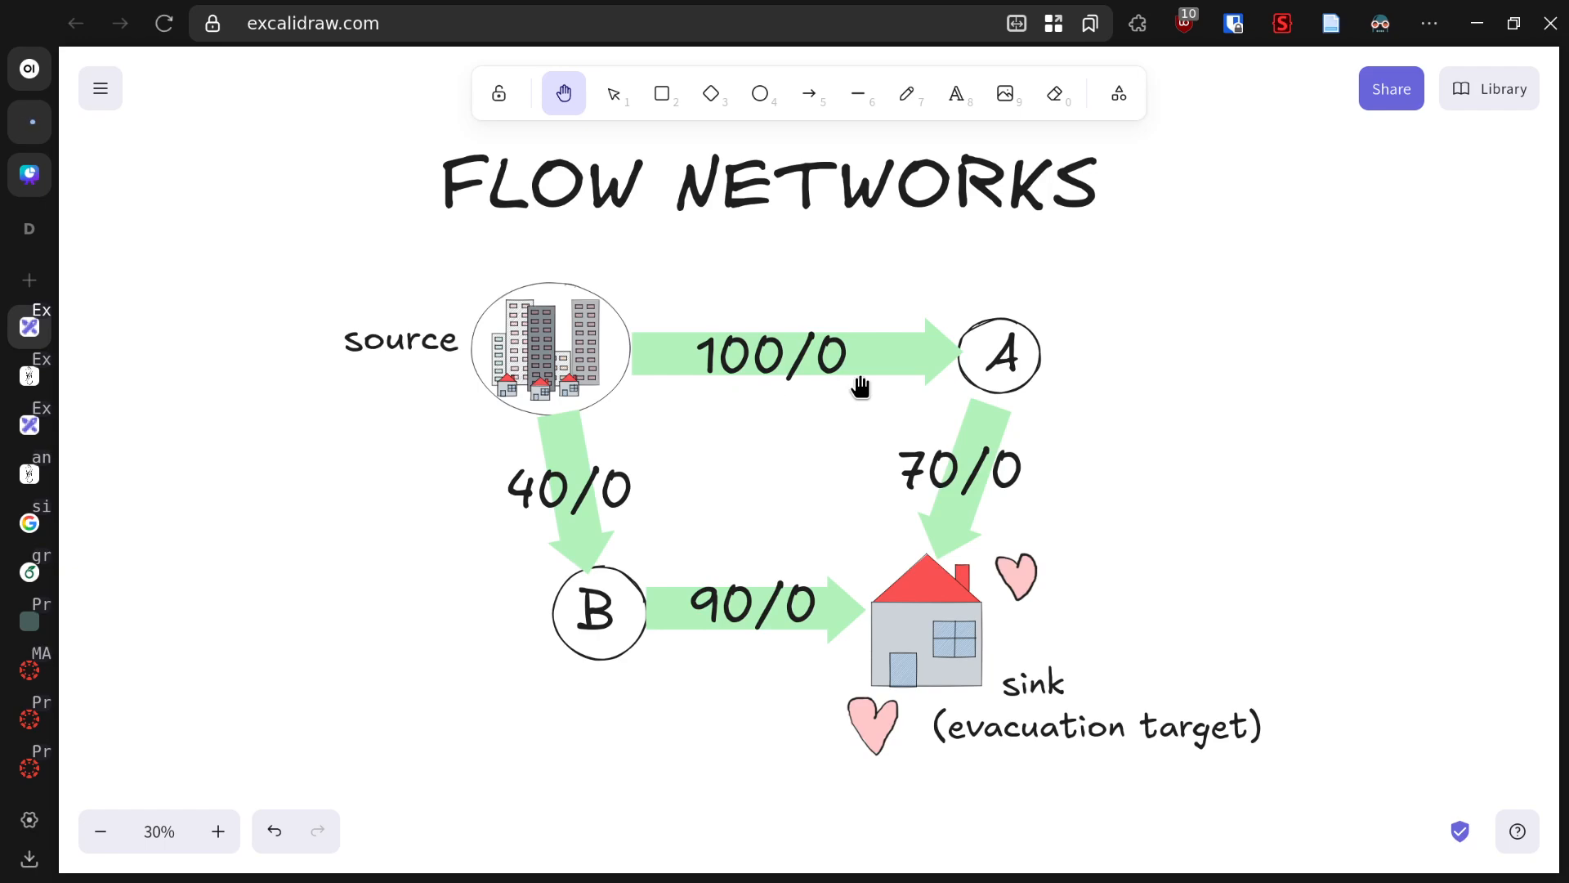
{"action": "mouse_move", "coordinate": [863, 379]}
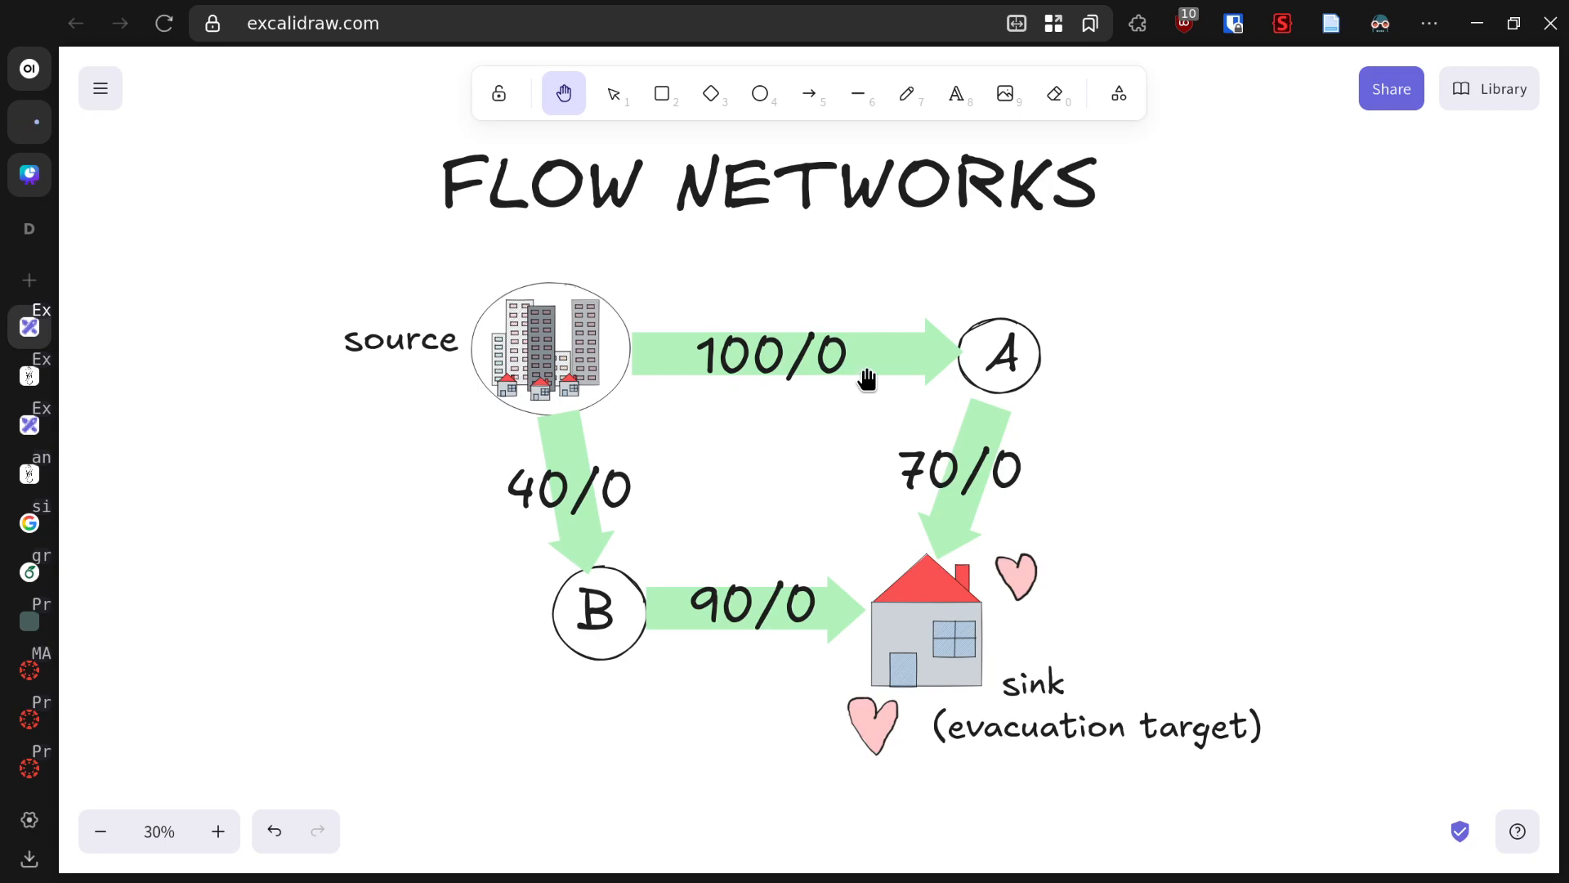
{"action": "mouse_move", "coordinate": [972, 393]}
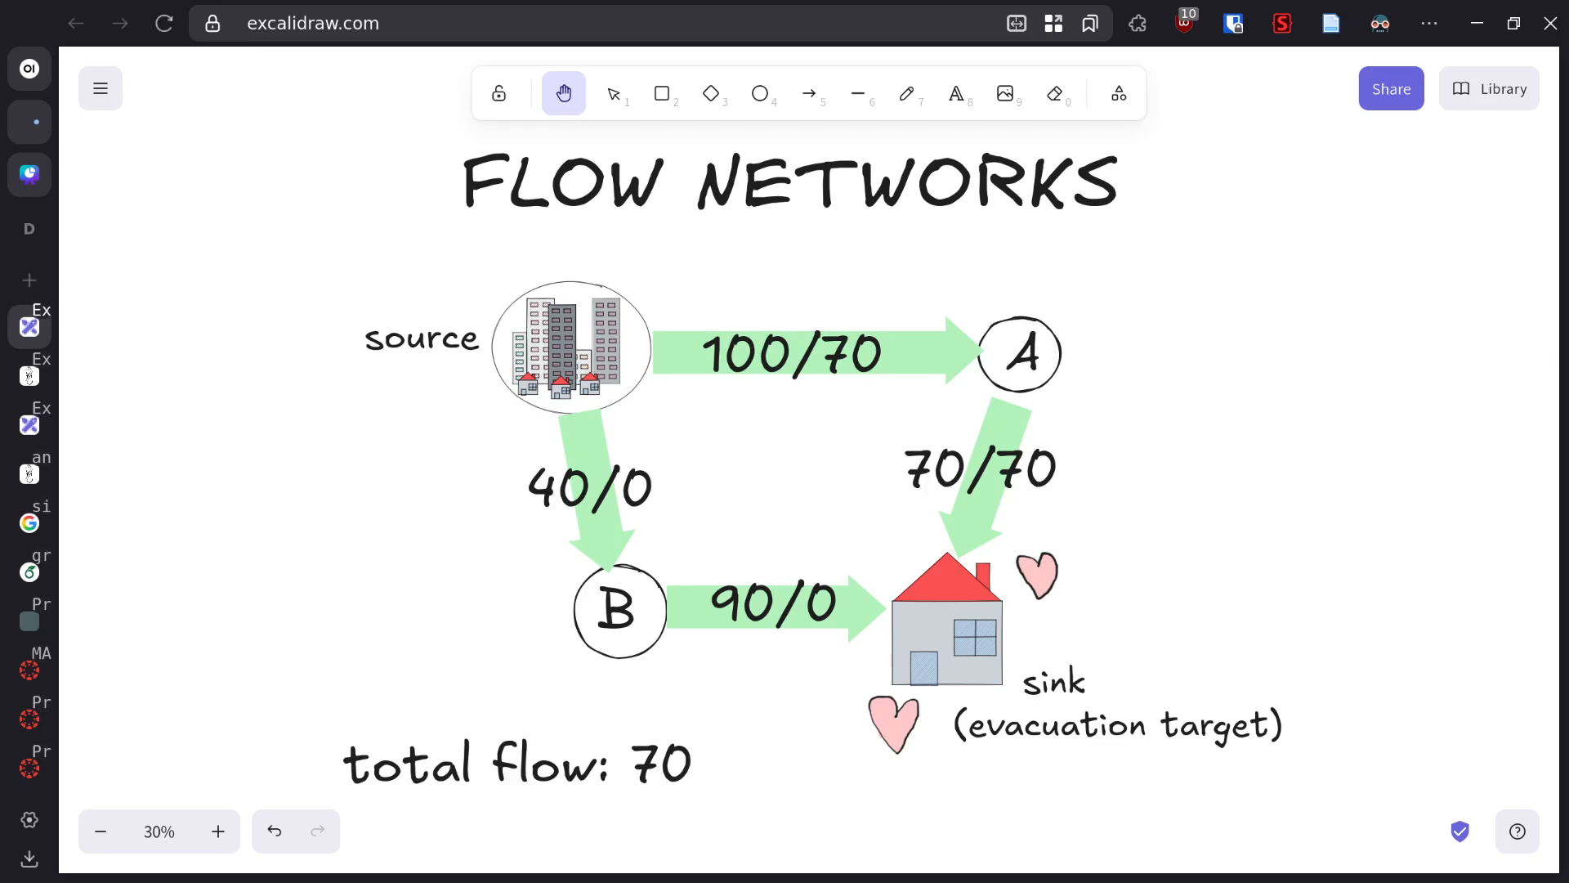
{"action": "mouse_move", "coordinate": [1297, 554]}
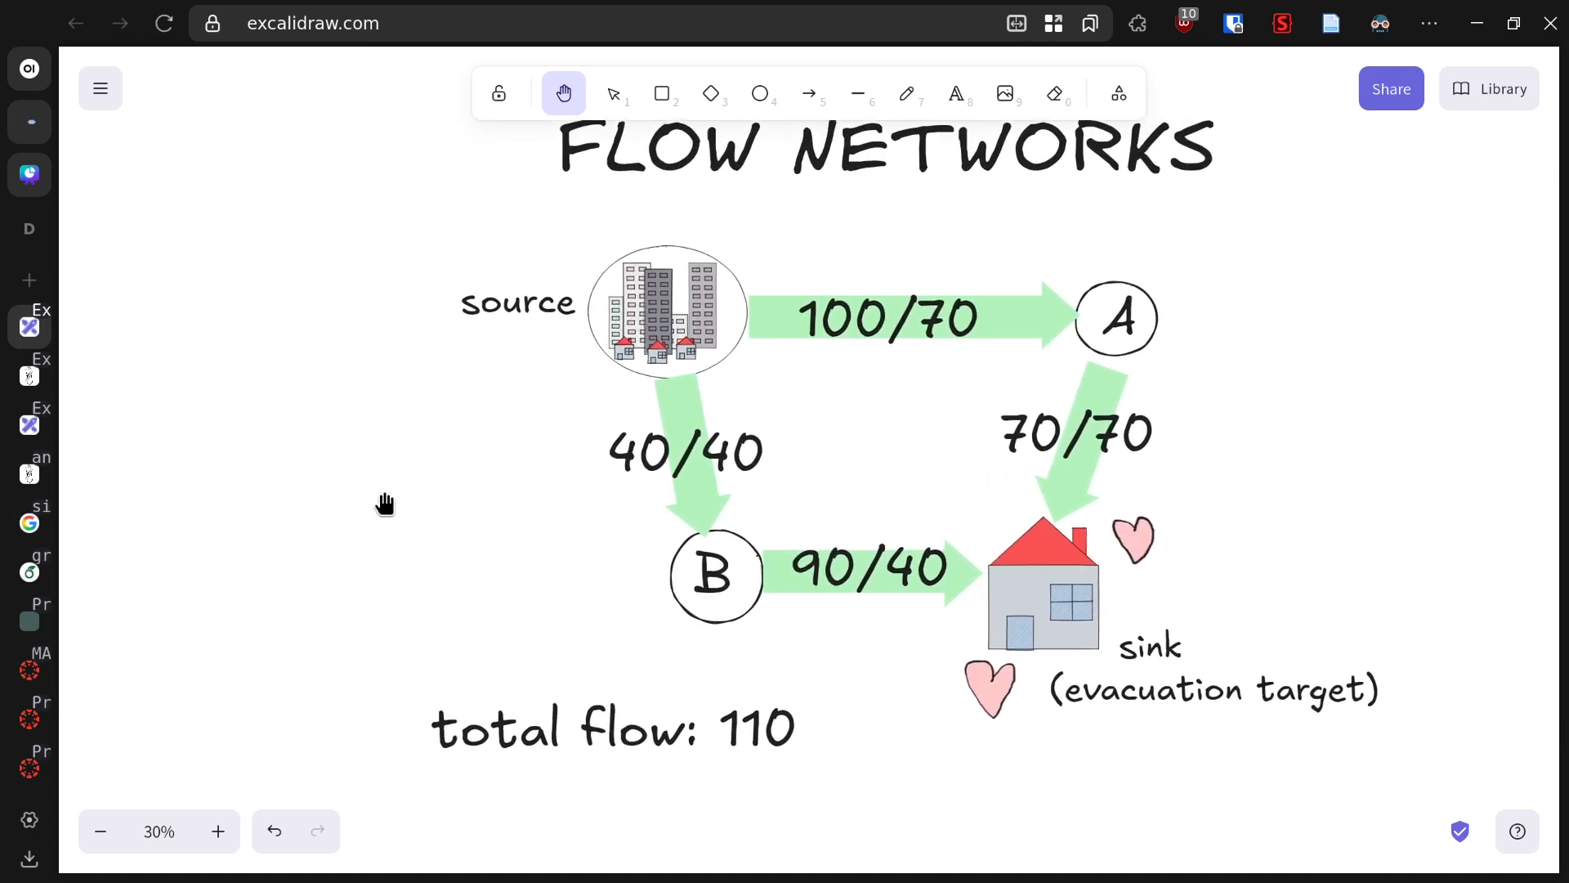
{"action": "mouse_move", "coordinate": [409, 514]}
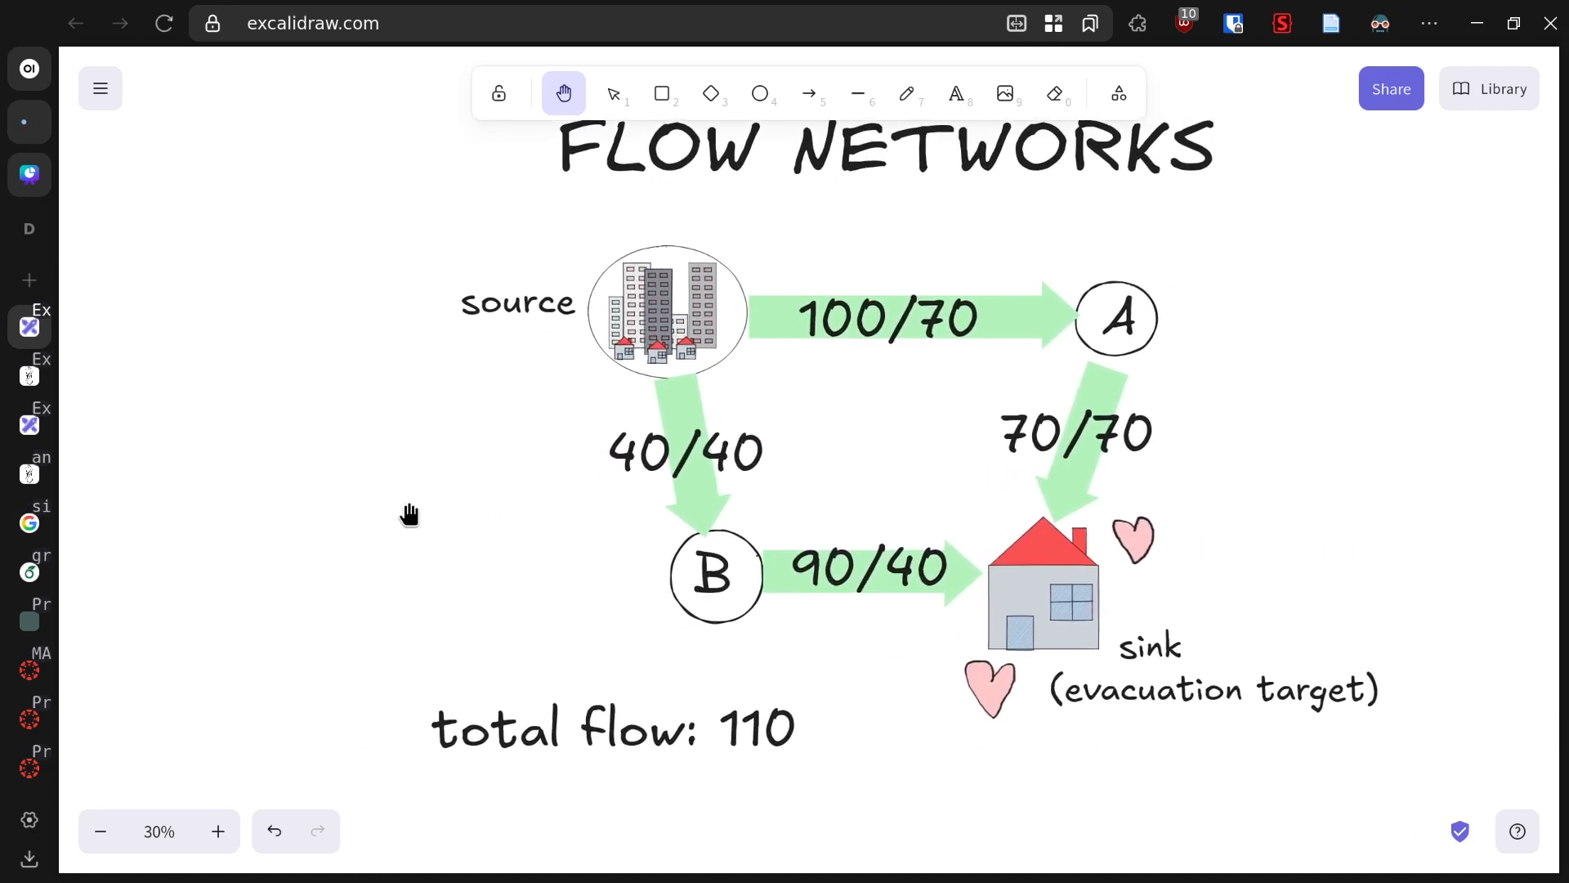
{"action": "mouse_move", "coordinate": [678, 409]}
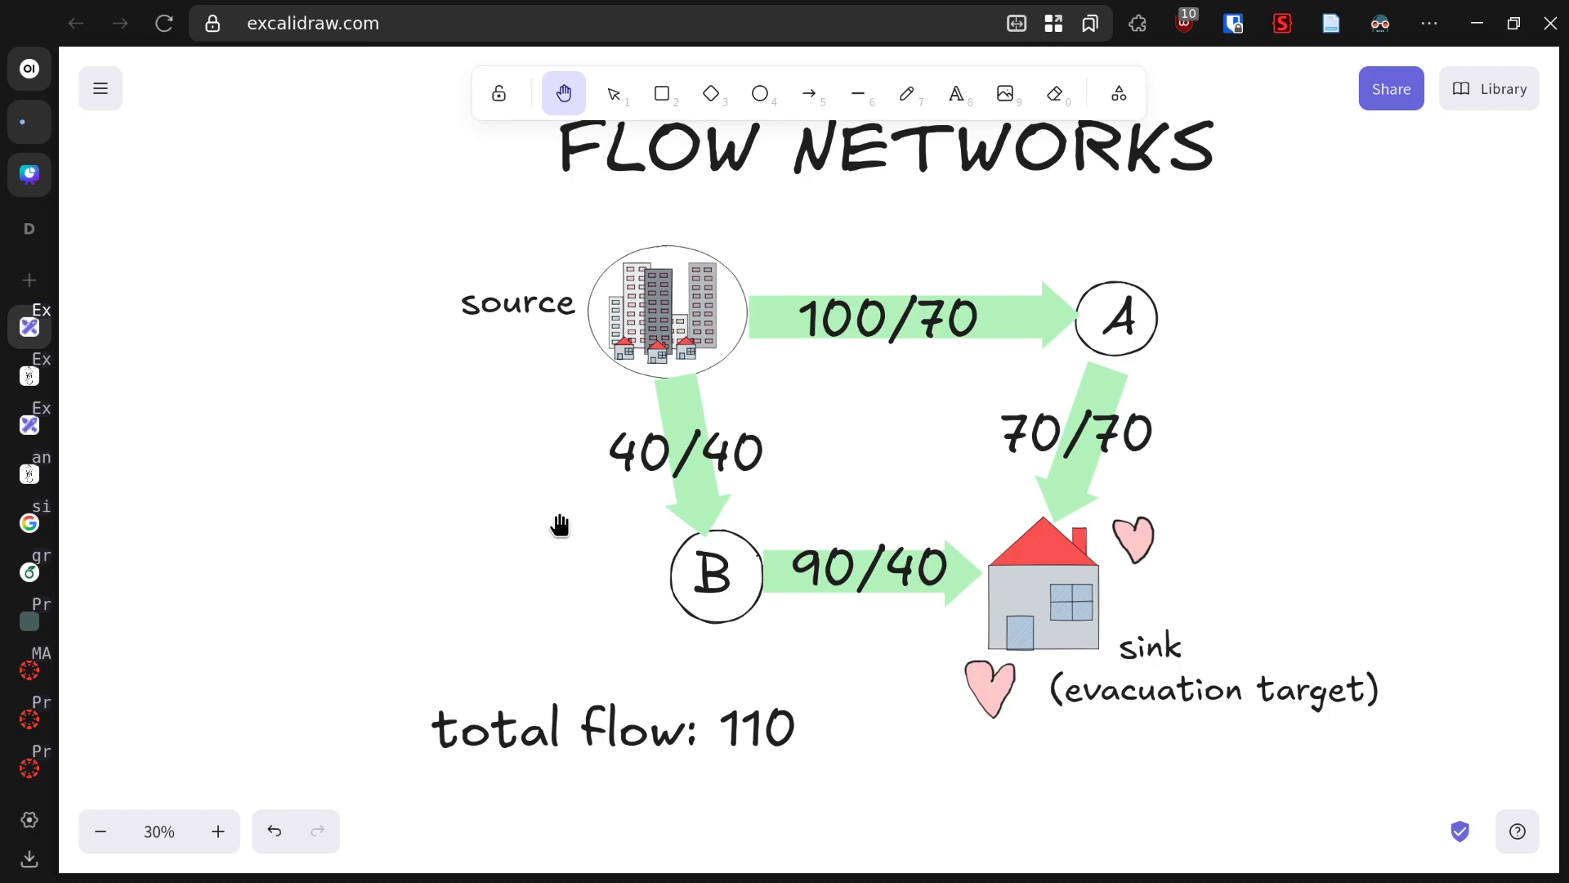
{"action": "mouse_move", "coordinate": [723, 527]}
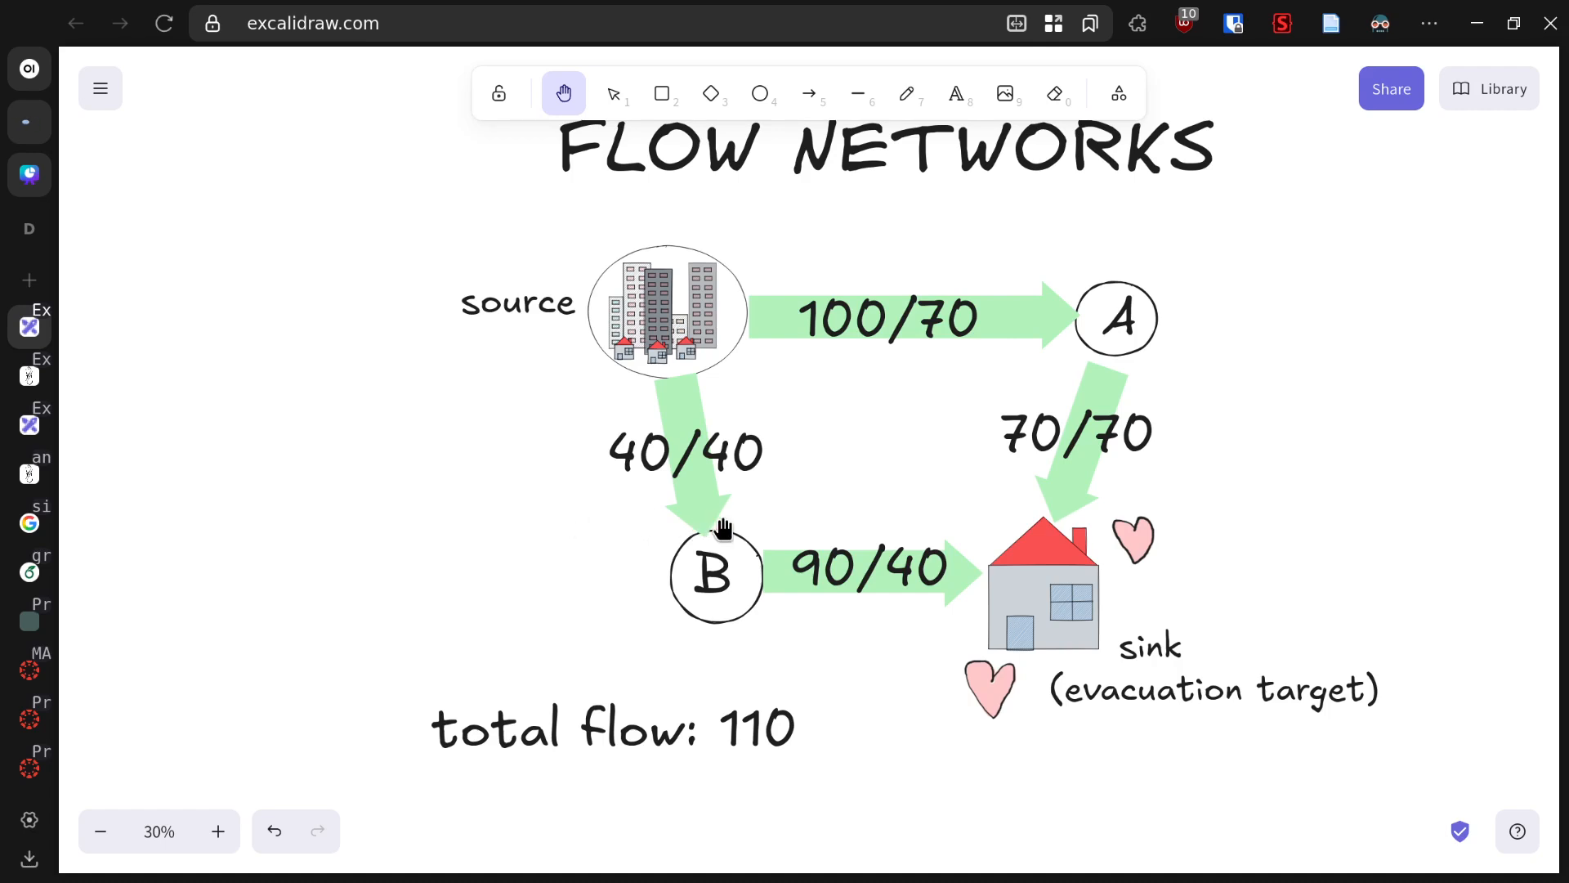
{"action": "mouse_move", "coordinate": [761, 491]}
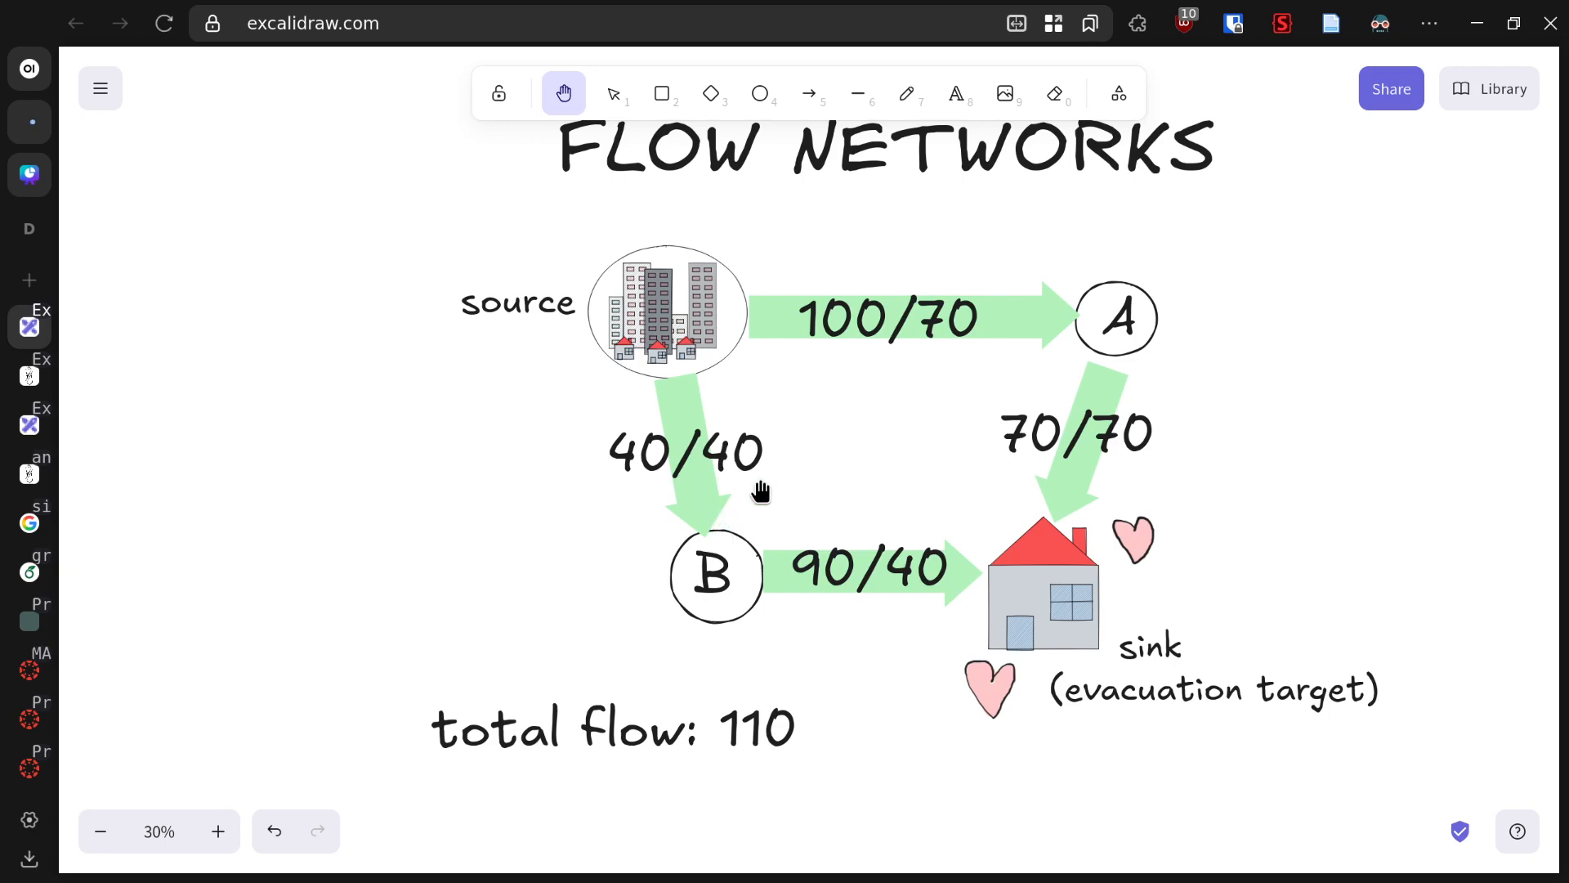
{"action": "mouse_move", "coordinate": [754, 498]}
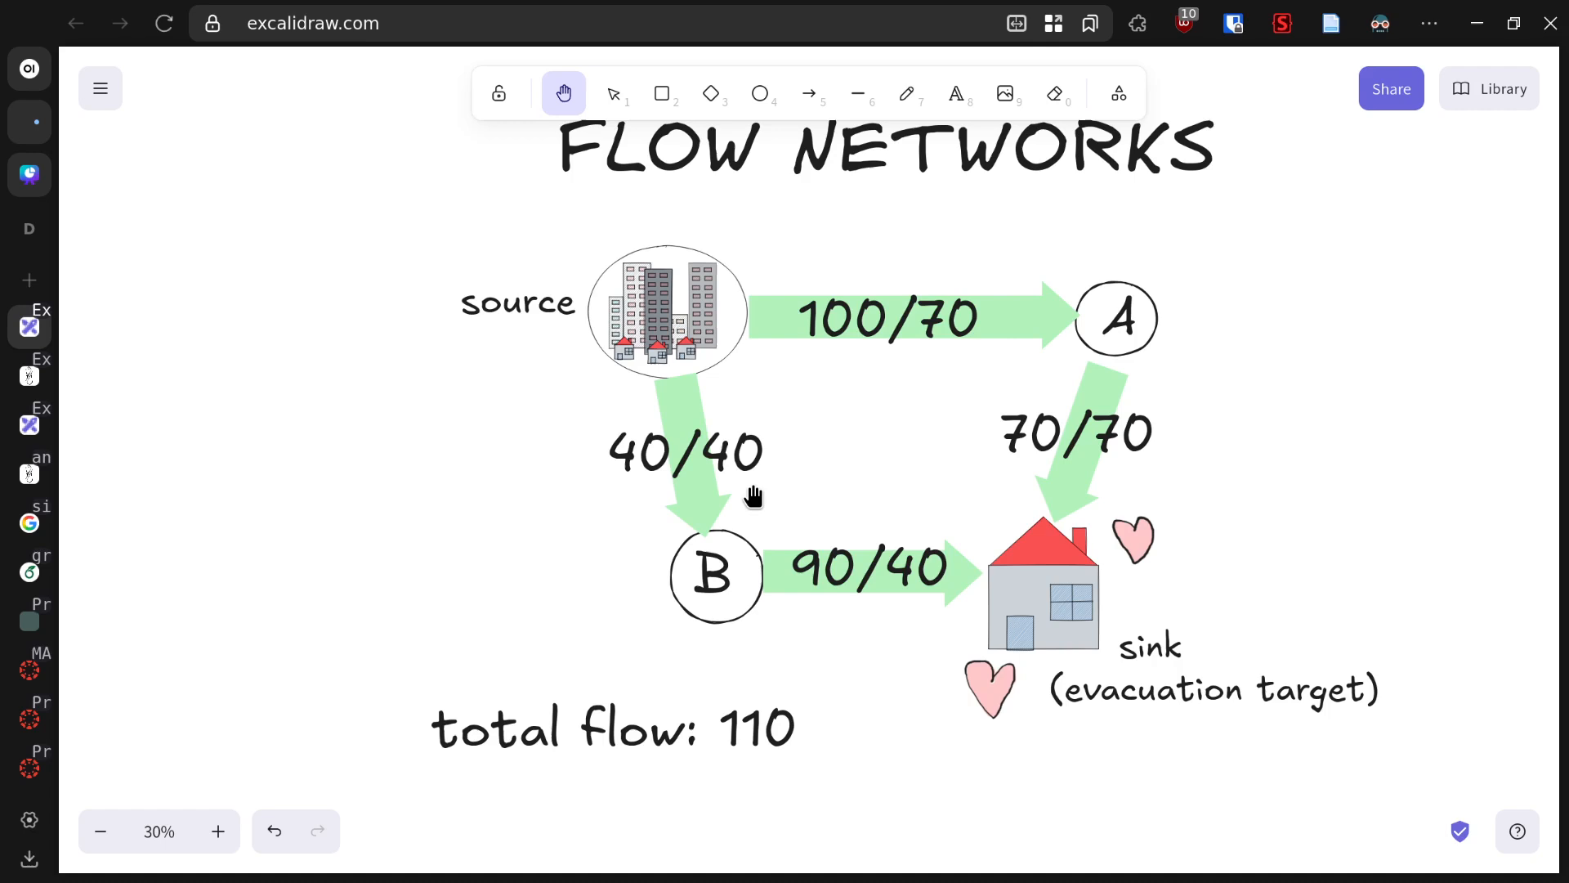
{"action": "mouse_move", "coordinate": [882, 485]}
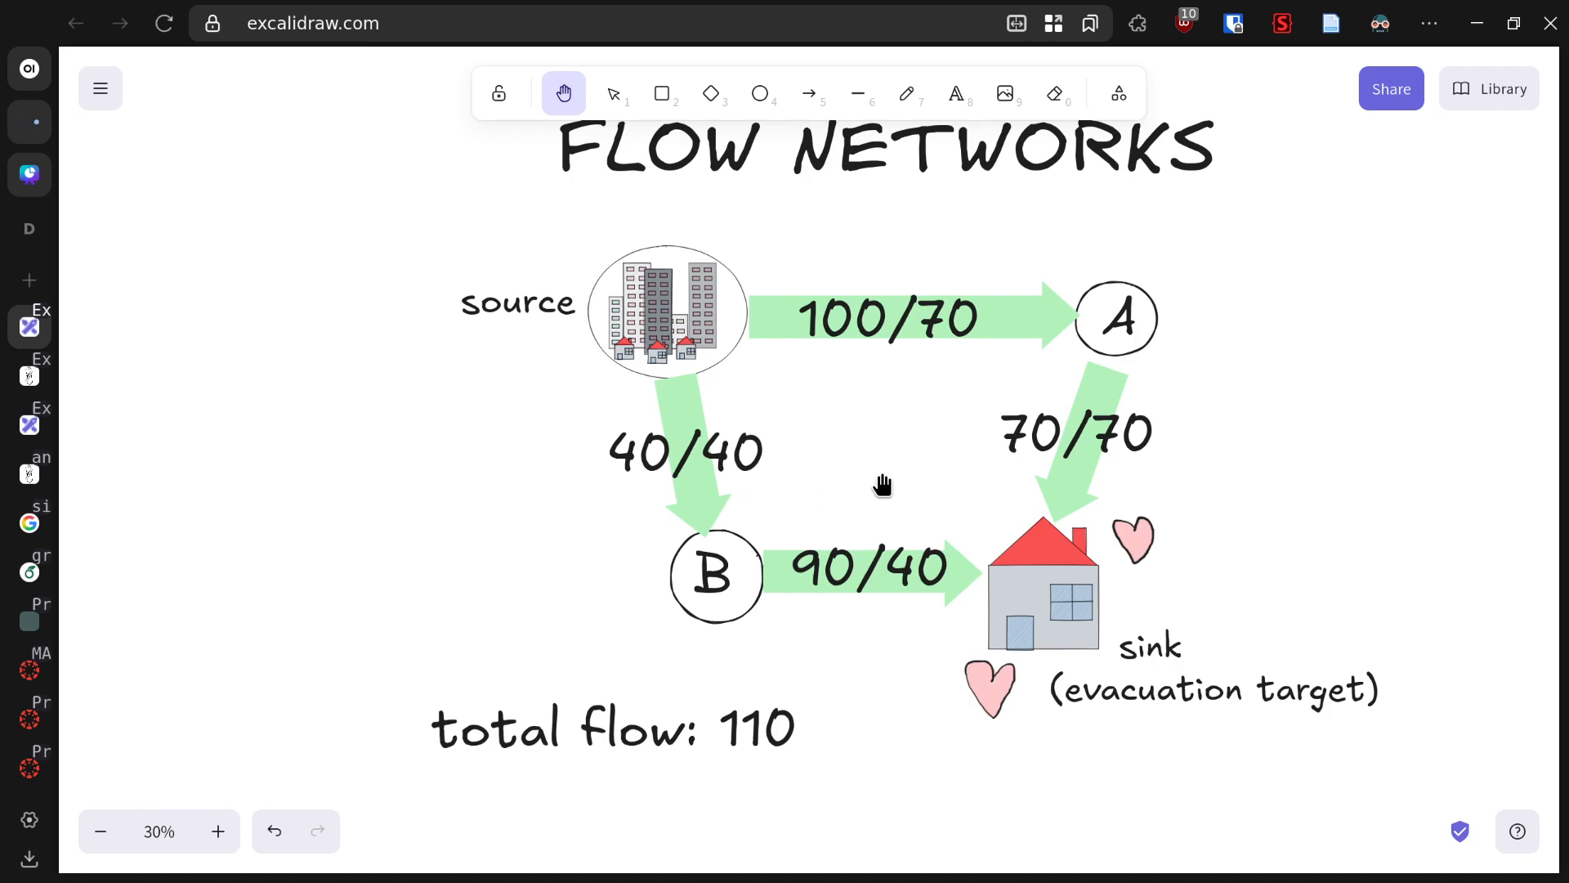
{"action": "mouse_move", "coordinate": [1352, 449]}
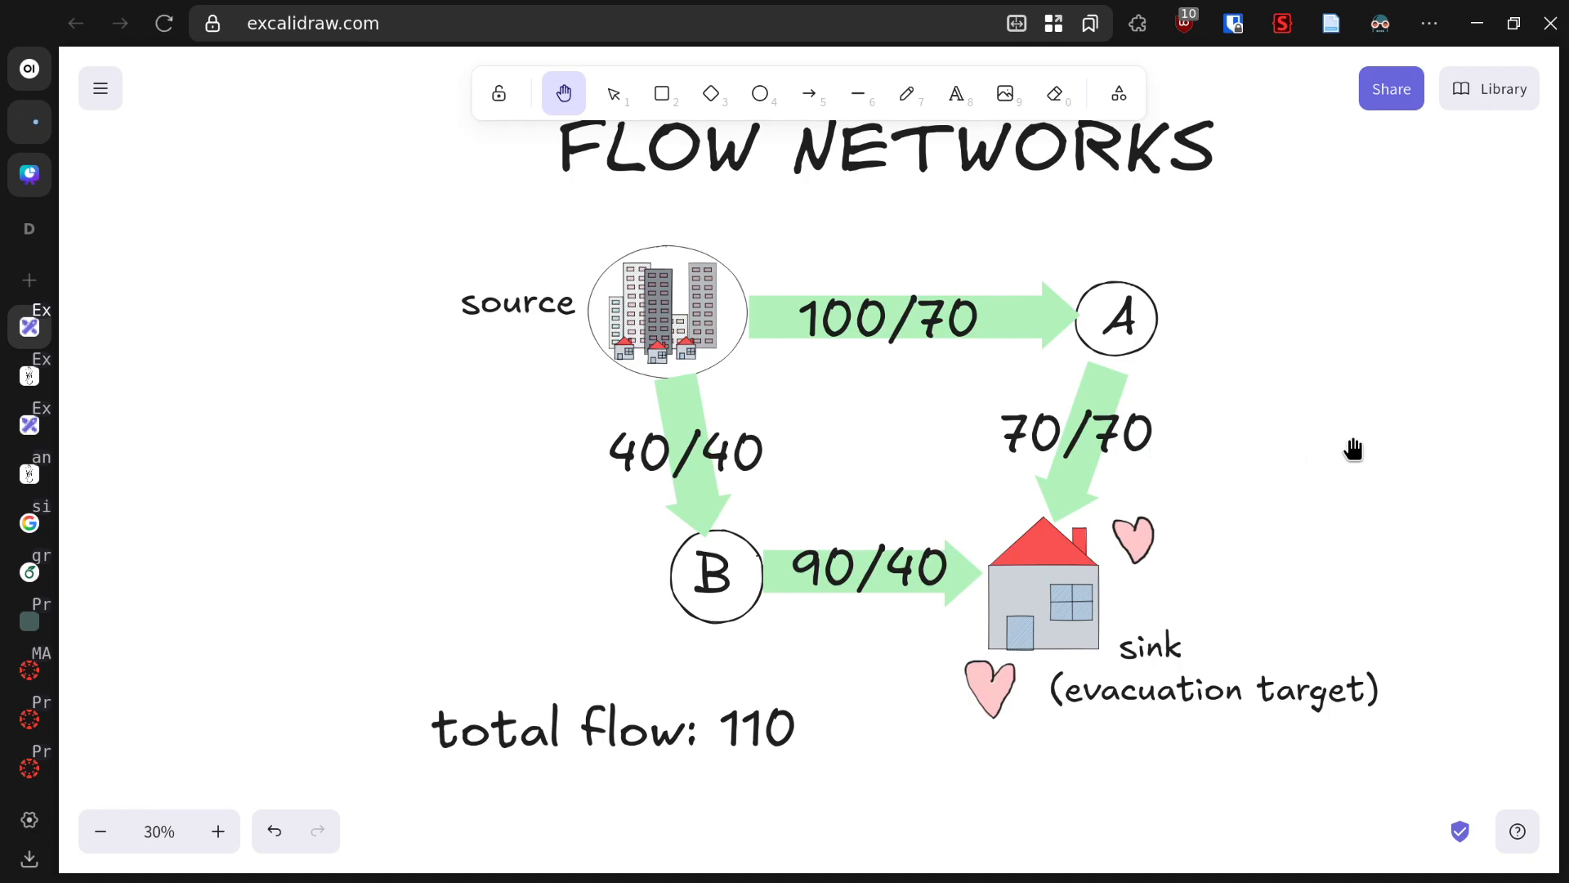
{"action": "mouse_move", "coordinate": [1364, 452]}
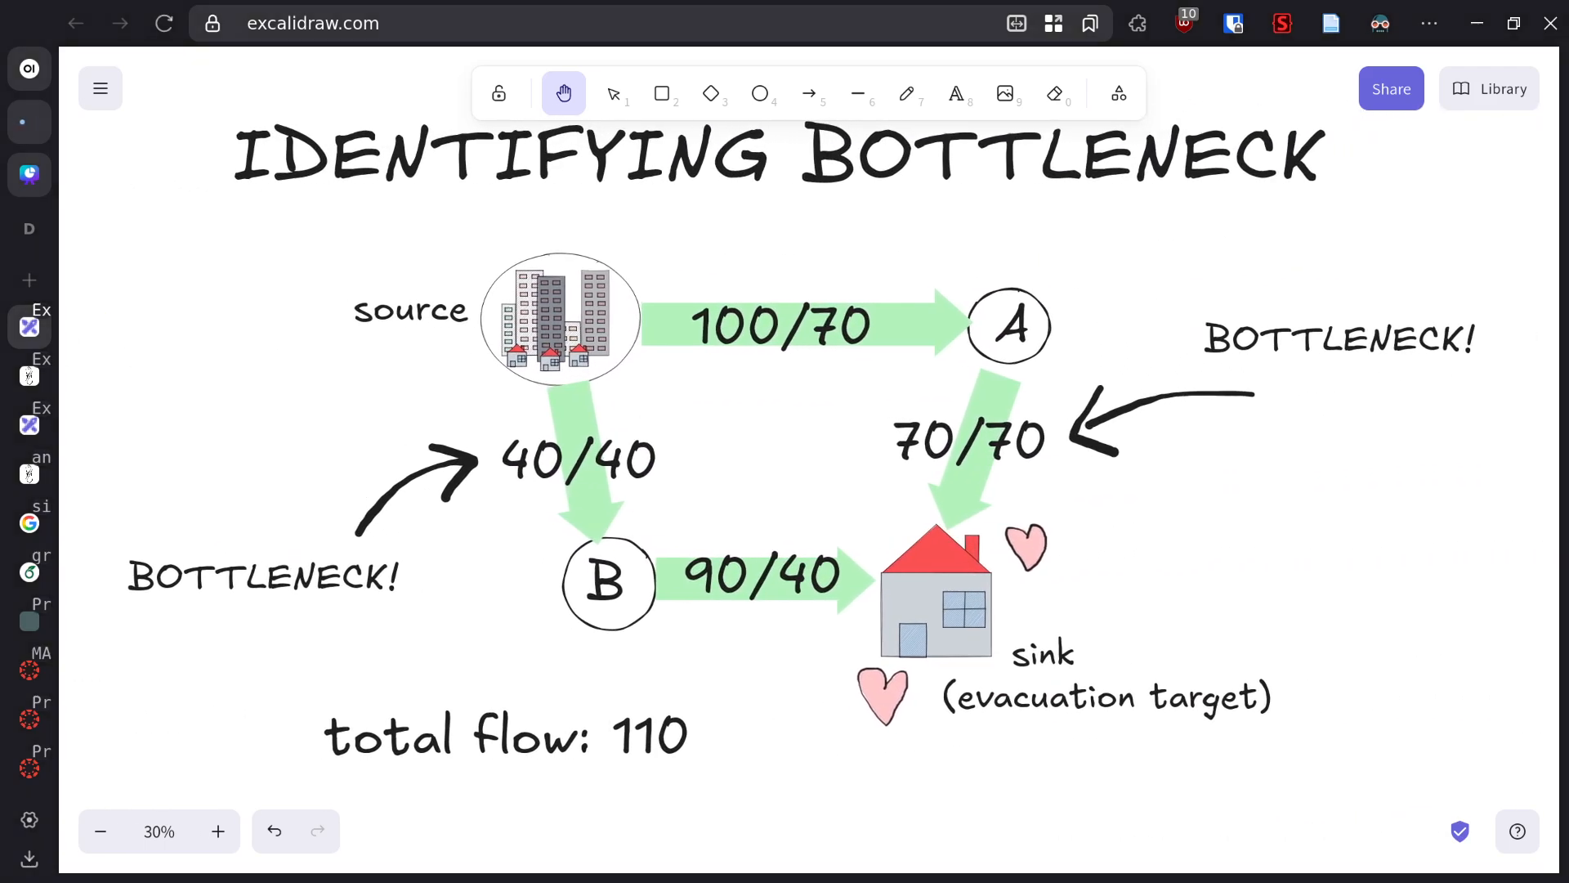
{"action": "mouse_move", "coordinate": [955, 642]}
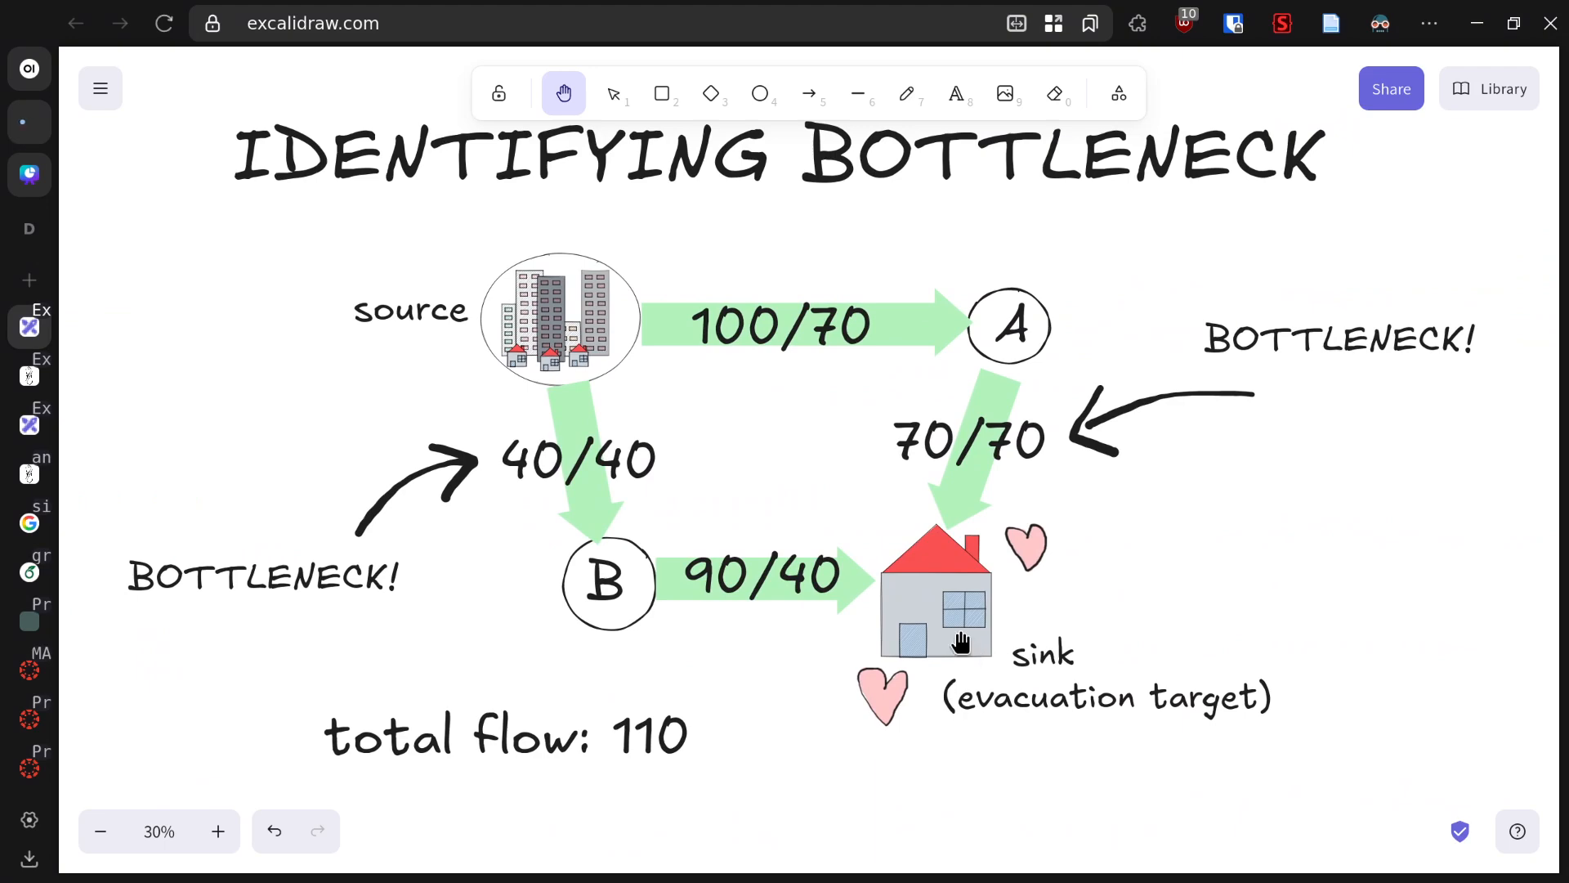
{"action": "mouse_move", "coordinate": [944, 625]}
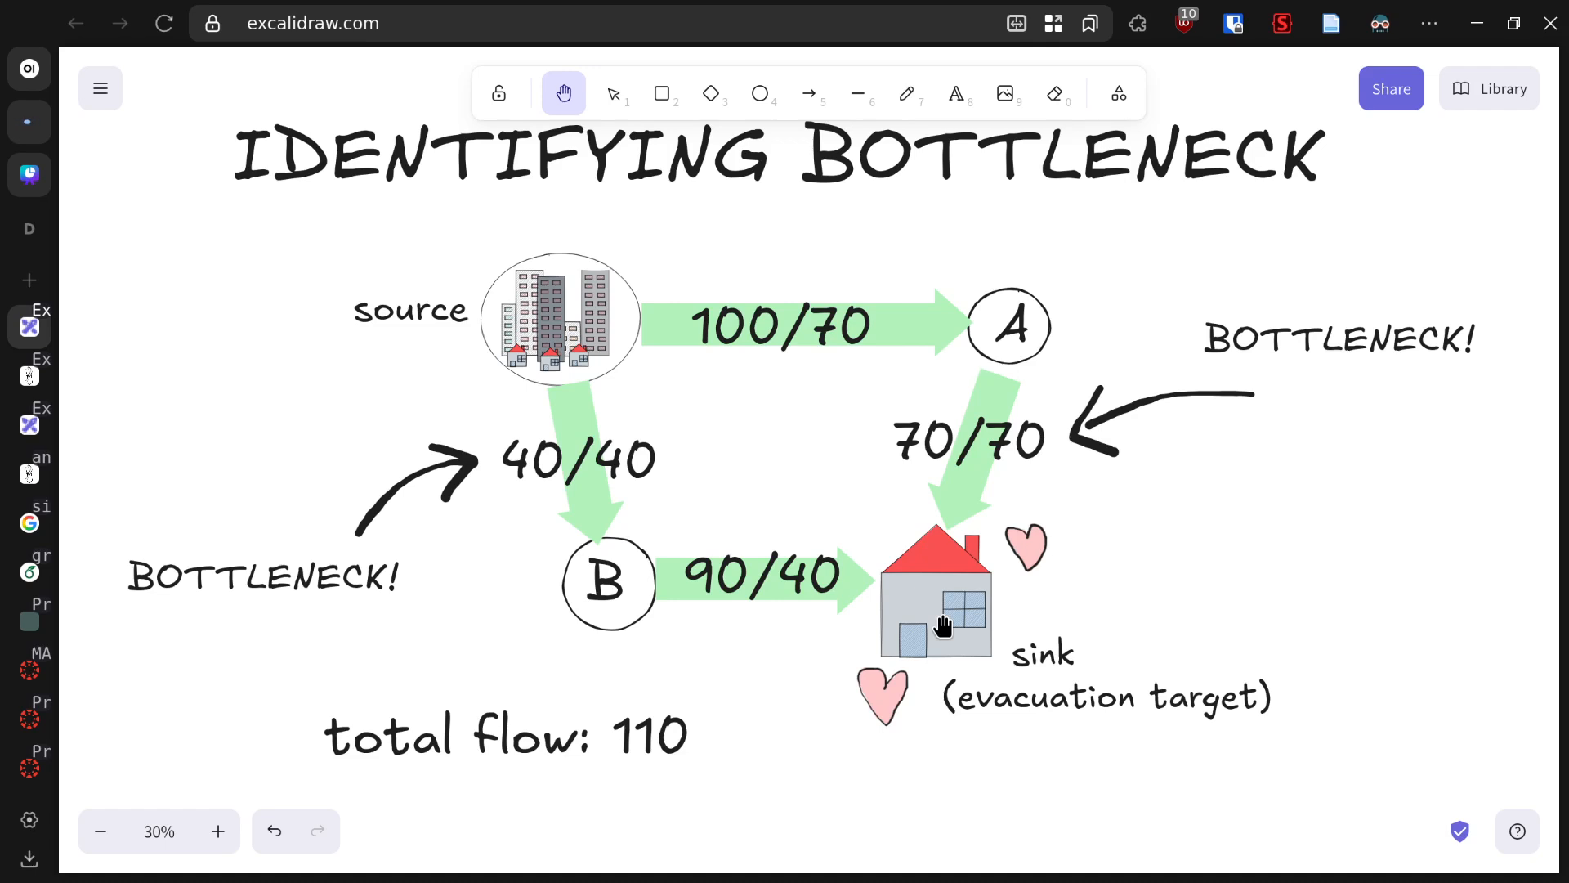
{"action": "mouse_move", "coordinate": [476, 535]}
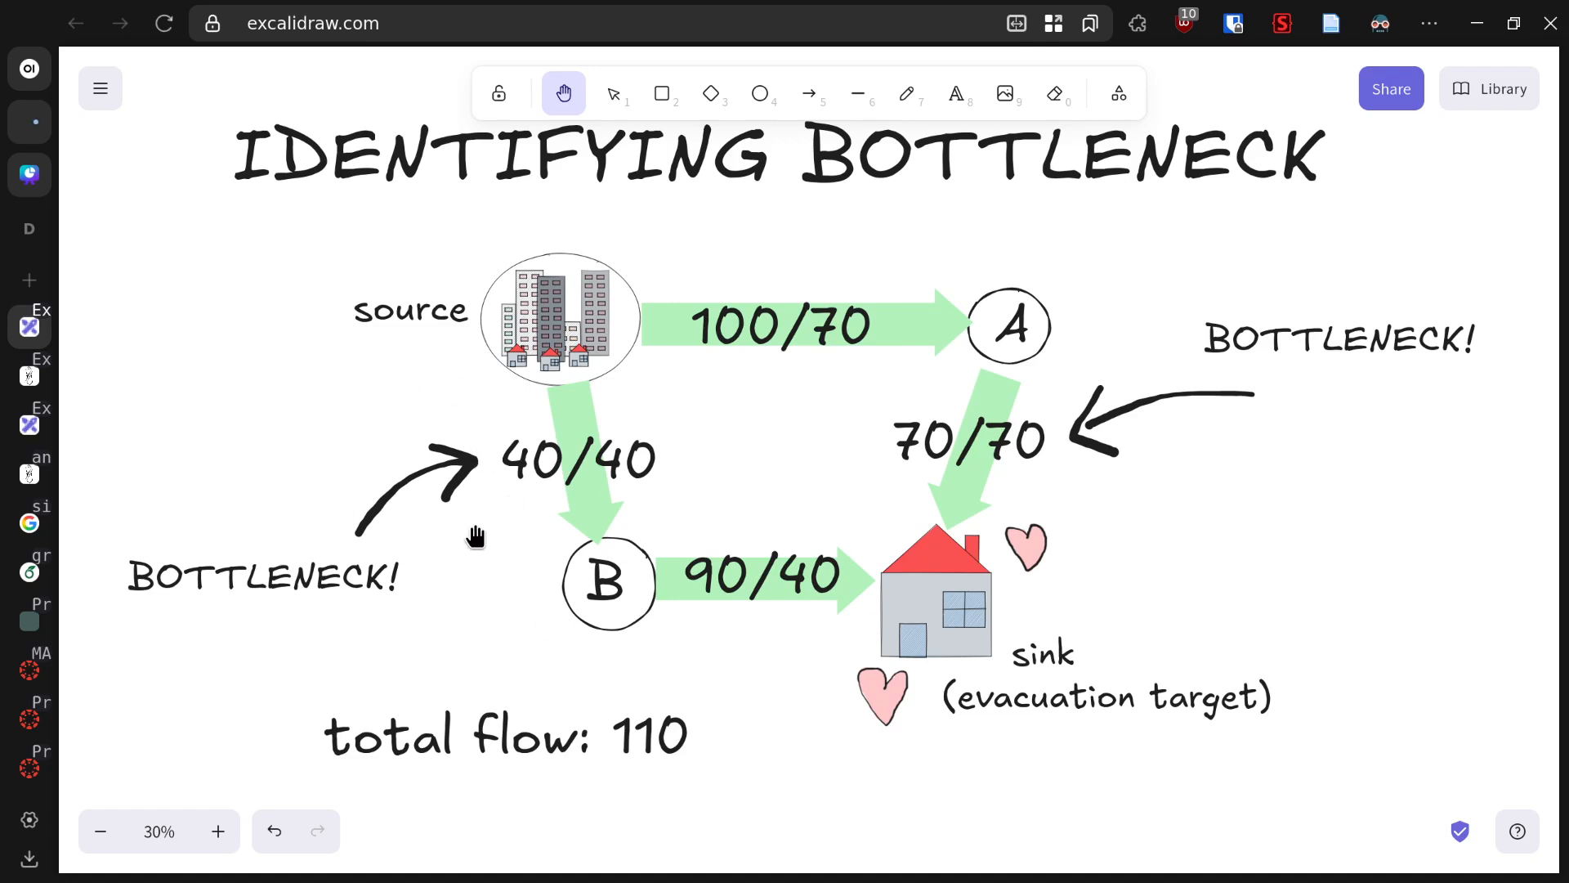
{"action": "mouse_move", "coordinate": [610, 535]}
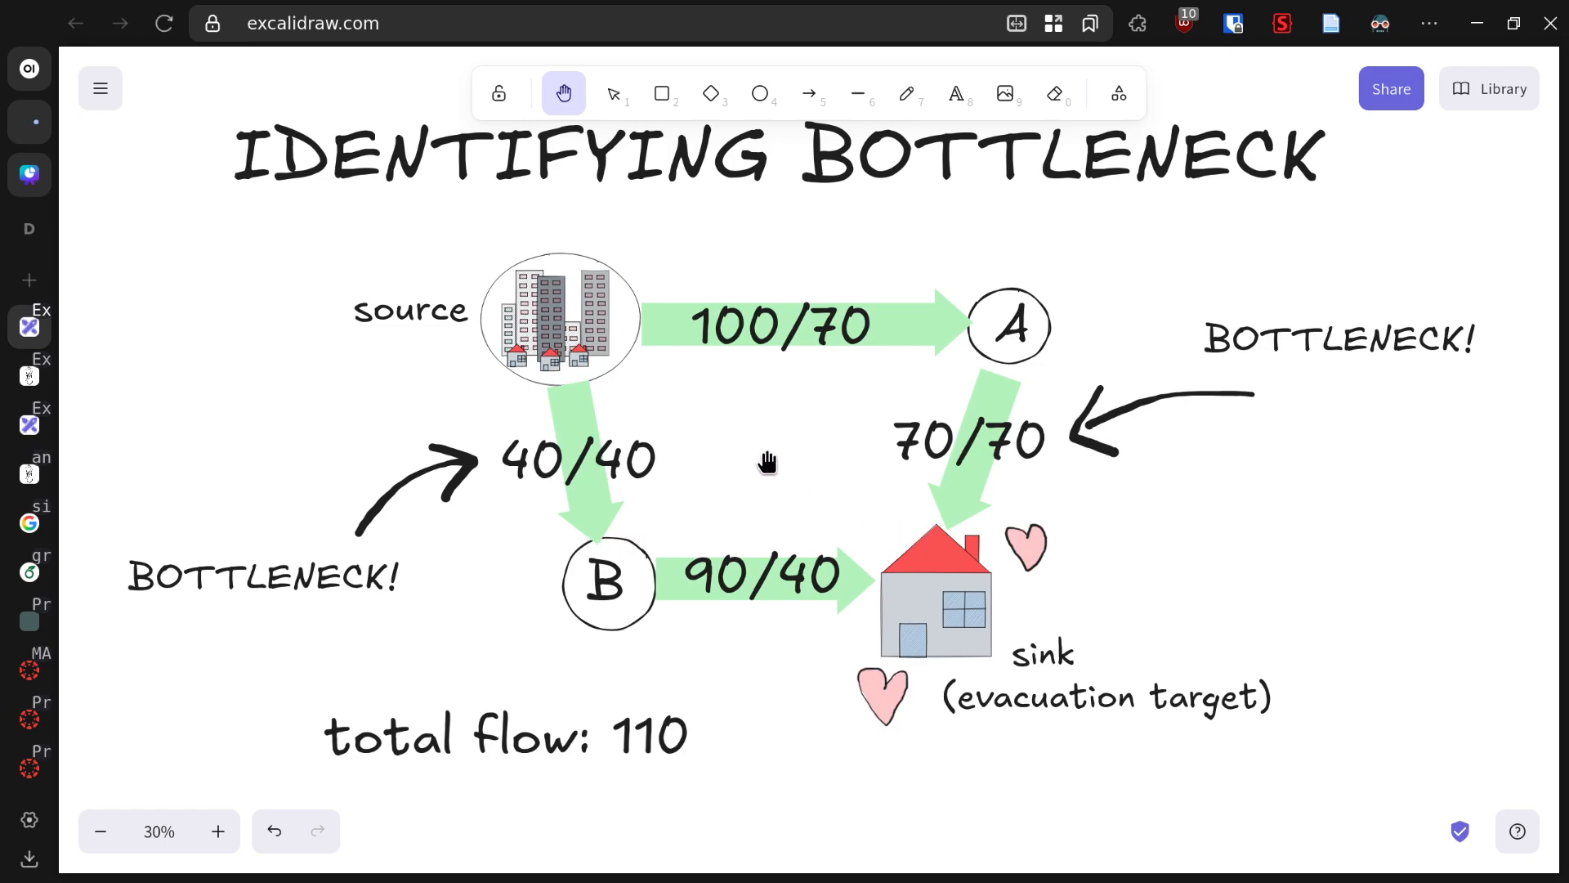
{"action": "mouse_move", "coordinate": [966, 441]}
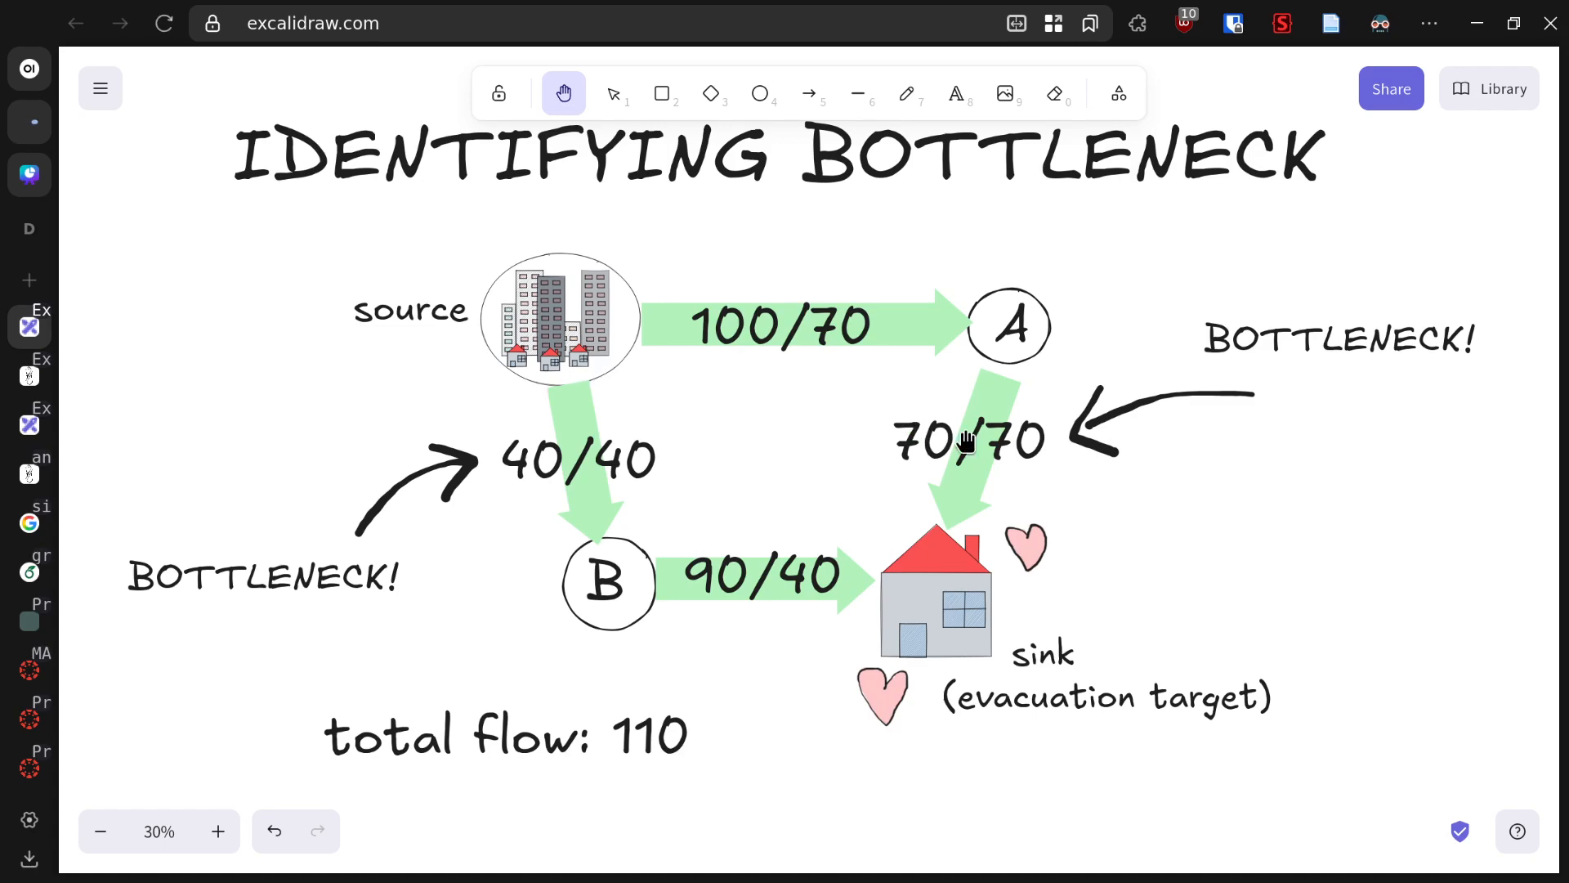
{"action": "mouse_move", "coordinate": [896, 548]}
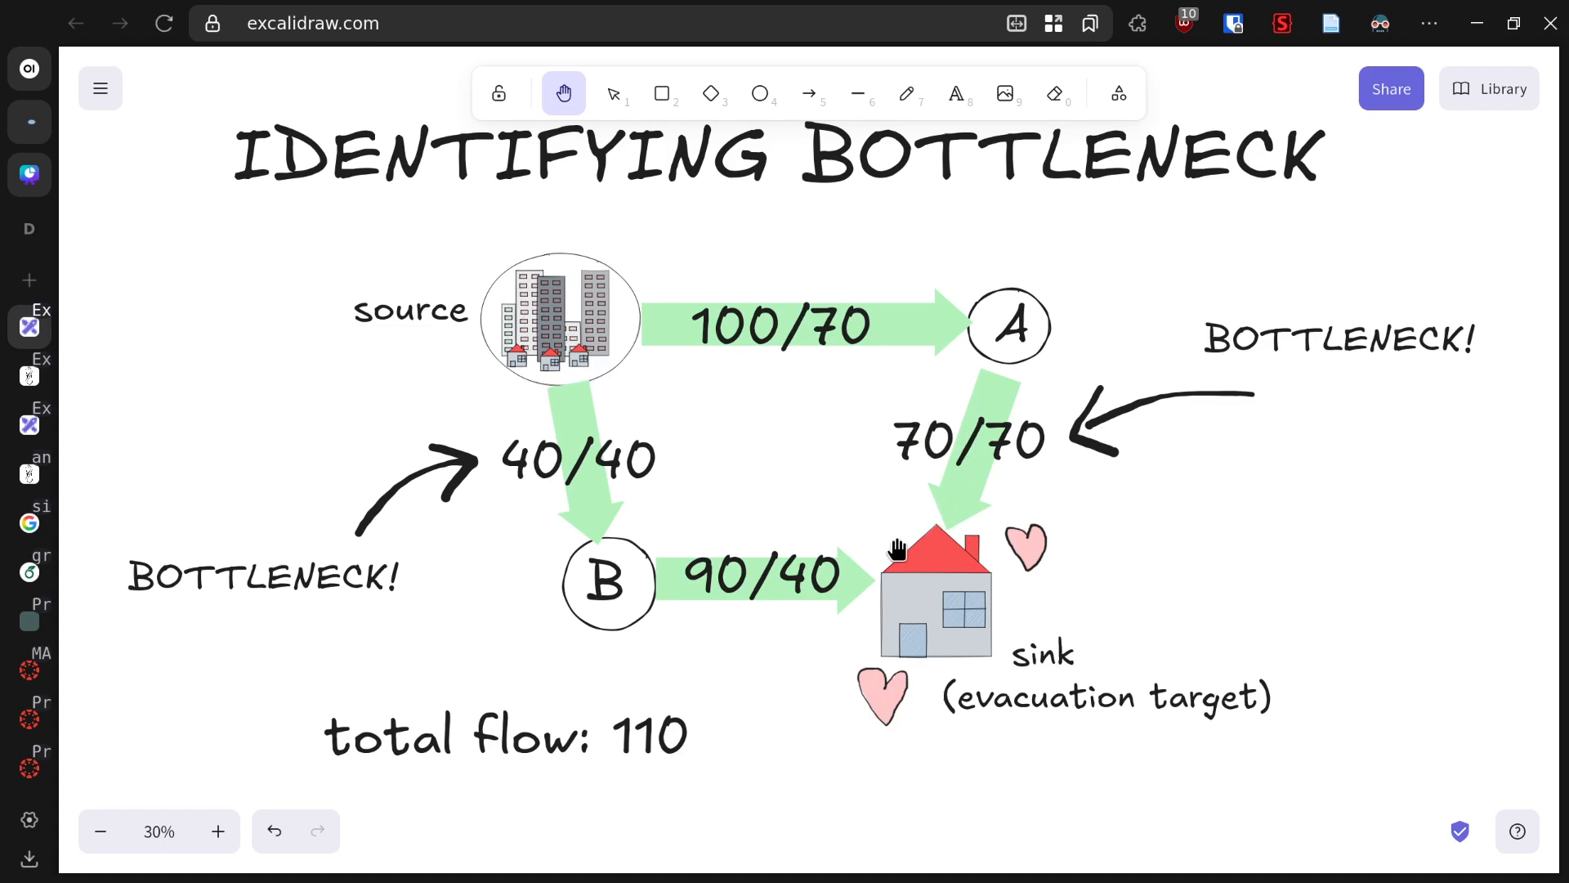
{"action": "mouse_move", "coordinate": [990, 504]}
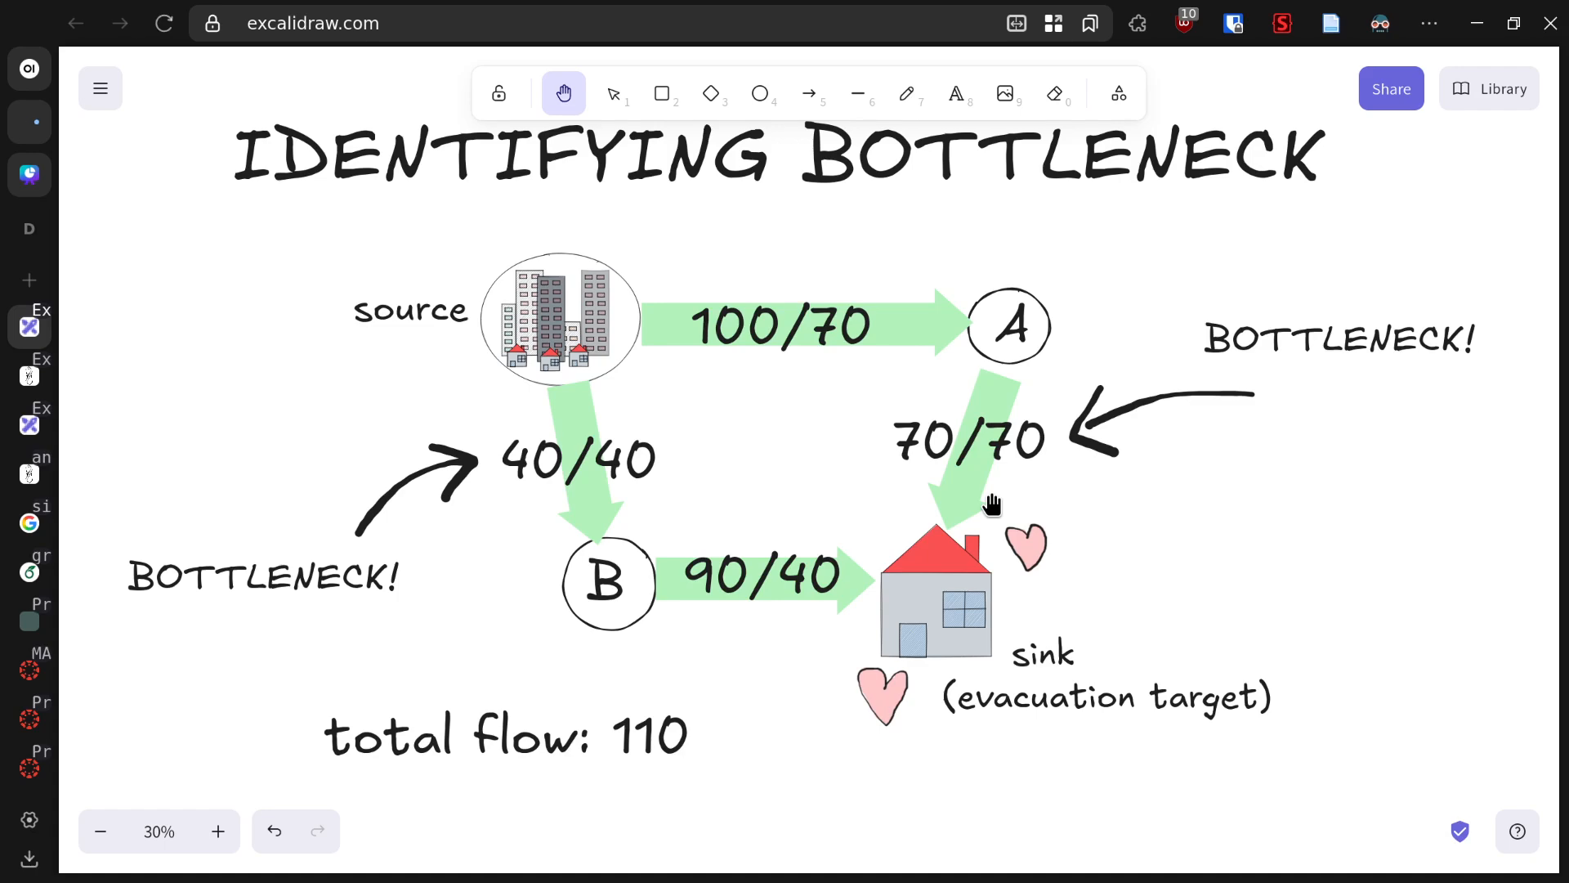
{"action": "mouse_move", "coordinate": [1211, 472]}
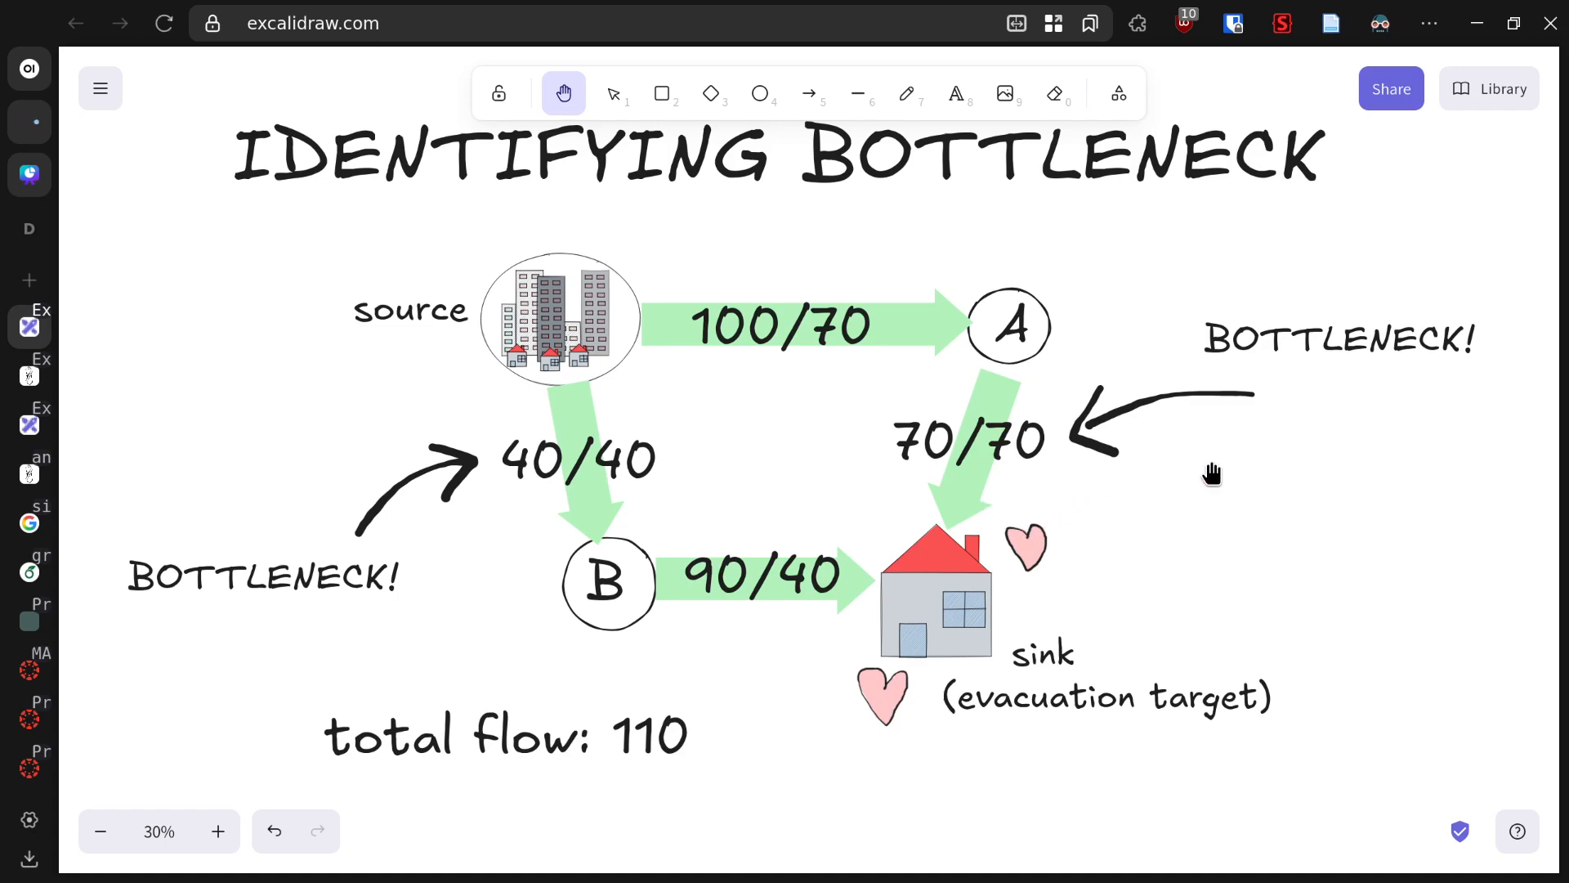
{"action": "mouse_move", "coordinate": [1207, 465]}
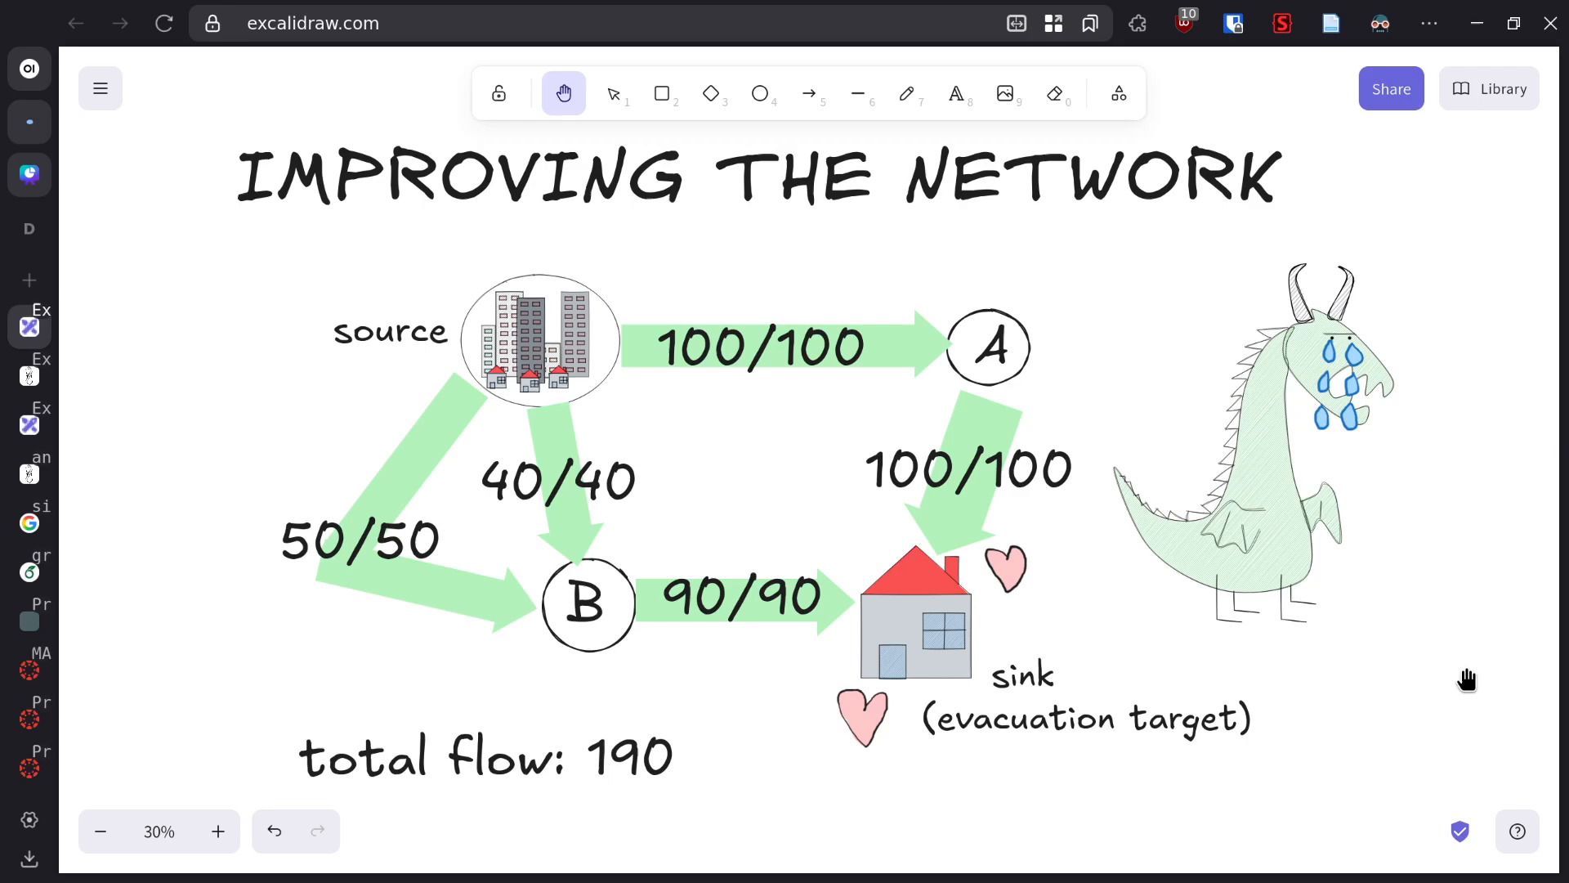
{"action": "mouse_move", "coordinate": [1006, 463]}
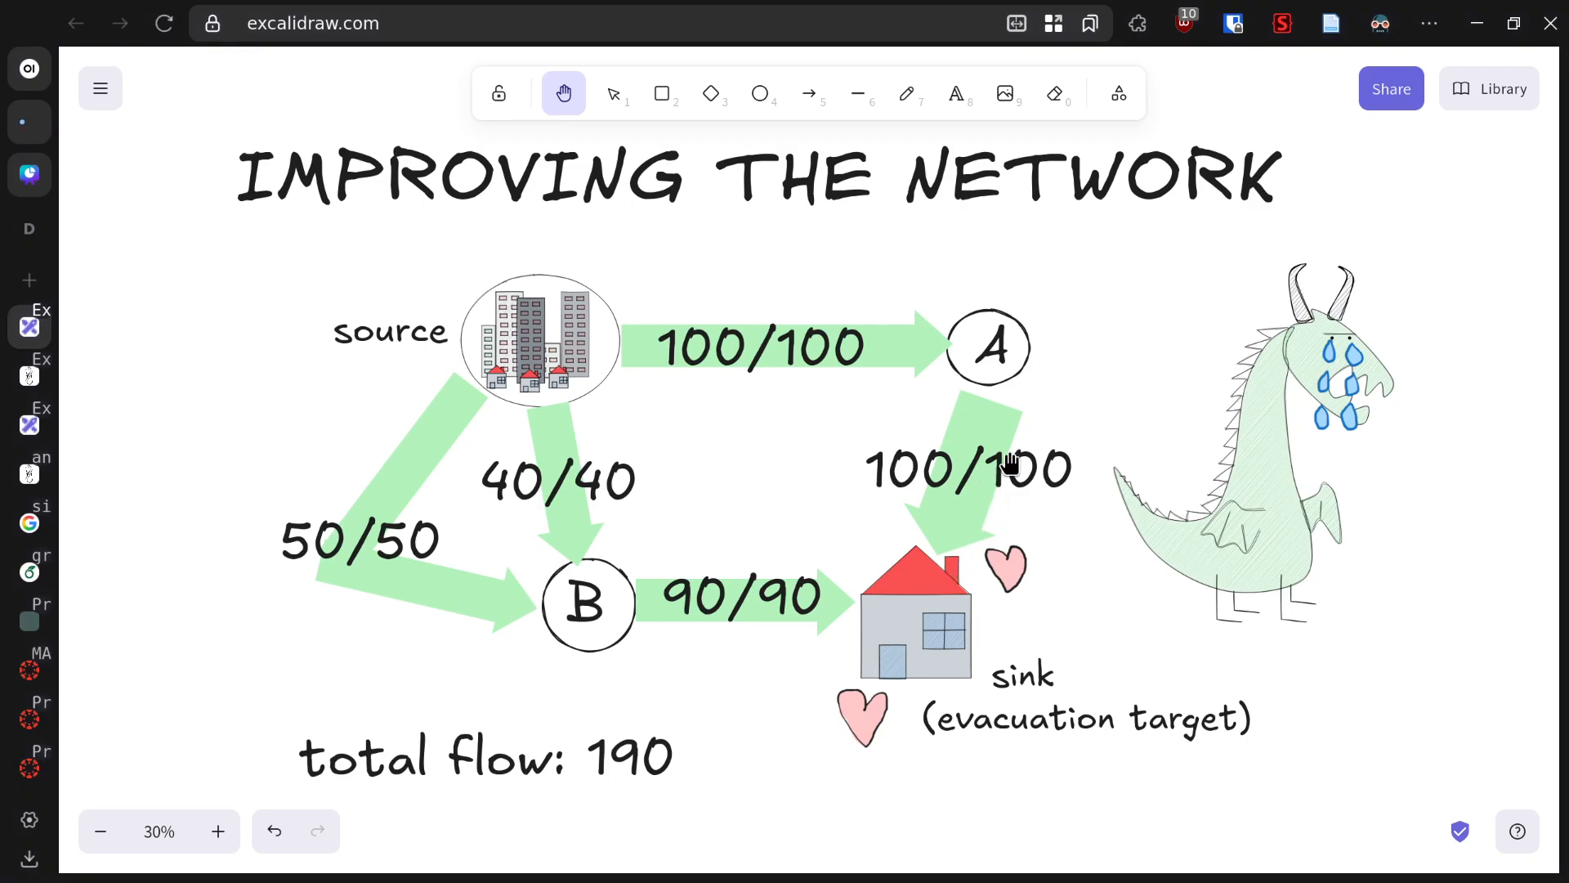
{"action": "mouse_move", "coordinate": [1075, 367]}
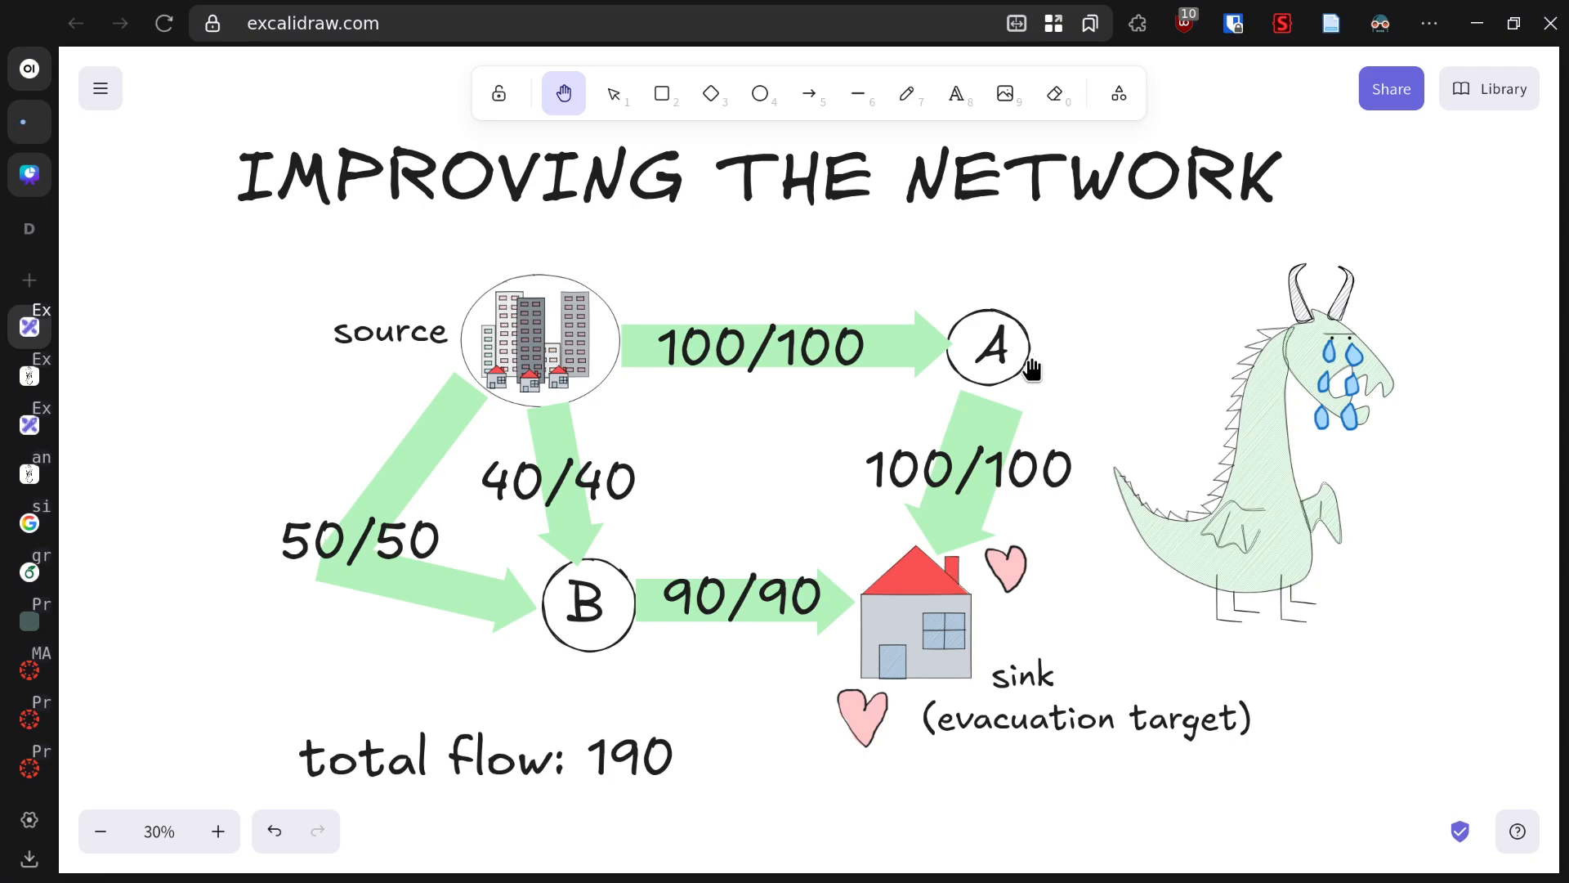
{"action": "mouse_move", "coordinate": [431, 563]}
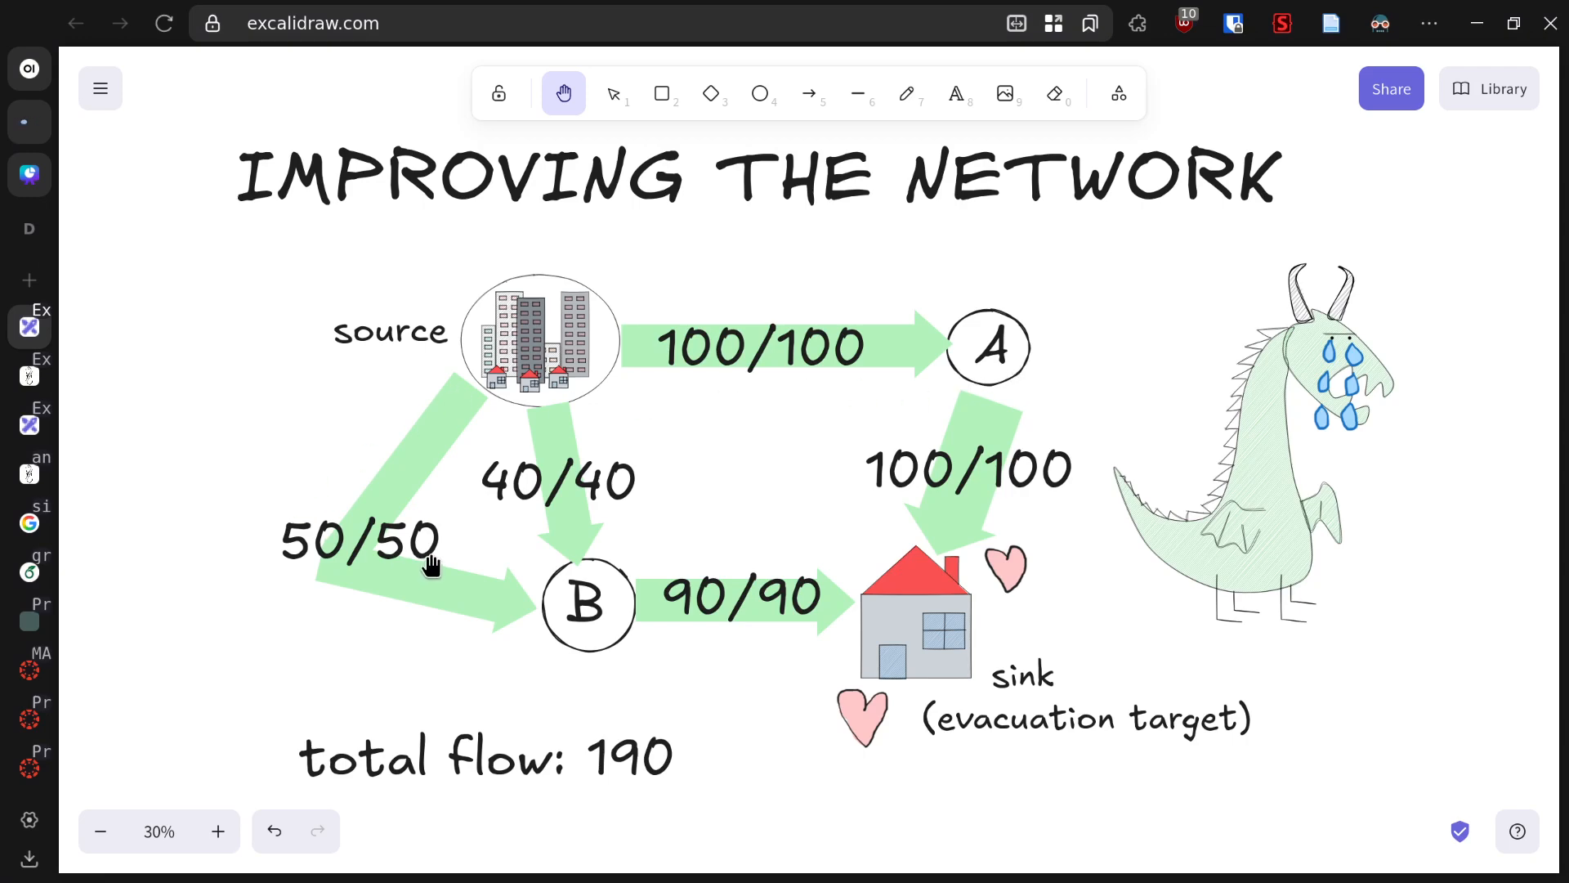
{"action": "mouse_move", "coordinate": [435, 560]}
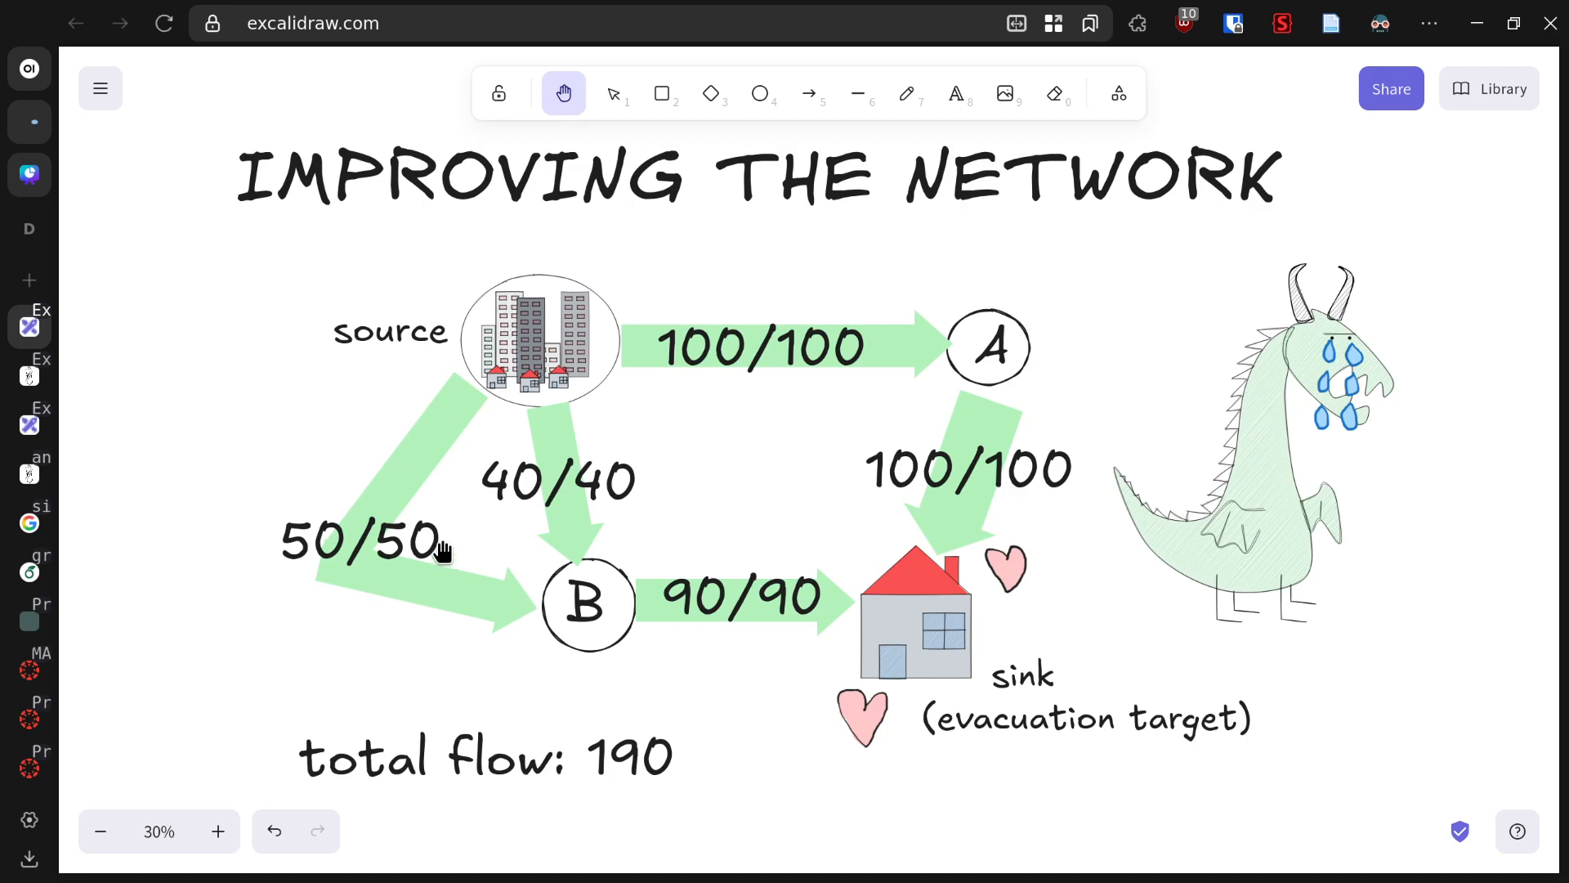
{"action": "mouse_move", "coordinate": [1203, 503]}
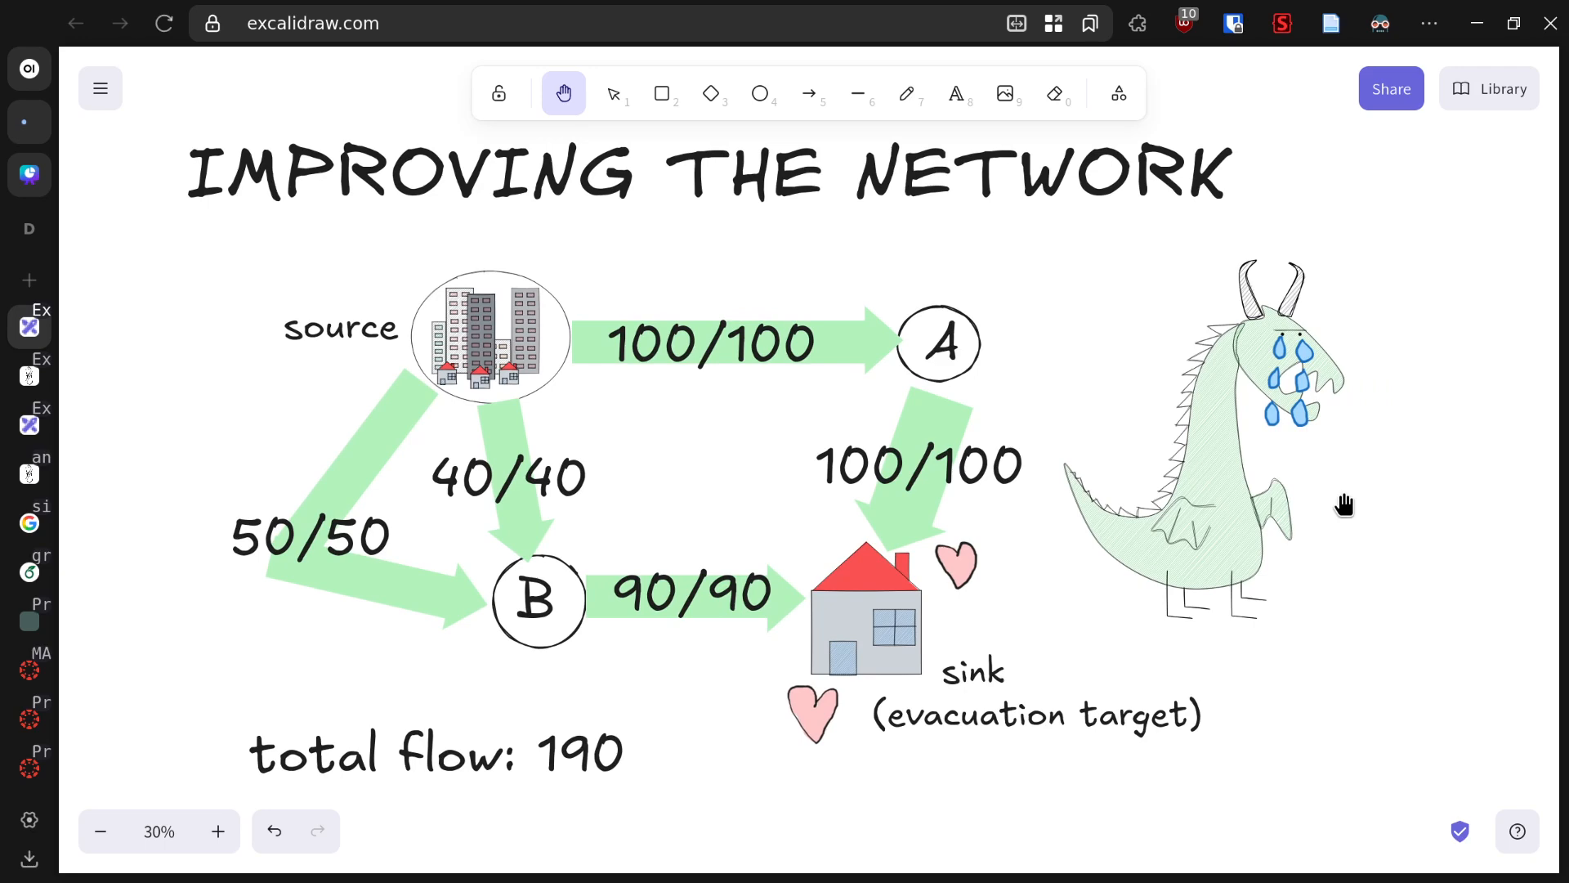
{"action": "mouse_move", "coordinate": [1346, 508]}
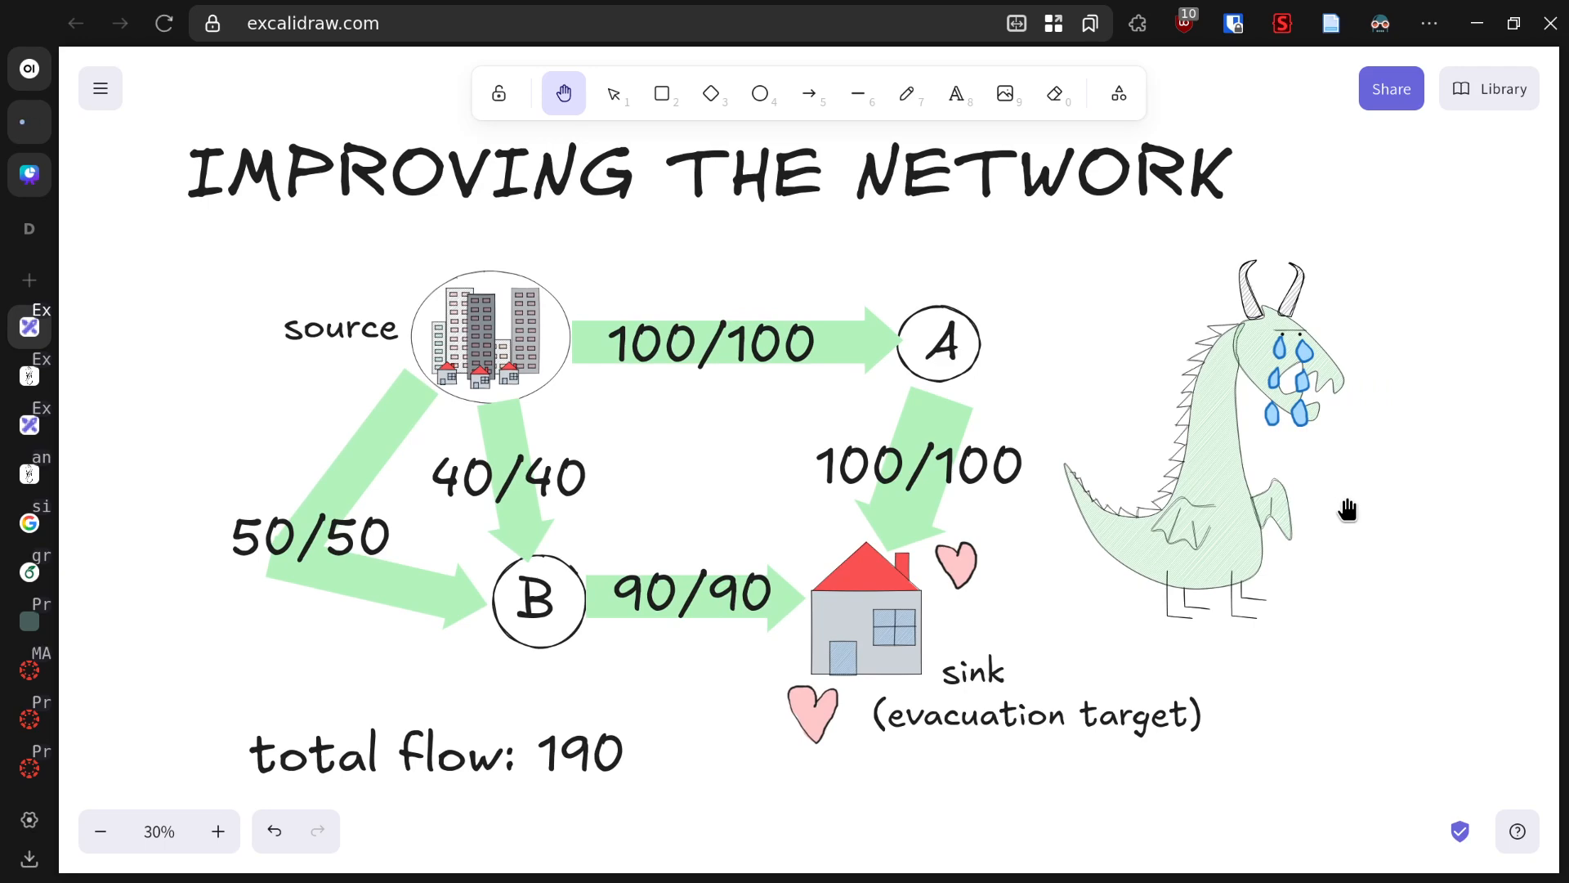
{"action": "mouse_move", "coordinate": [1356, 513]}
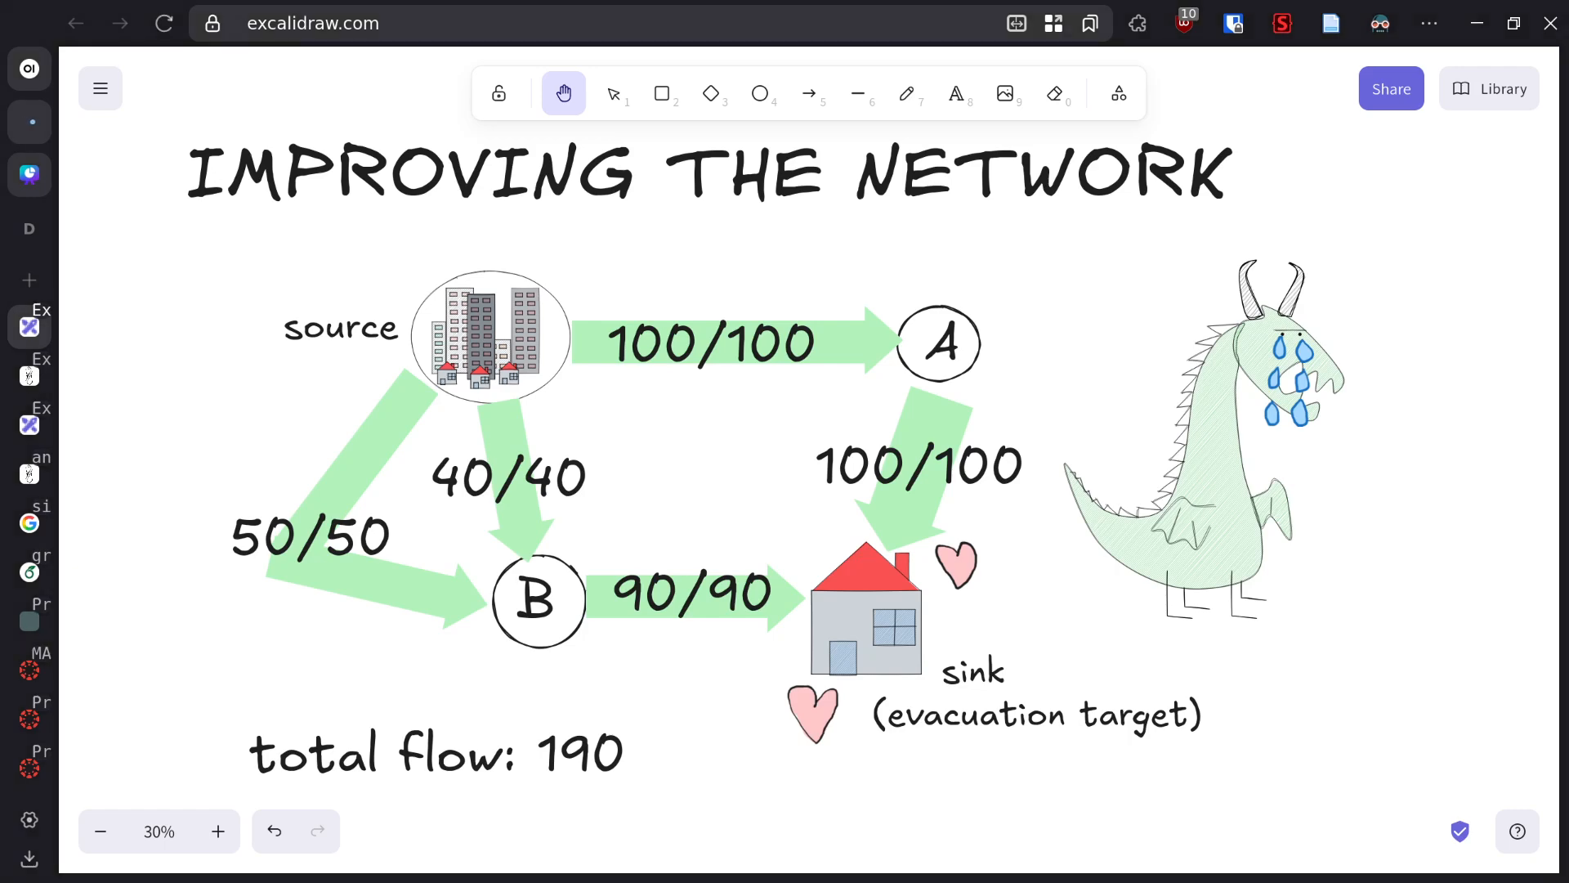
{"action": "mouse_move", "coordinate": [1227, 559]}
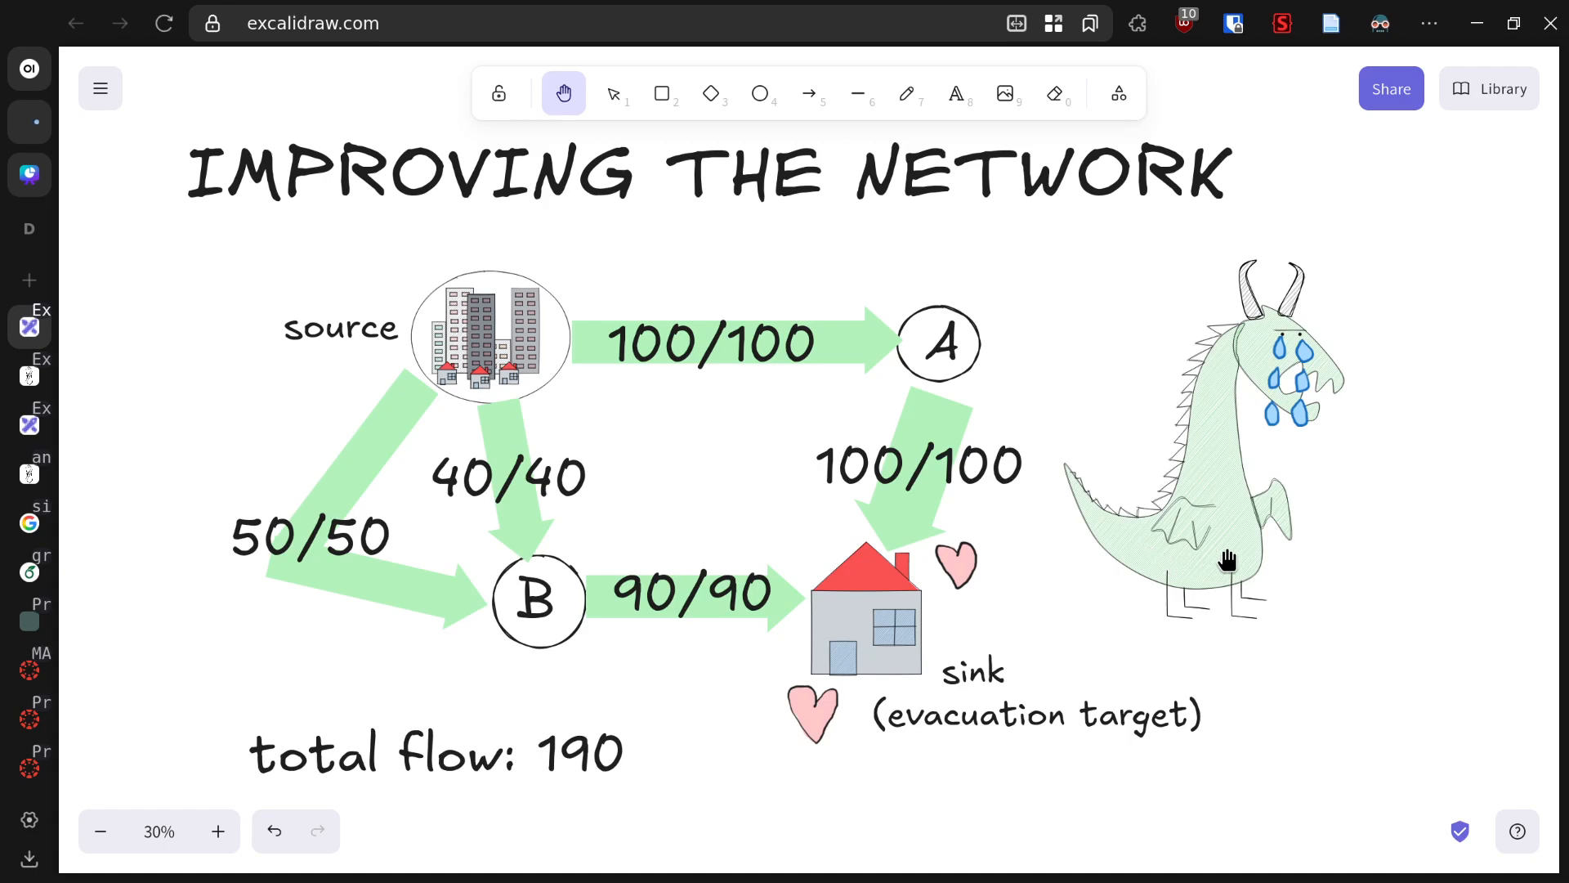
{"action": "mouse_move", "coordinate": [1359, 560]}
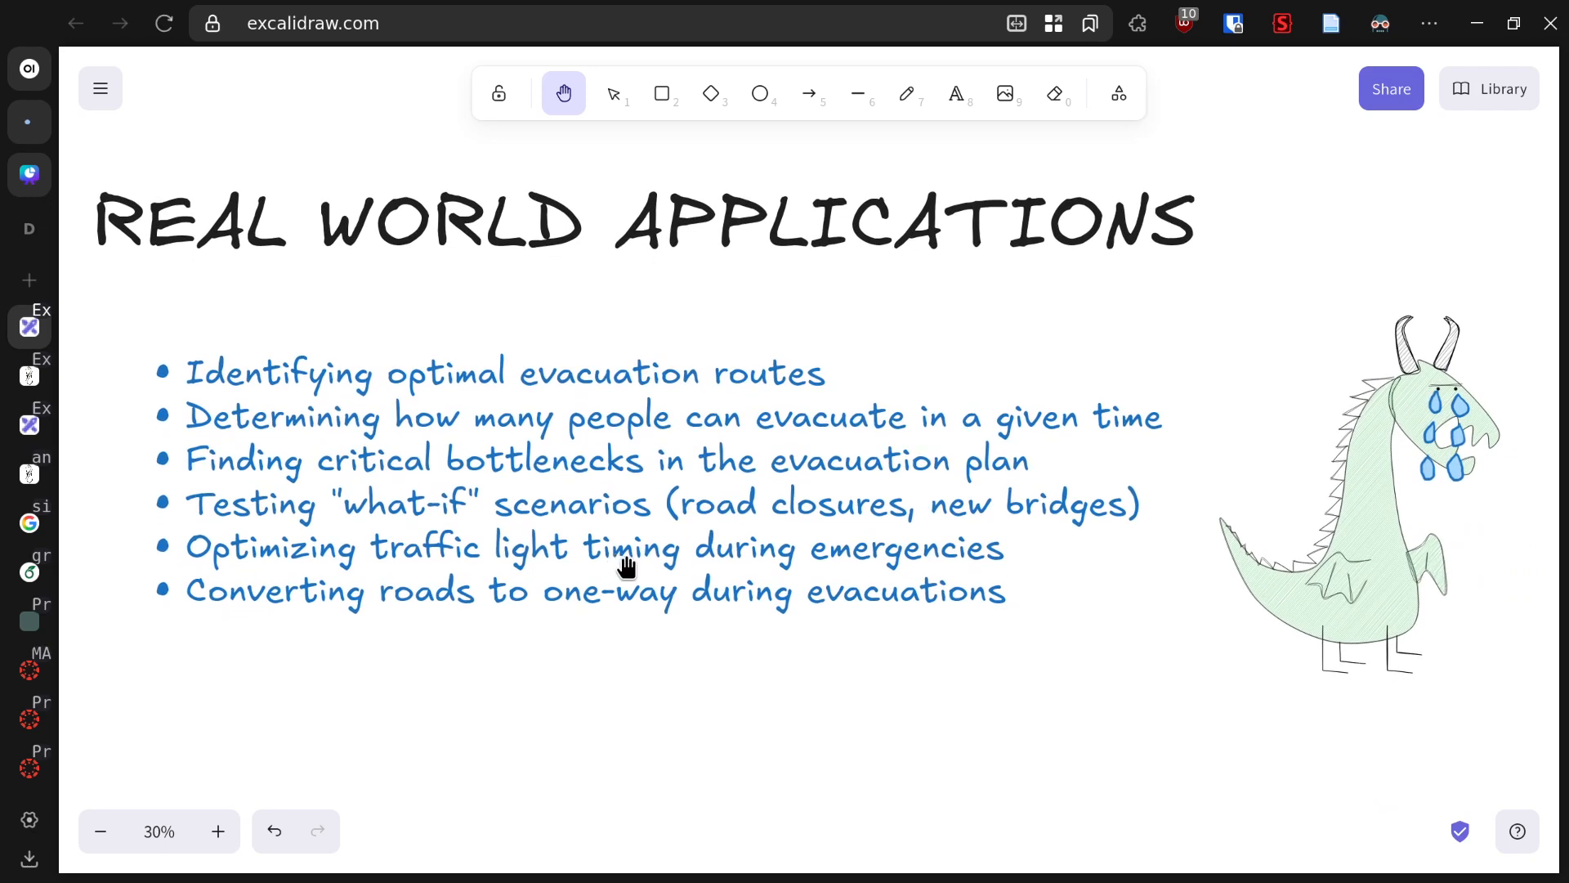
{"action": "mouse_move", "coordinate": [1059, 614]}
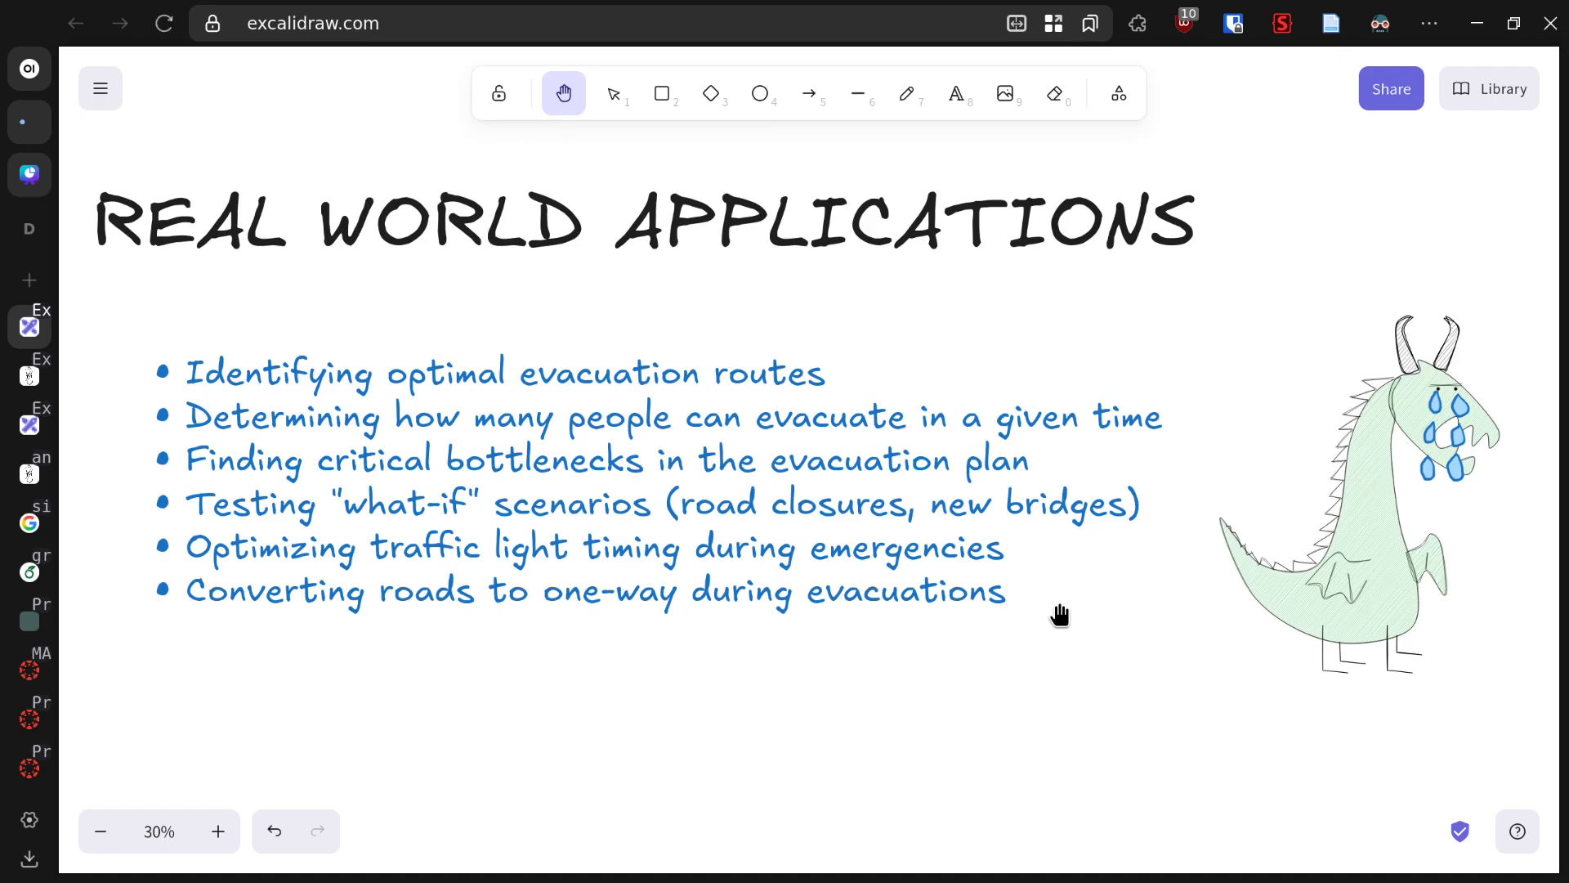
{"action": "mouse_move", "coordinate": [1332, 581]}
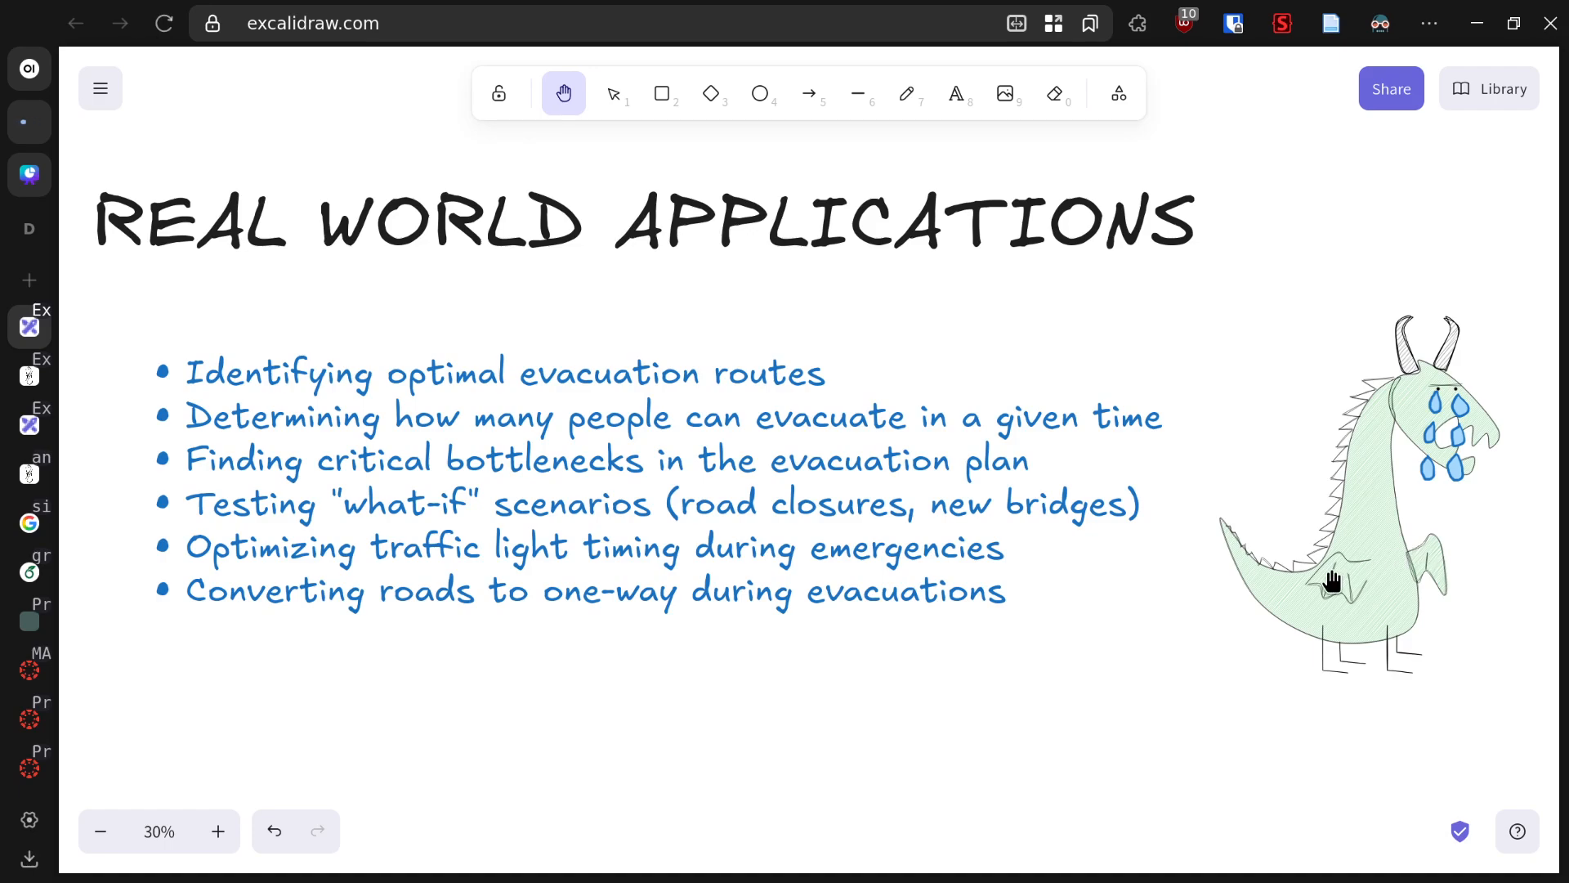